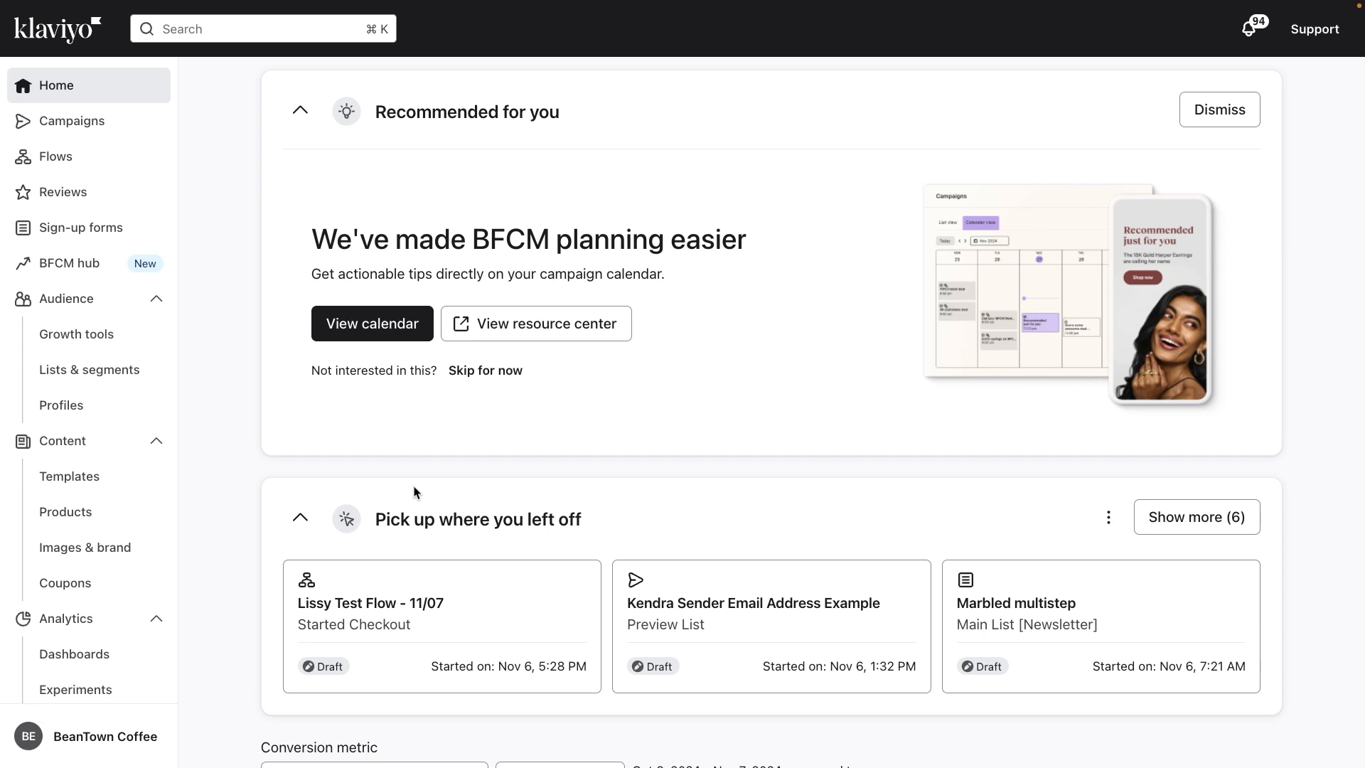
{"action": "mouse_move", "coordinate": [233, 506]}
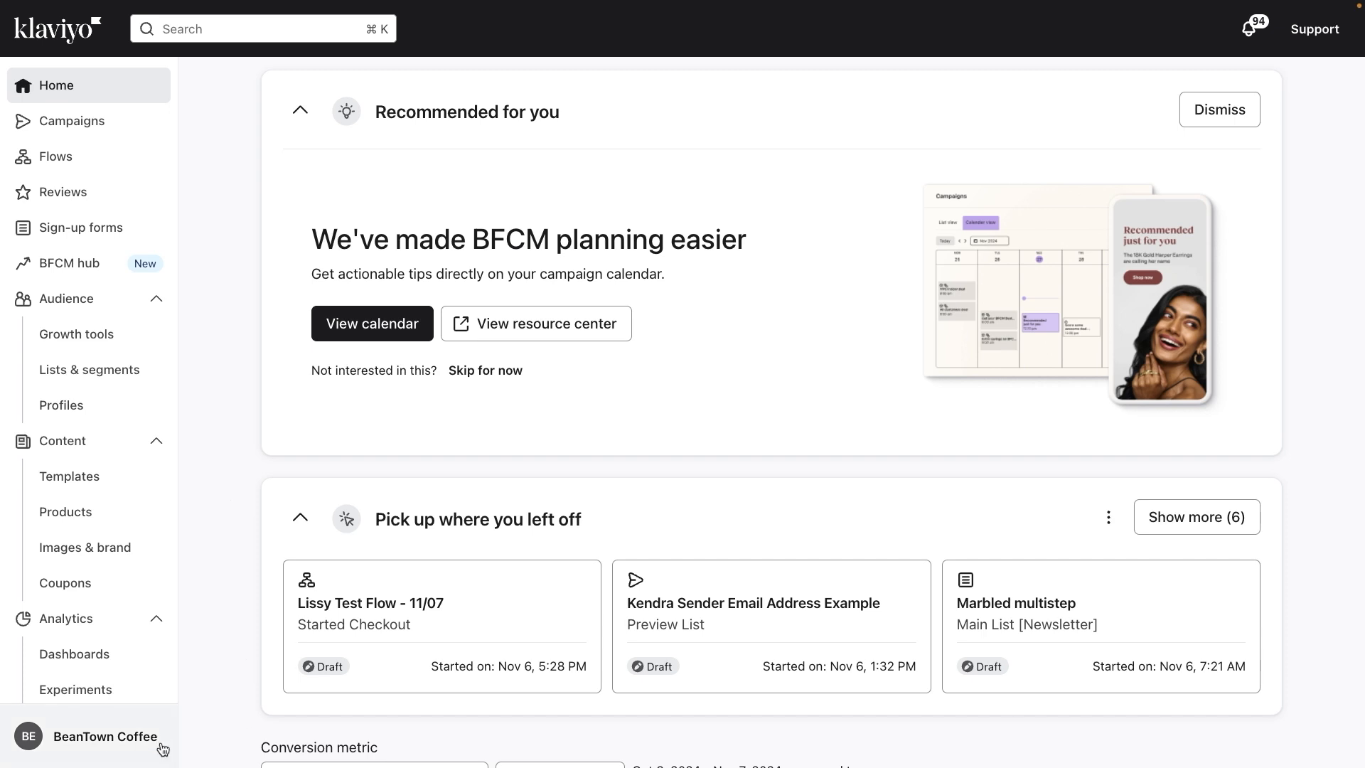
Reach the API keys page through the account menu's Settings.
{"action": "left_click", "coordinate": [104, 737]}
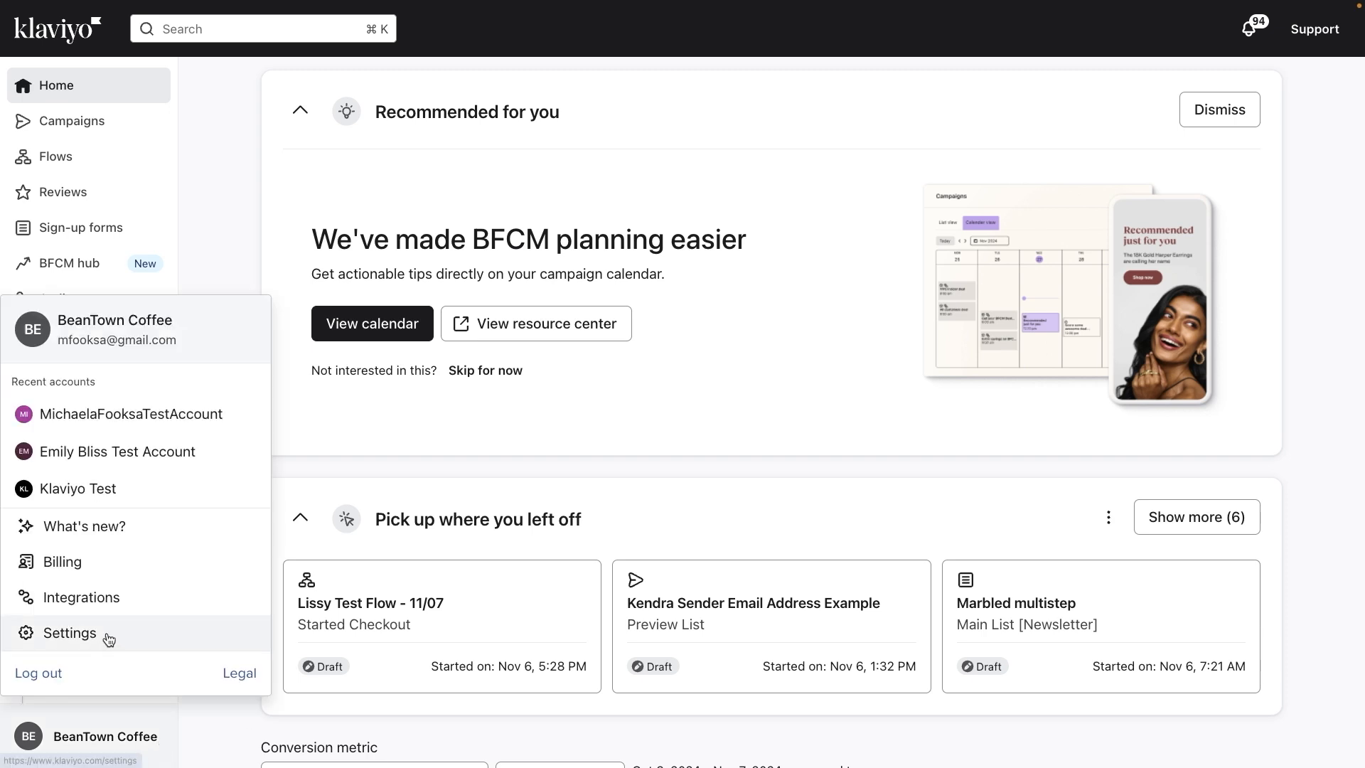
{"action": "left_click", "coordinate": [68, 632]}
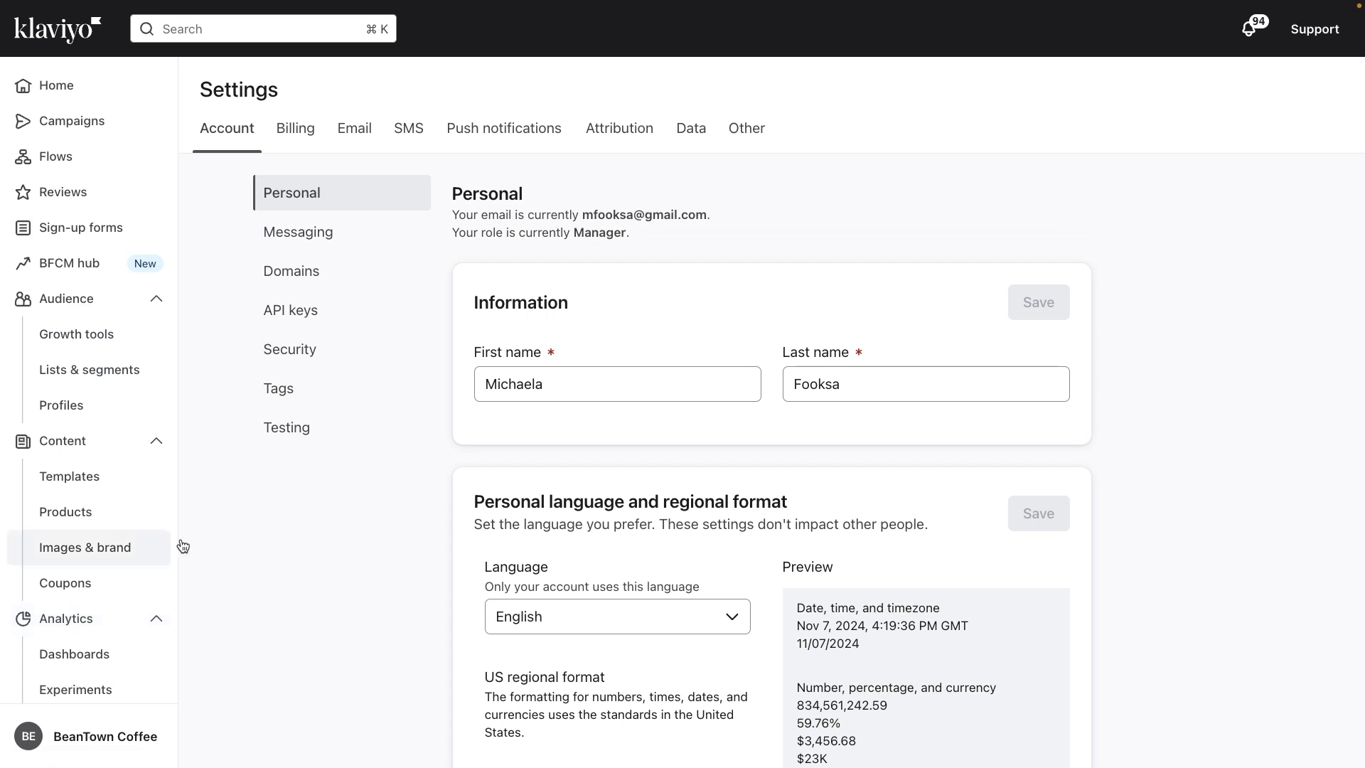
{"action": "left_click", "coordinate": [290, 308]}
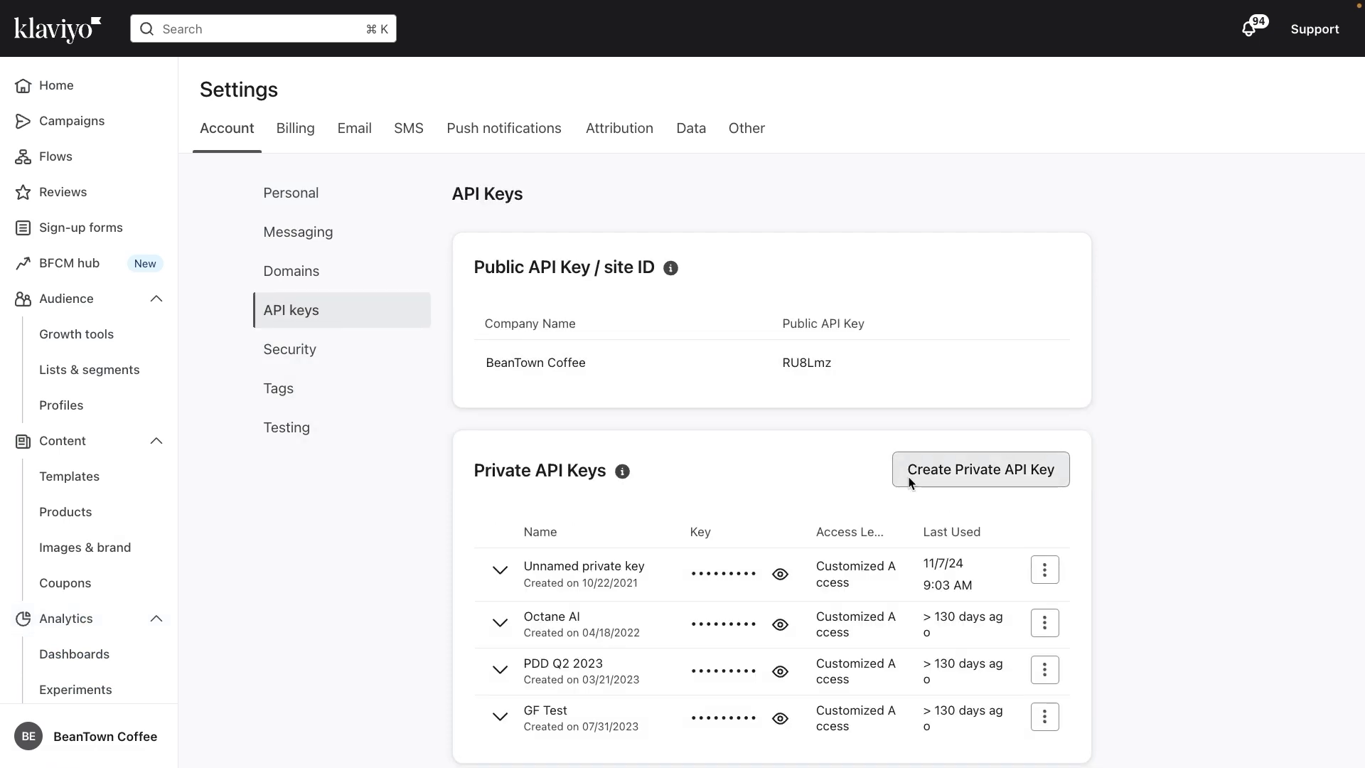
Start a new private API key and name it 'Profile creator'.
{"action": "left_click", "coordinate": [979, 470]}
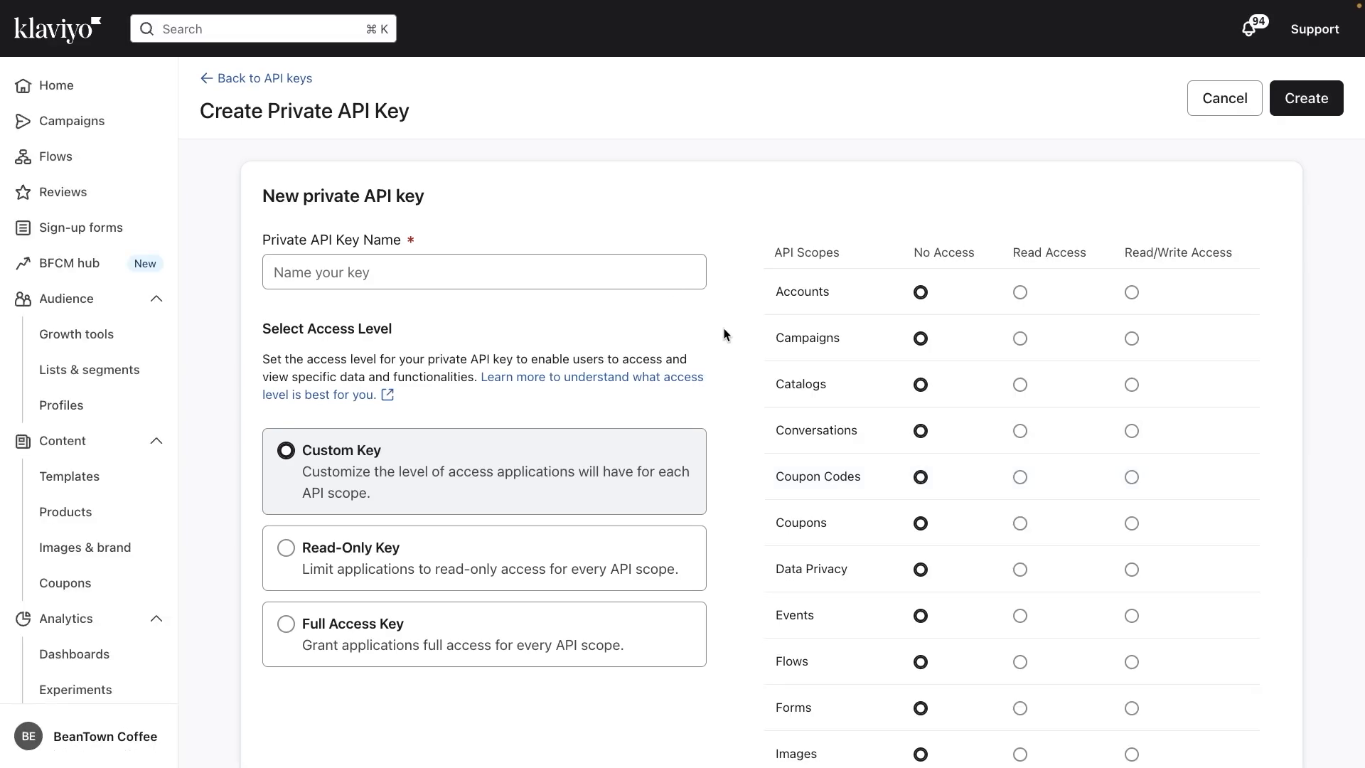
{"action": "type", "text": "Profile c"}
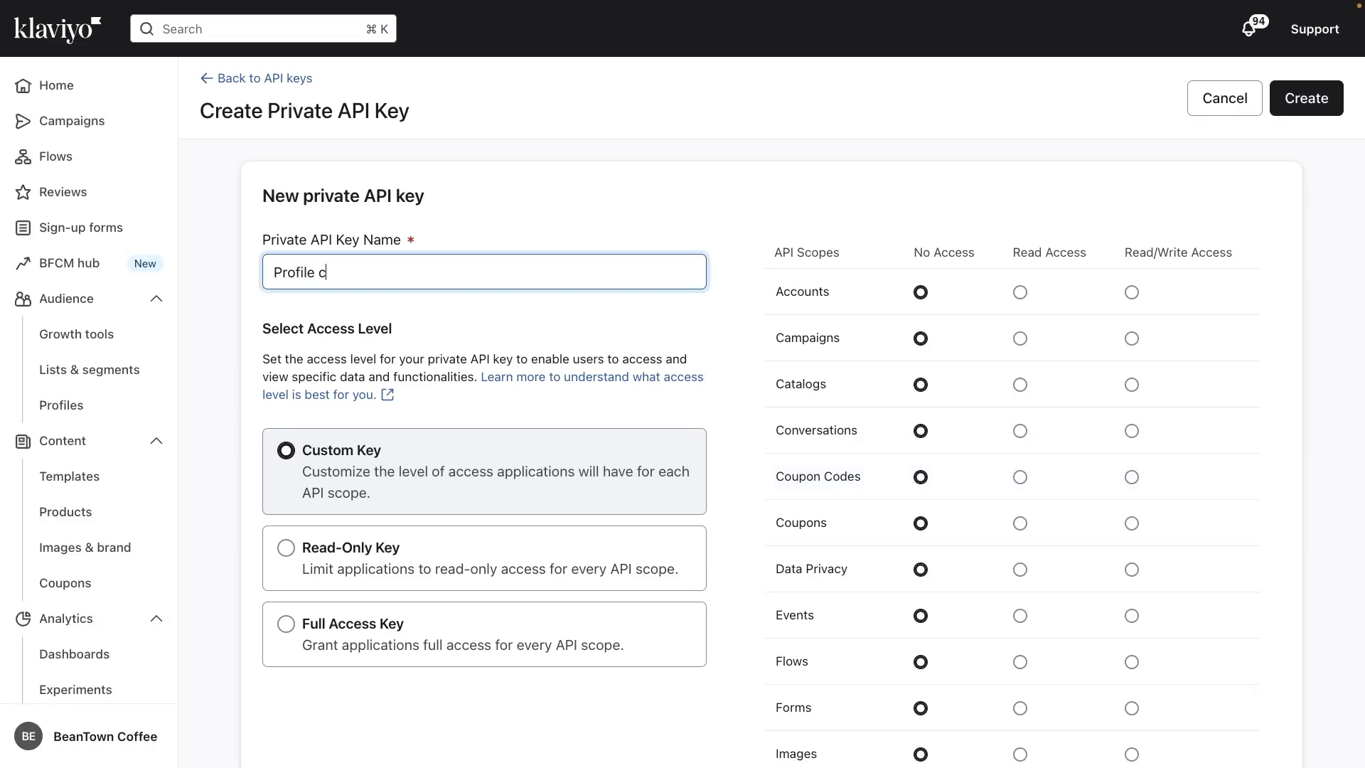
{"action": "type", "text": "reator"}
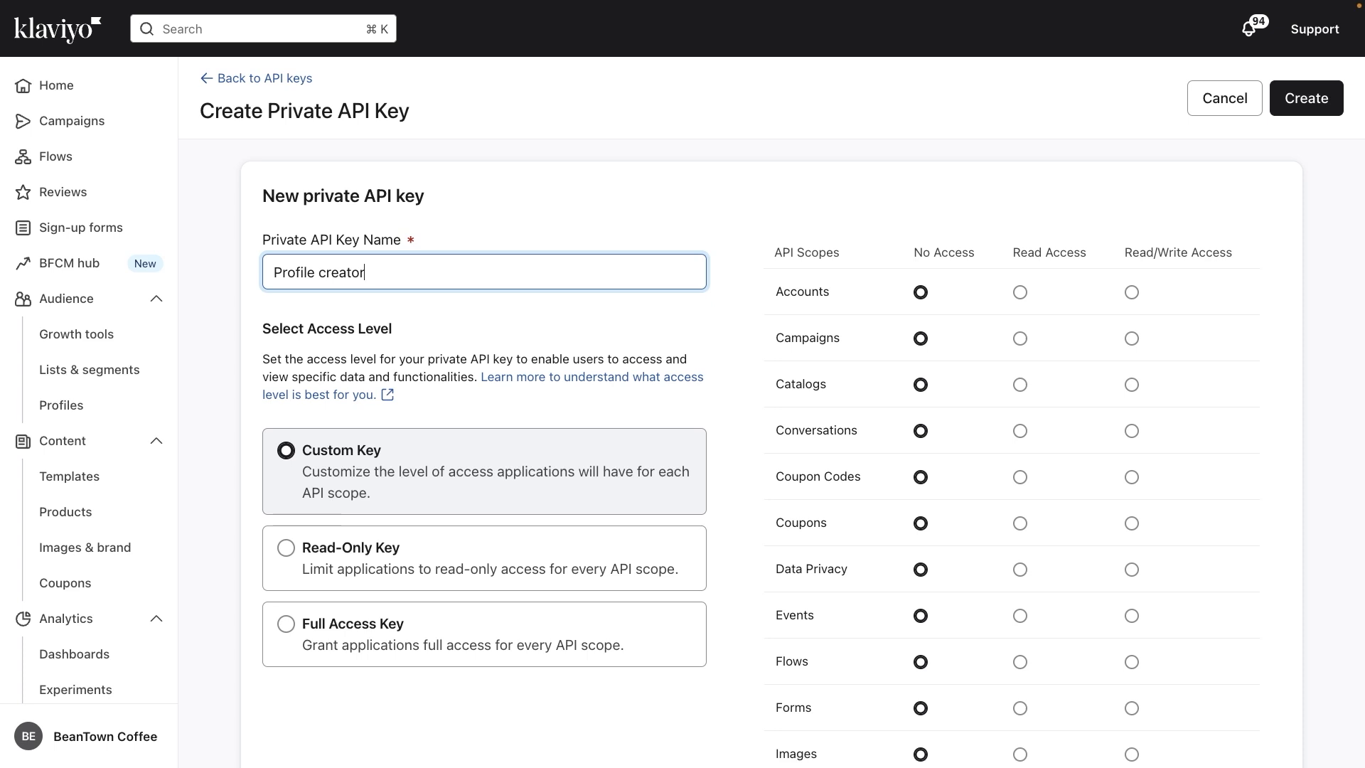
{"action": "mouse_move", "coordinate": [598, 215]}
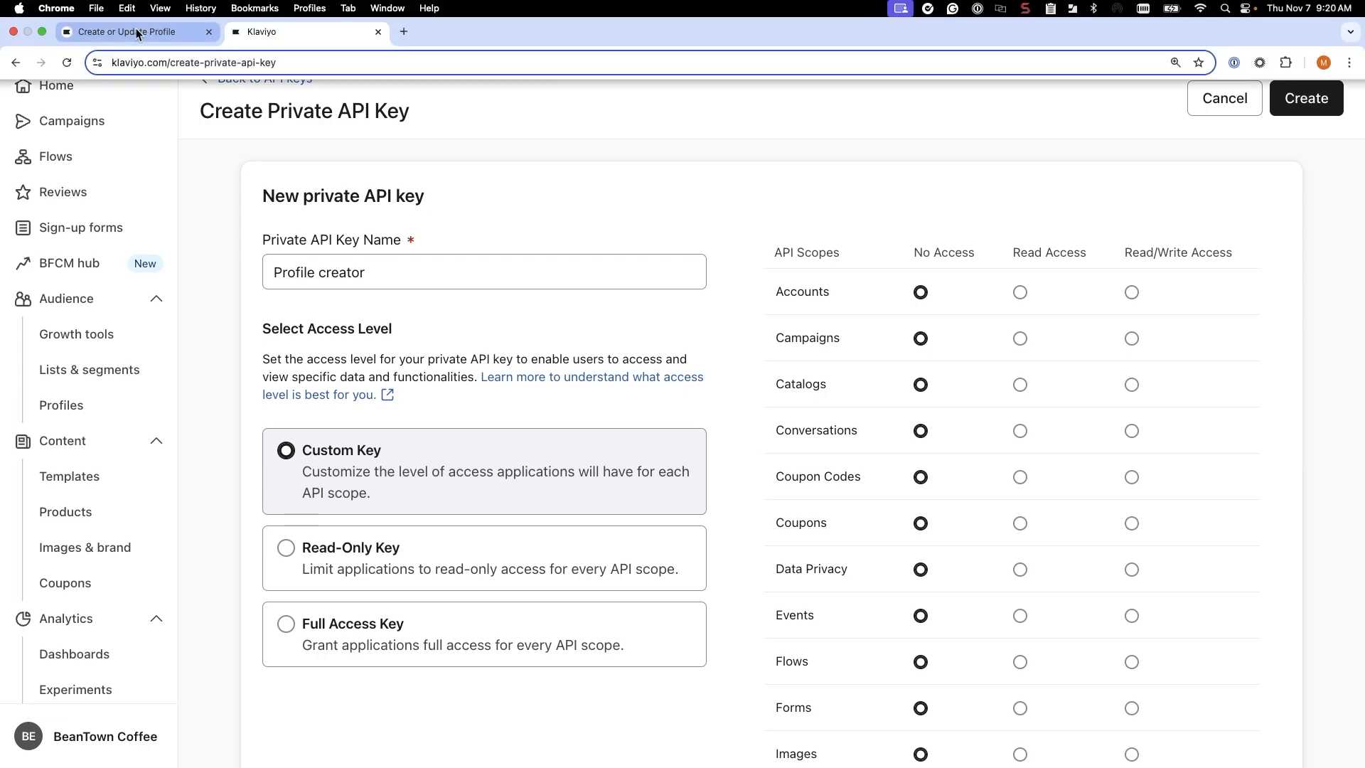
Grant the key Read/Write access to Profiles and create it.
{"action": "left_click", "coordinate": [305, 33]}
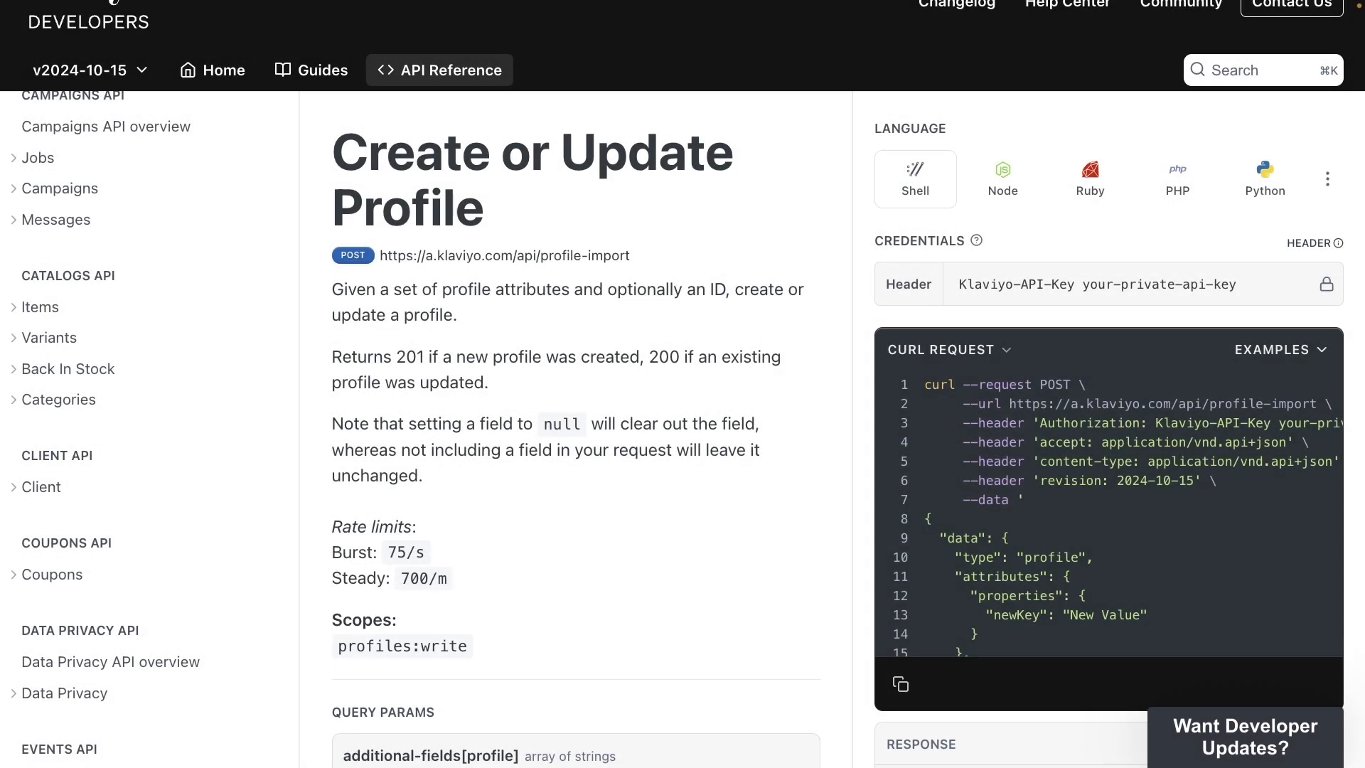
{"action": "left_click", "coordinate": [290, 31]}
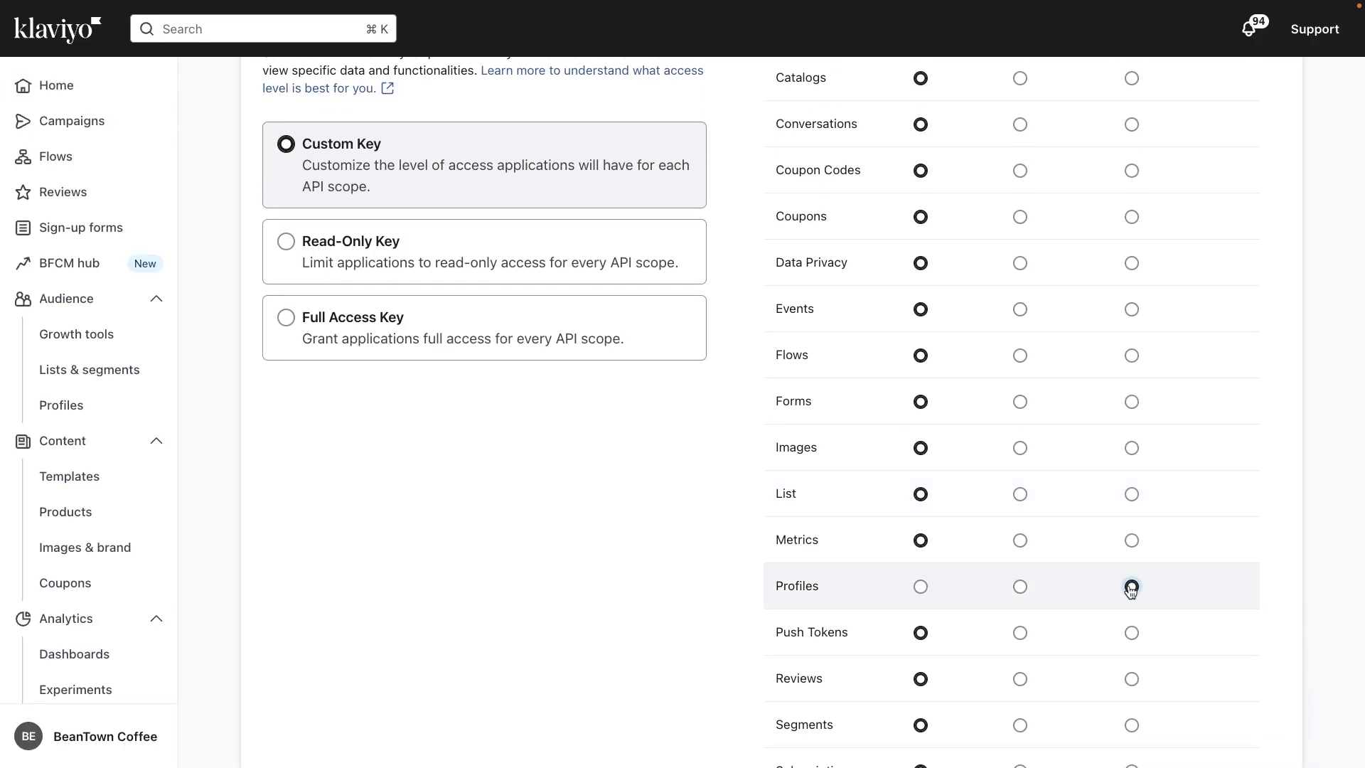
{"action": "scroll", "scroll_direction": "up", "scroll_amount": 3}
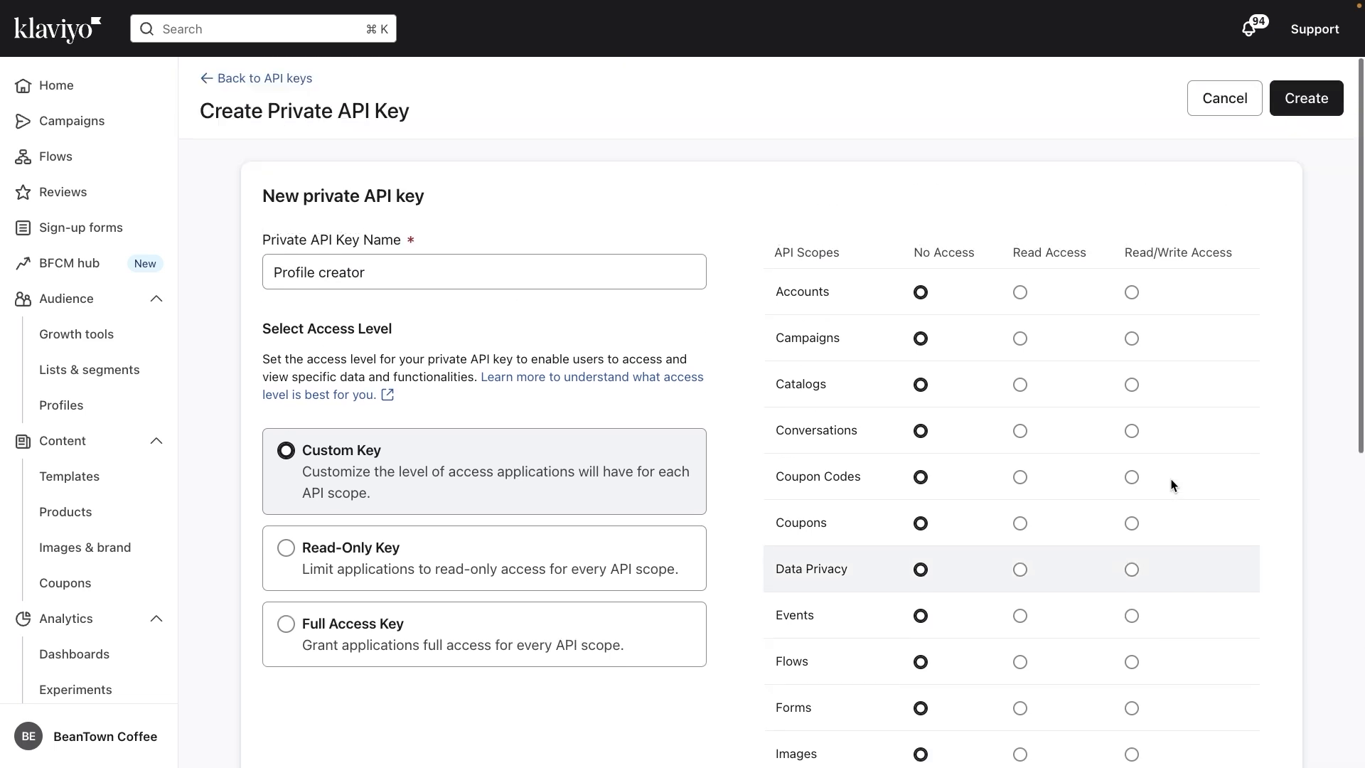
{"action": "left_click", "coordinate": [1305, 98]}
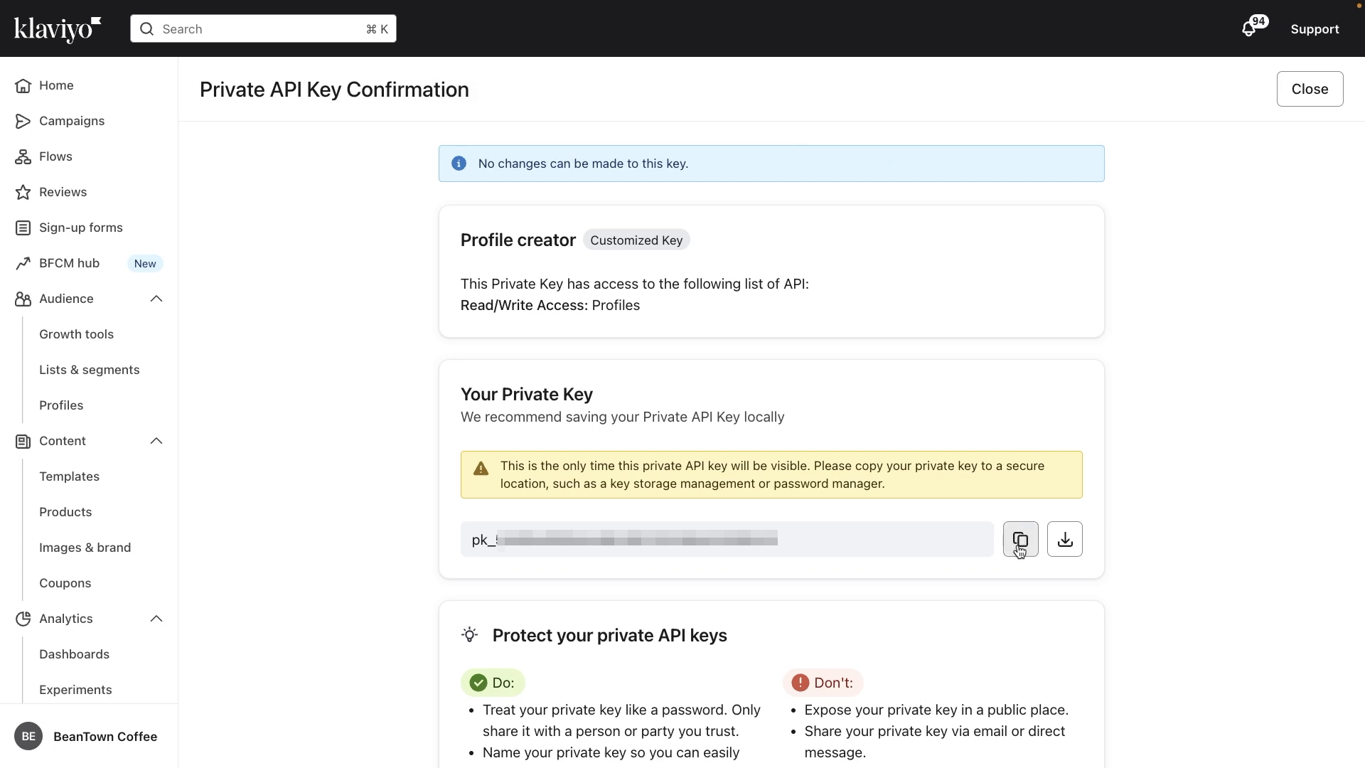
Copy the new private key to the clipboard.
{"action": "left_click", "coordinate": [1020, 539]}
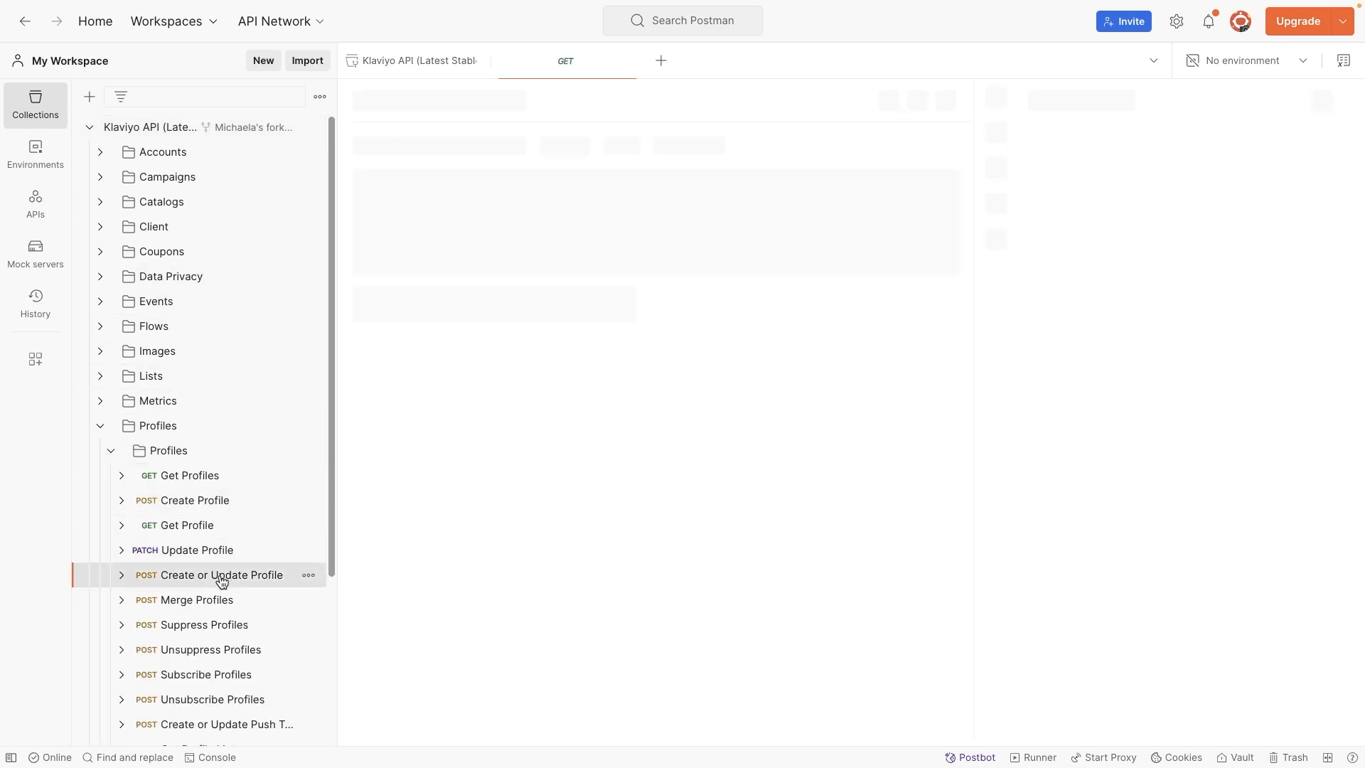
Load the Create or Update Profile request and review its Authorization and revision headers.
{"action": "left_click", "coordinate": [221, 575]}
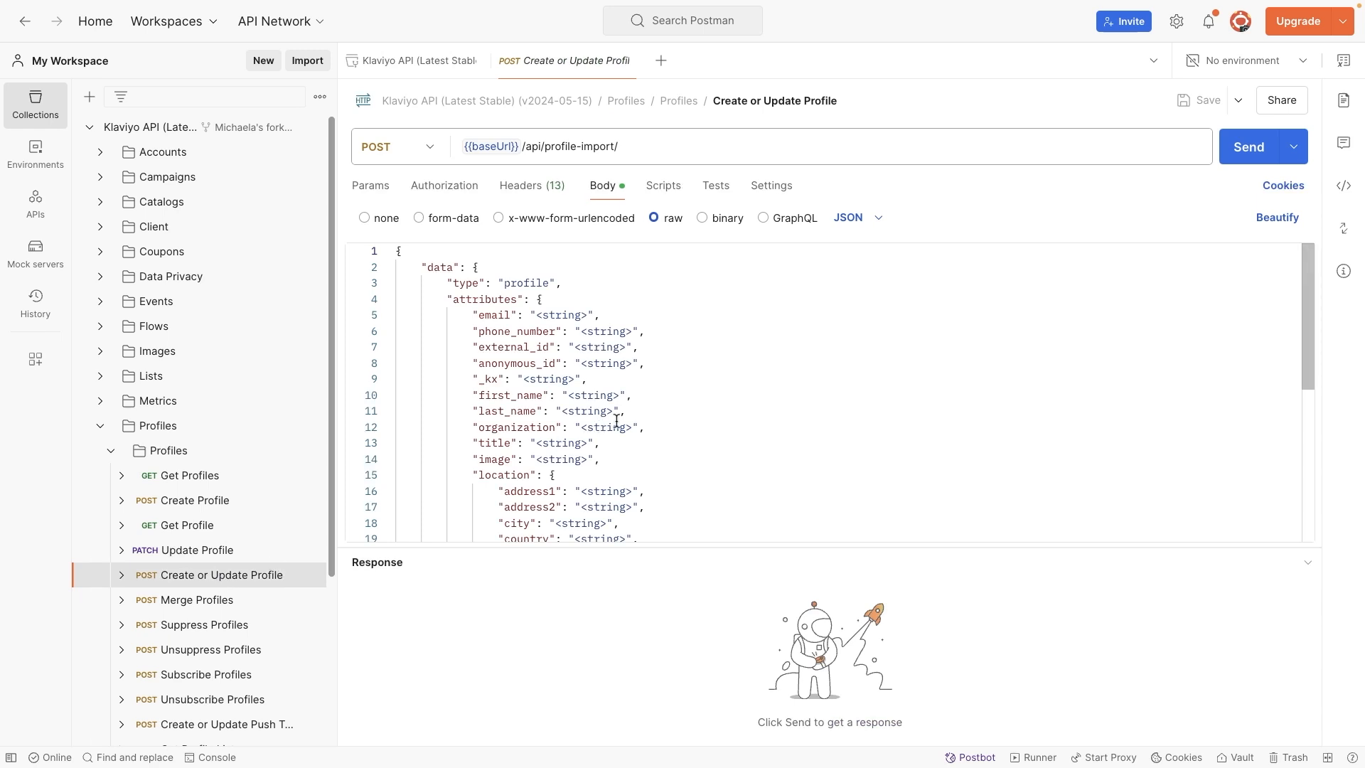
{"action": "mouse_move", "coordinate": [691, 418]}
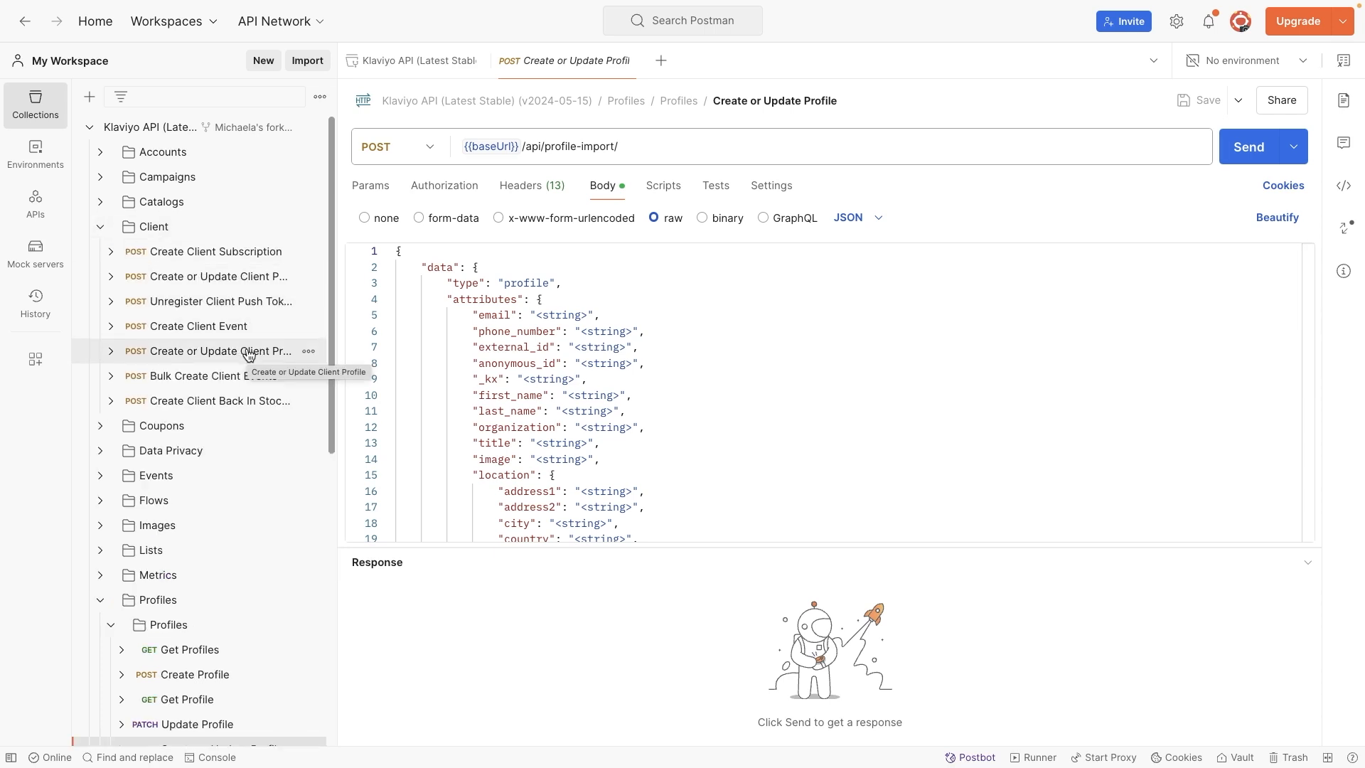
{"action": "left_click", "coordinate": [99, 226]}
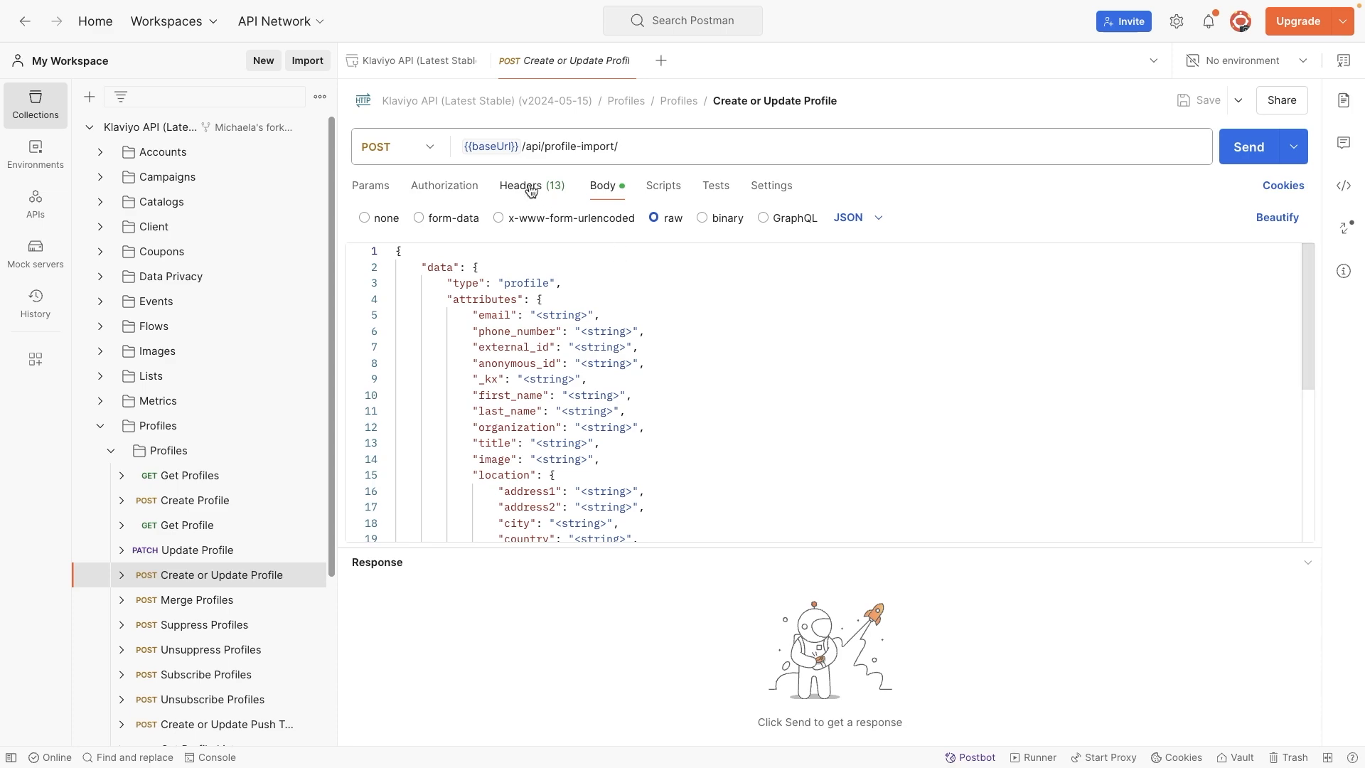
{"action": "left_click", "coordinate": [523, 185]}
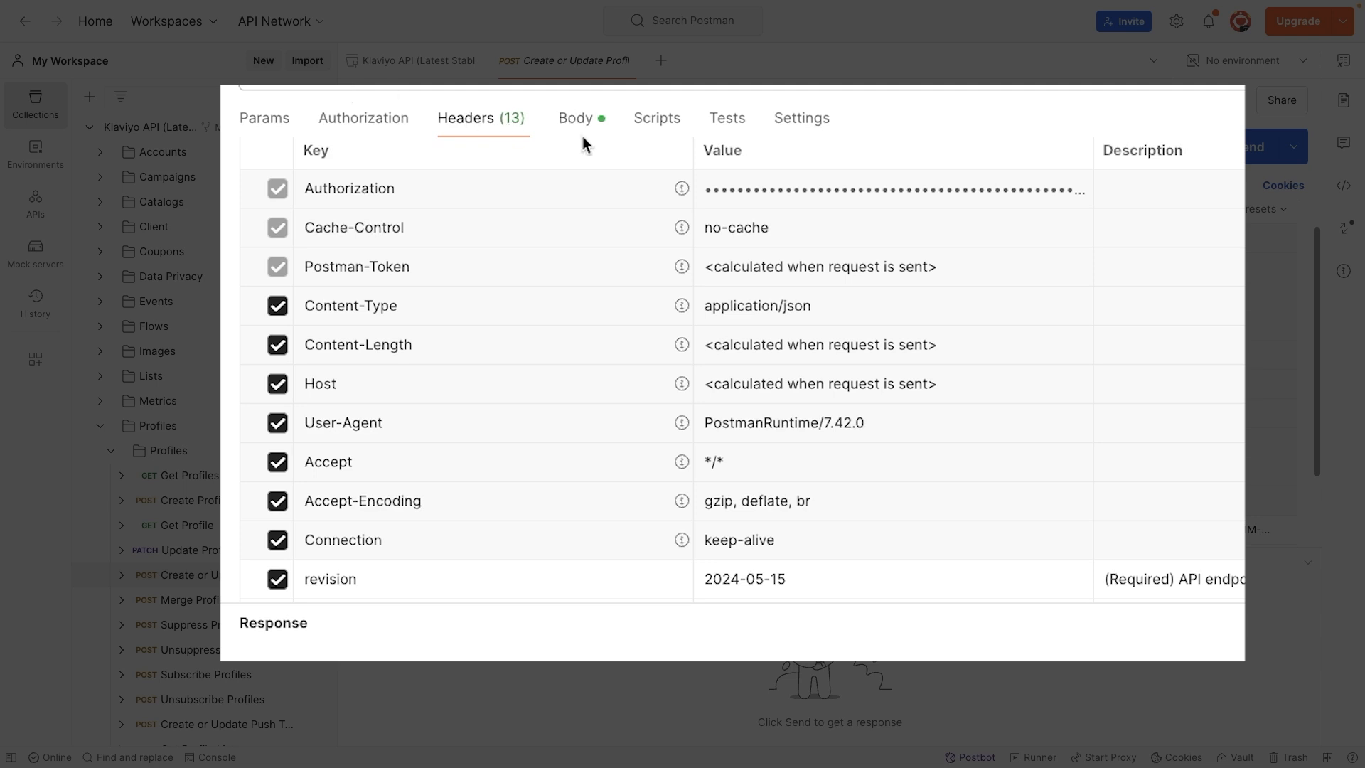
Clear the sample body down to an empty {} with a line inside.
{"action": "left_click", "coordinate": [573, 118]}
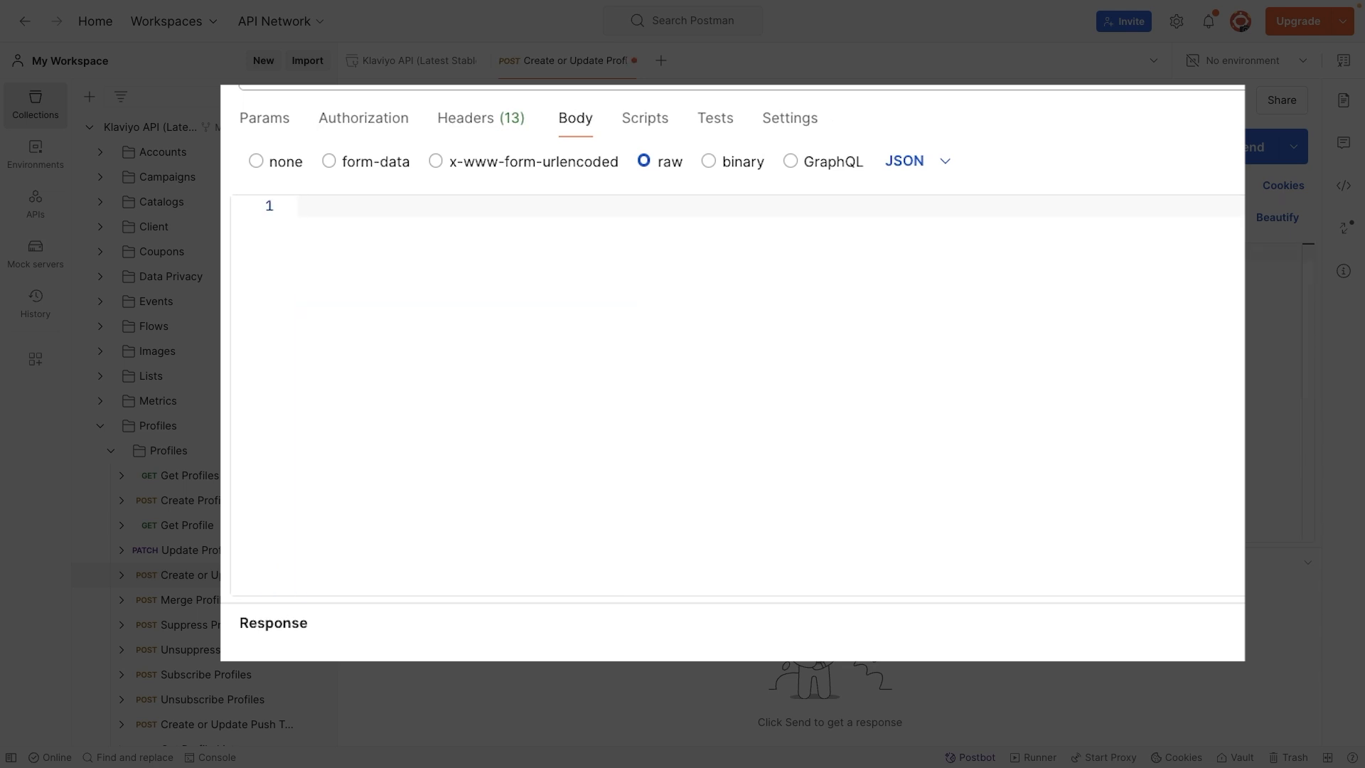
{"action": "type", "text": "{}"}
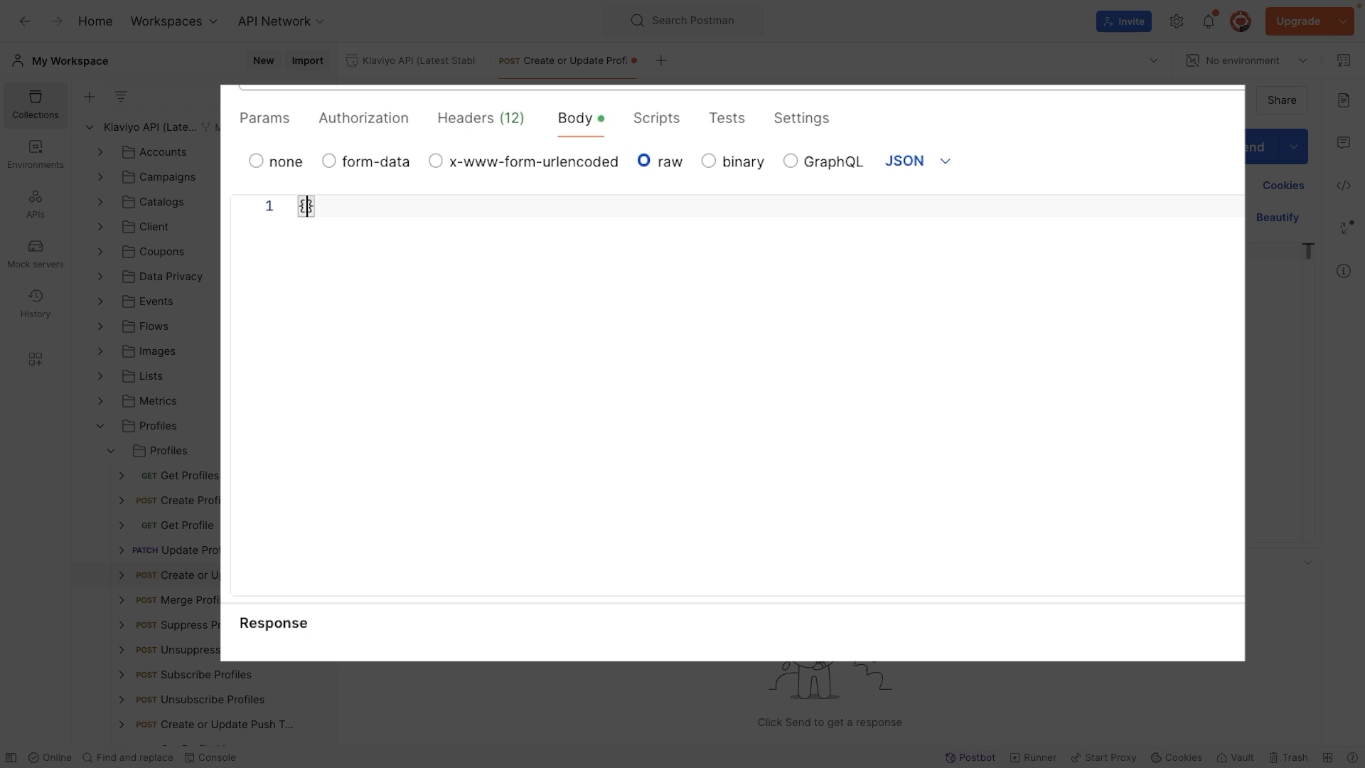
{"action": "key", "text": "Enter"}
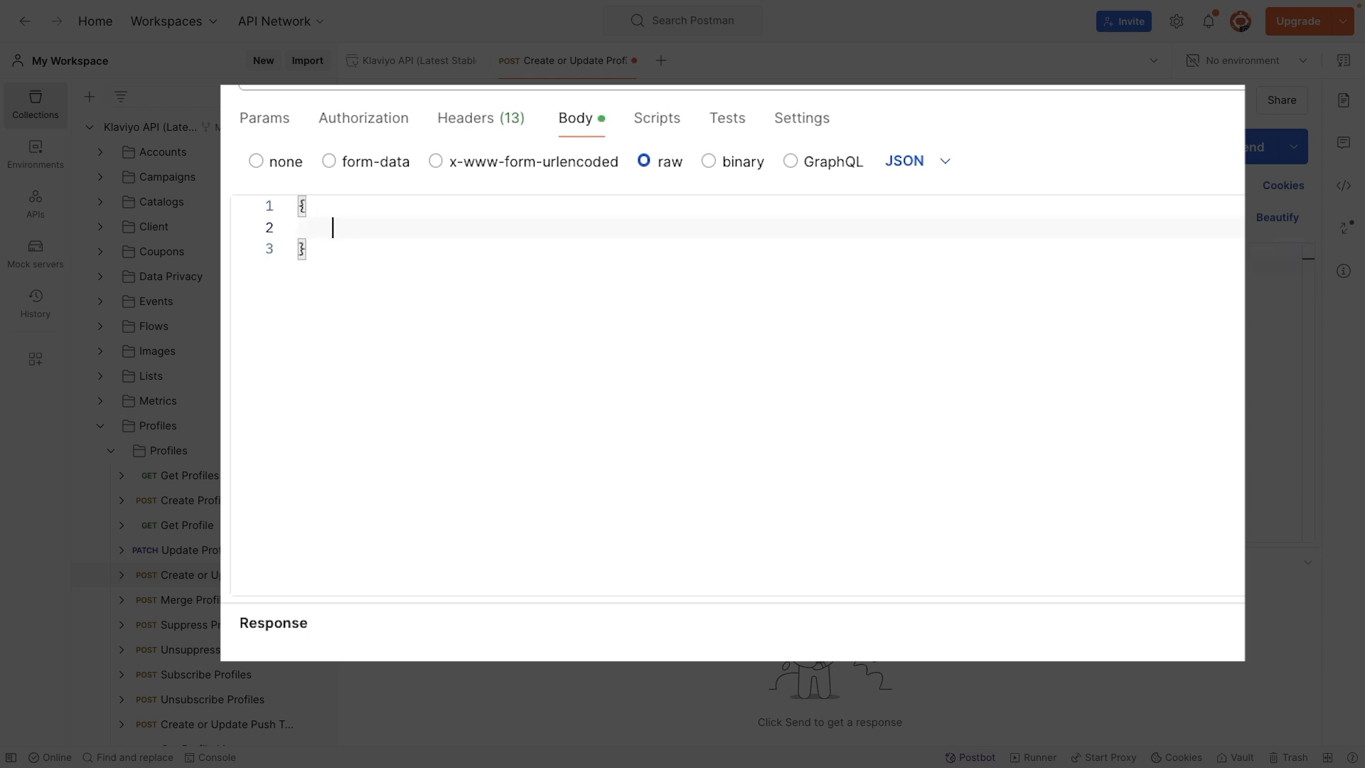
{"action": "mouse_move", "coordinate": [563, 219]}
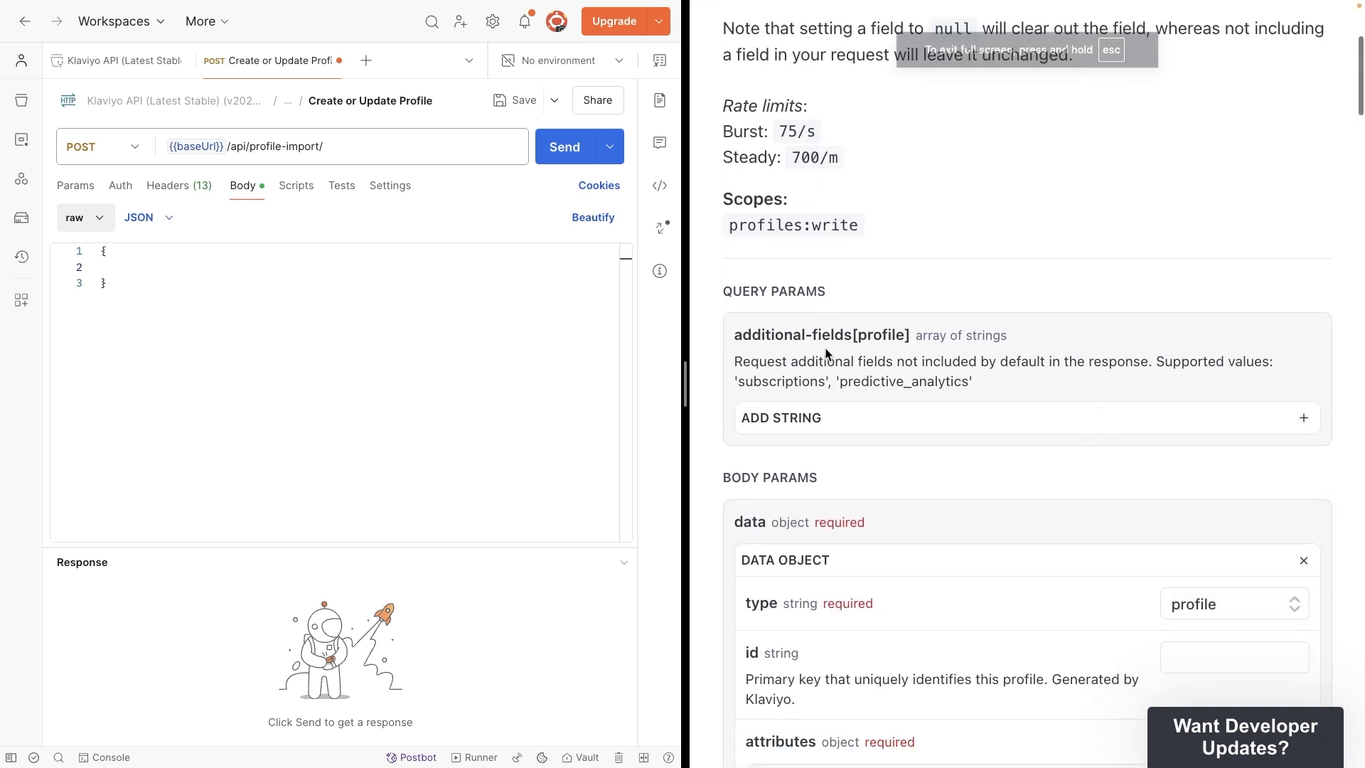
Write a "data" object with "type": "profile" and an opening "attributes": {.
{"action": "scroll", "scroll_direction": "down", "scroll_amount": 3}
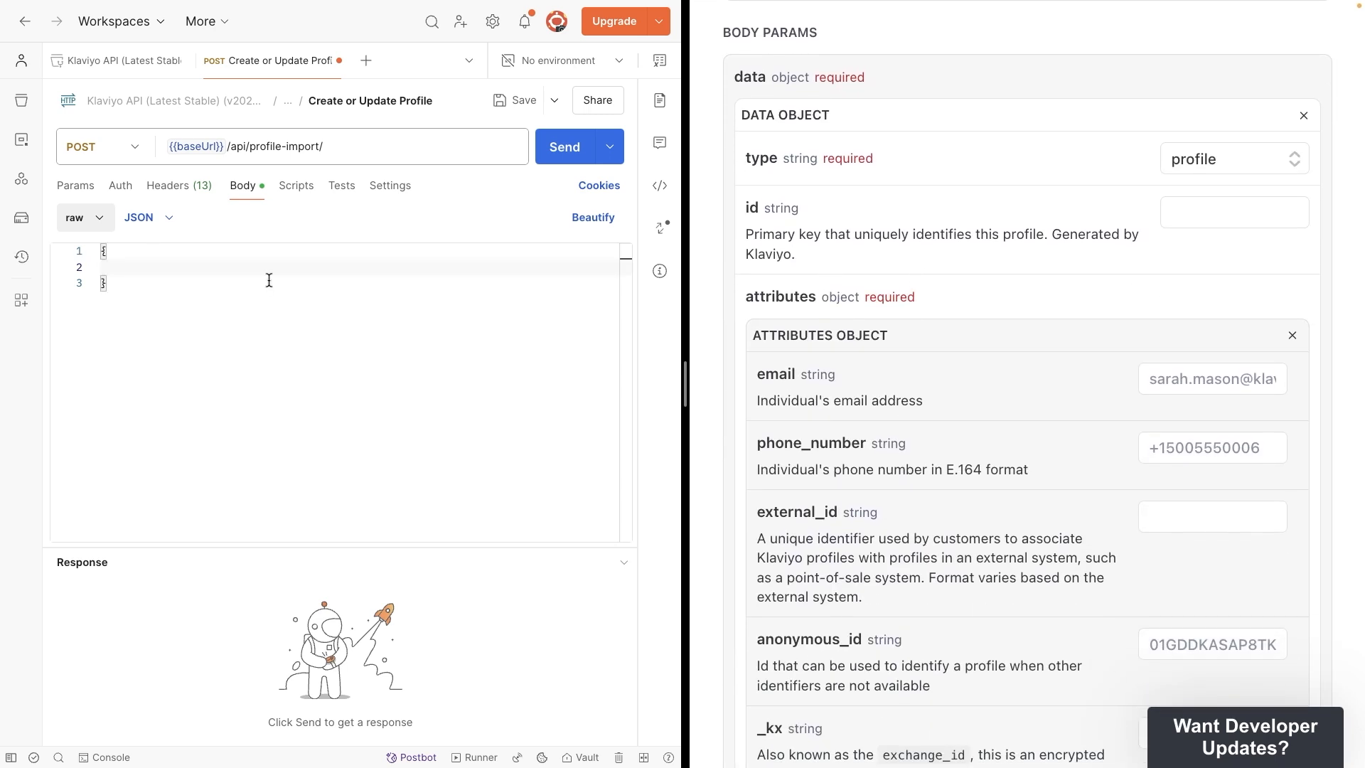
{"action": "type", "text": "\"data\": {"}
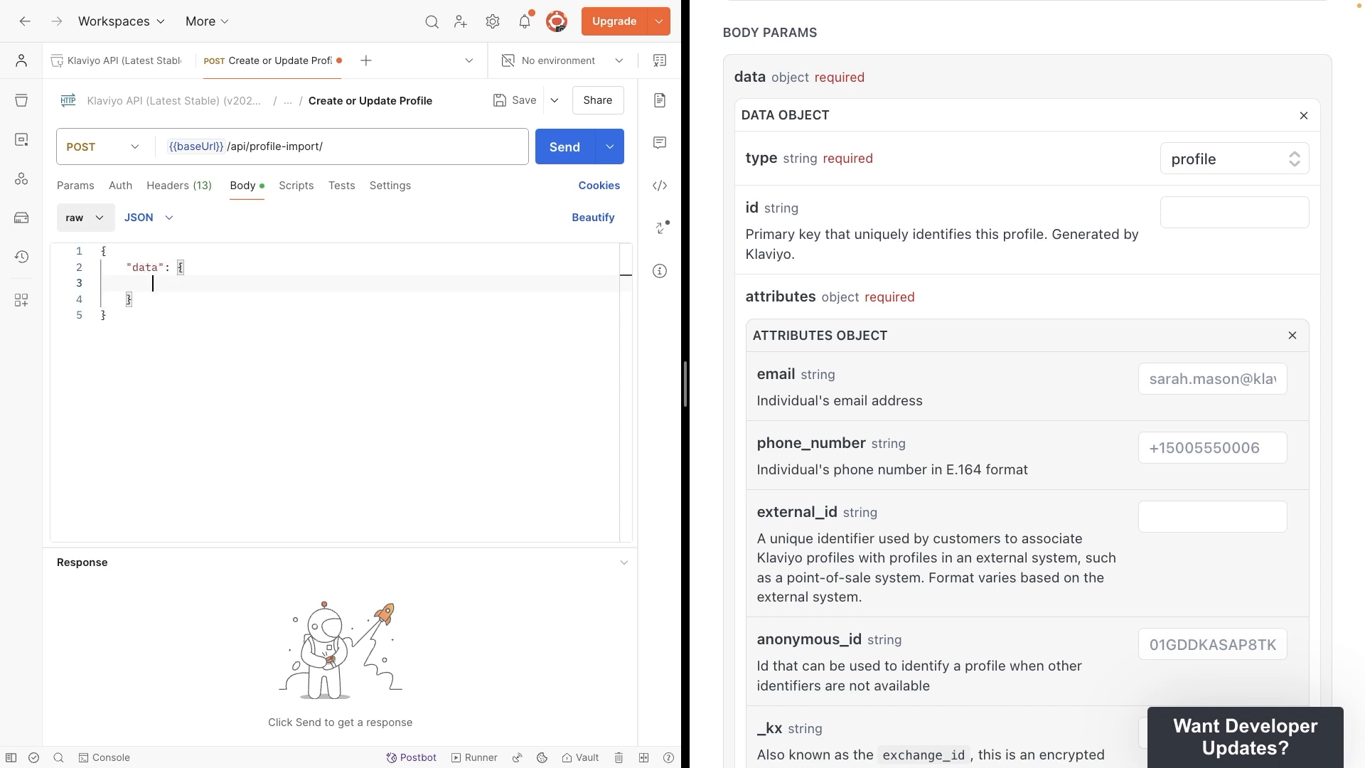
{"action": "type", "text": "\"type\":"}
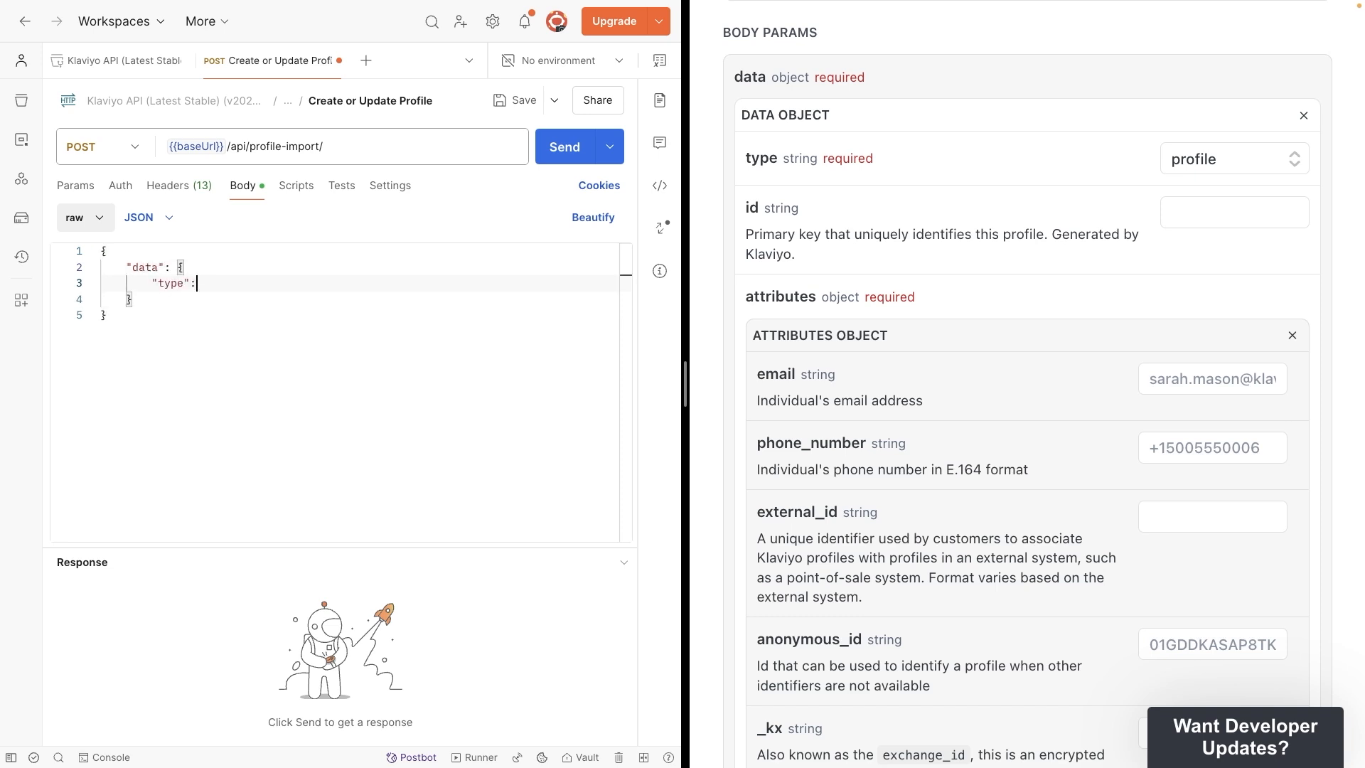
{"action": "type", "text": "\"profile\""}
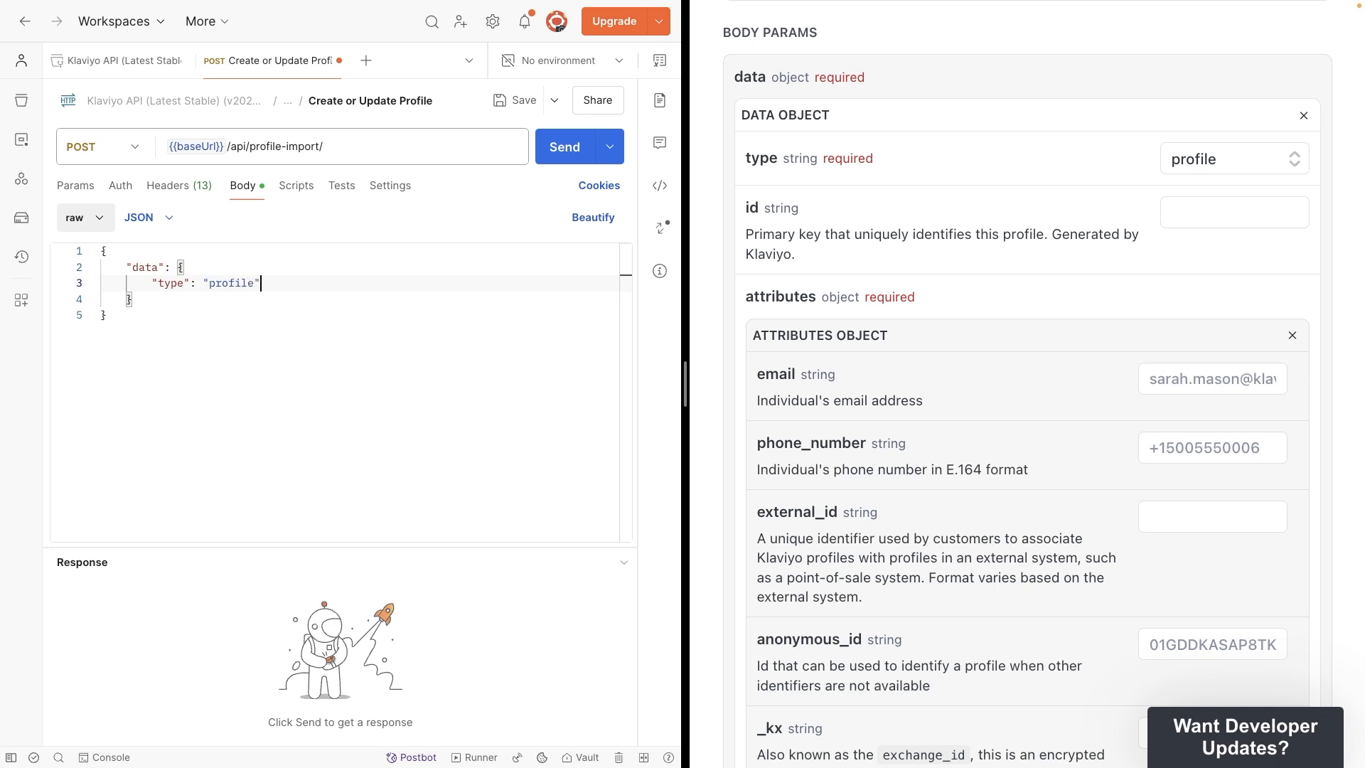
{"action": "key", "text": "enter"}
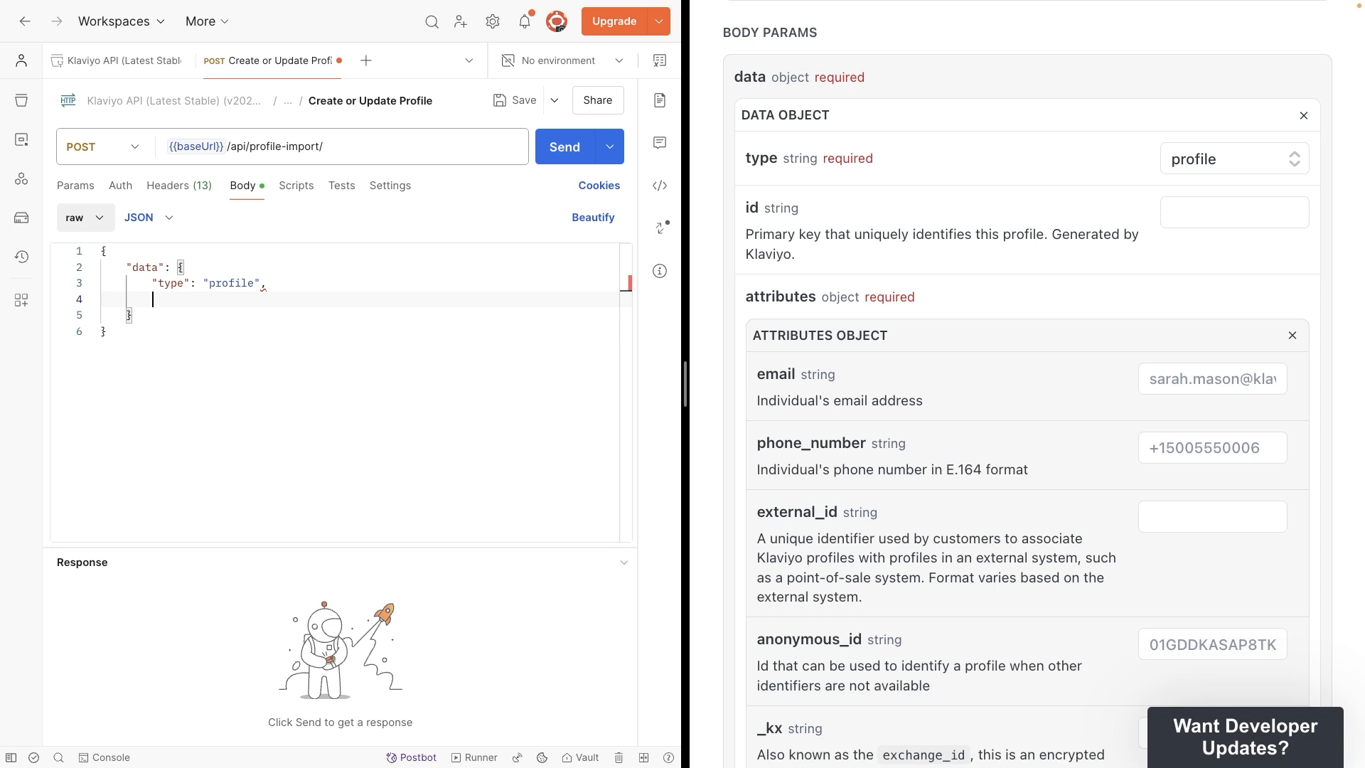
{"action": "type", "text": "\"attributes\":"}
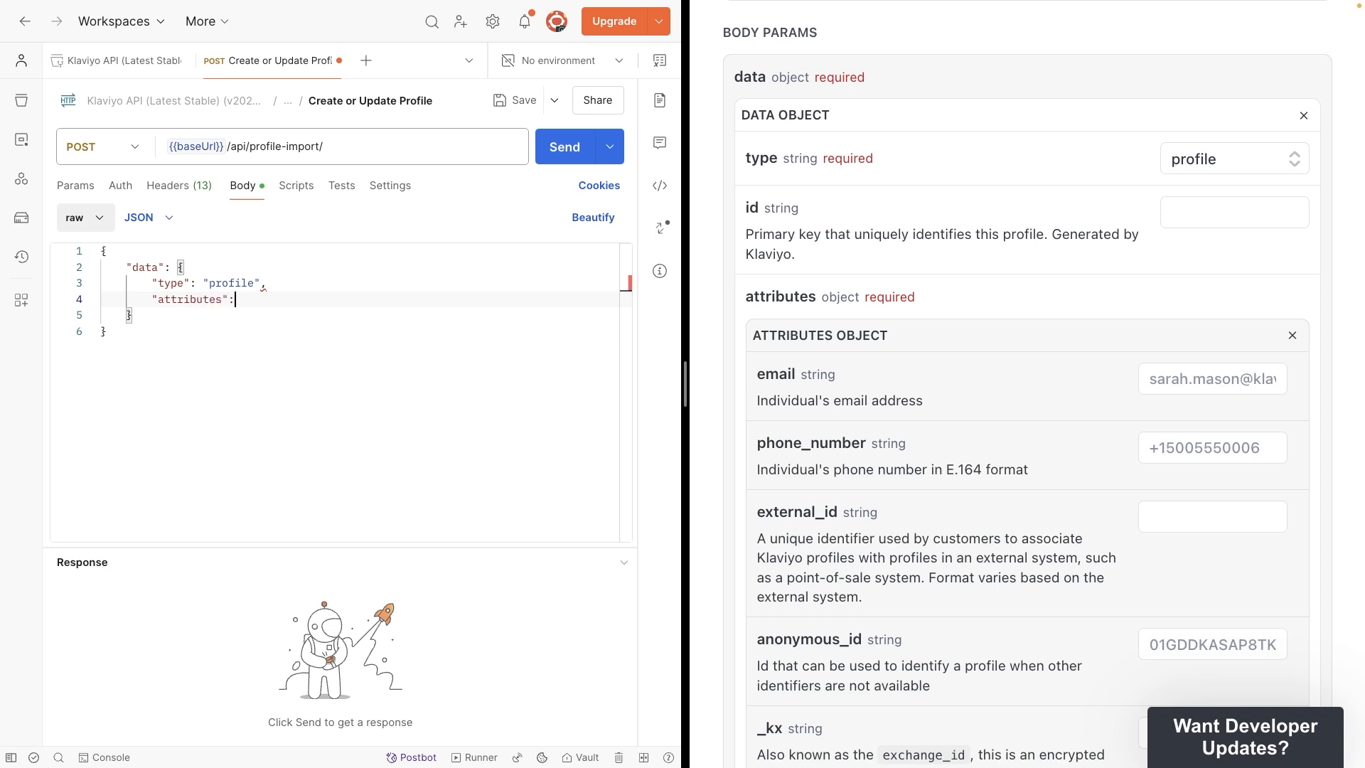
{"action": "type", "text": "{"}
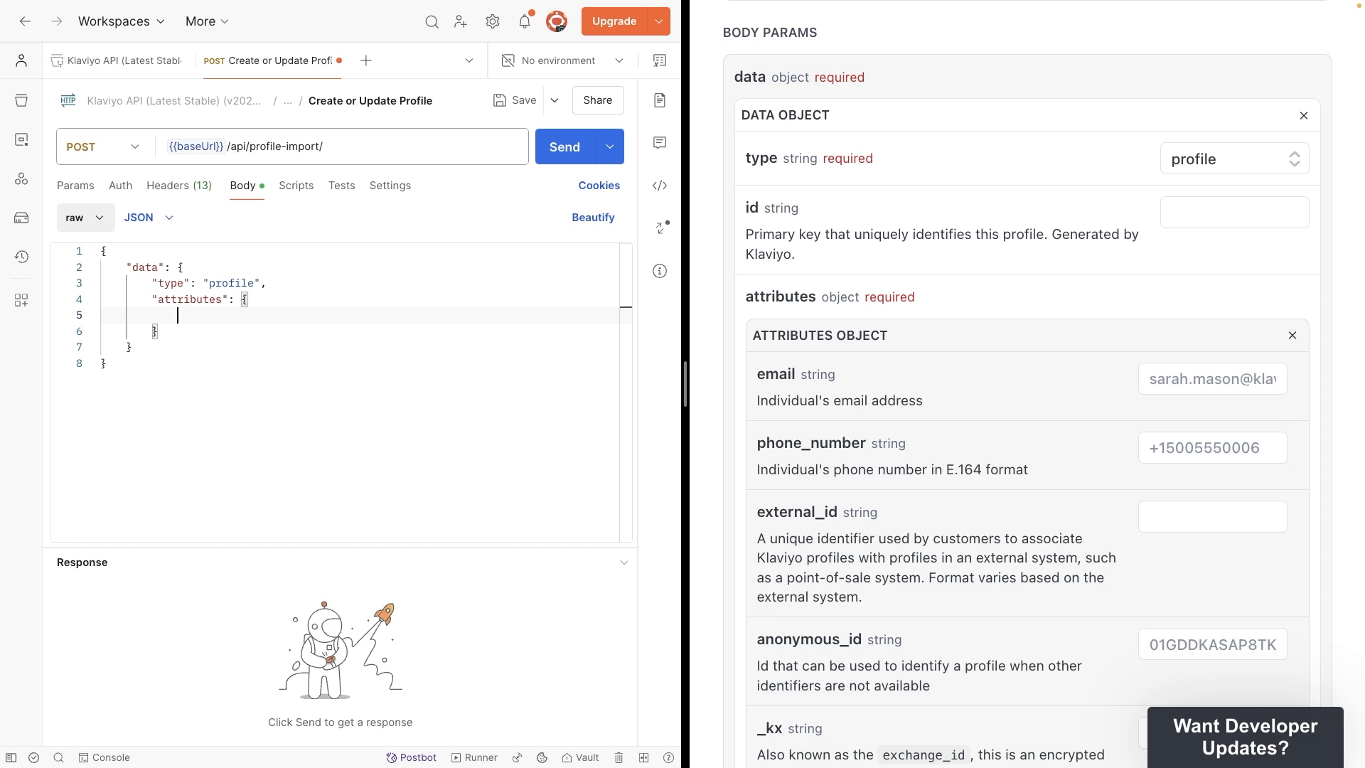
{"action": "type", "text": "\"email\": \""}
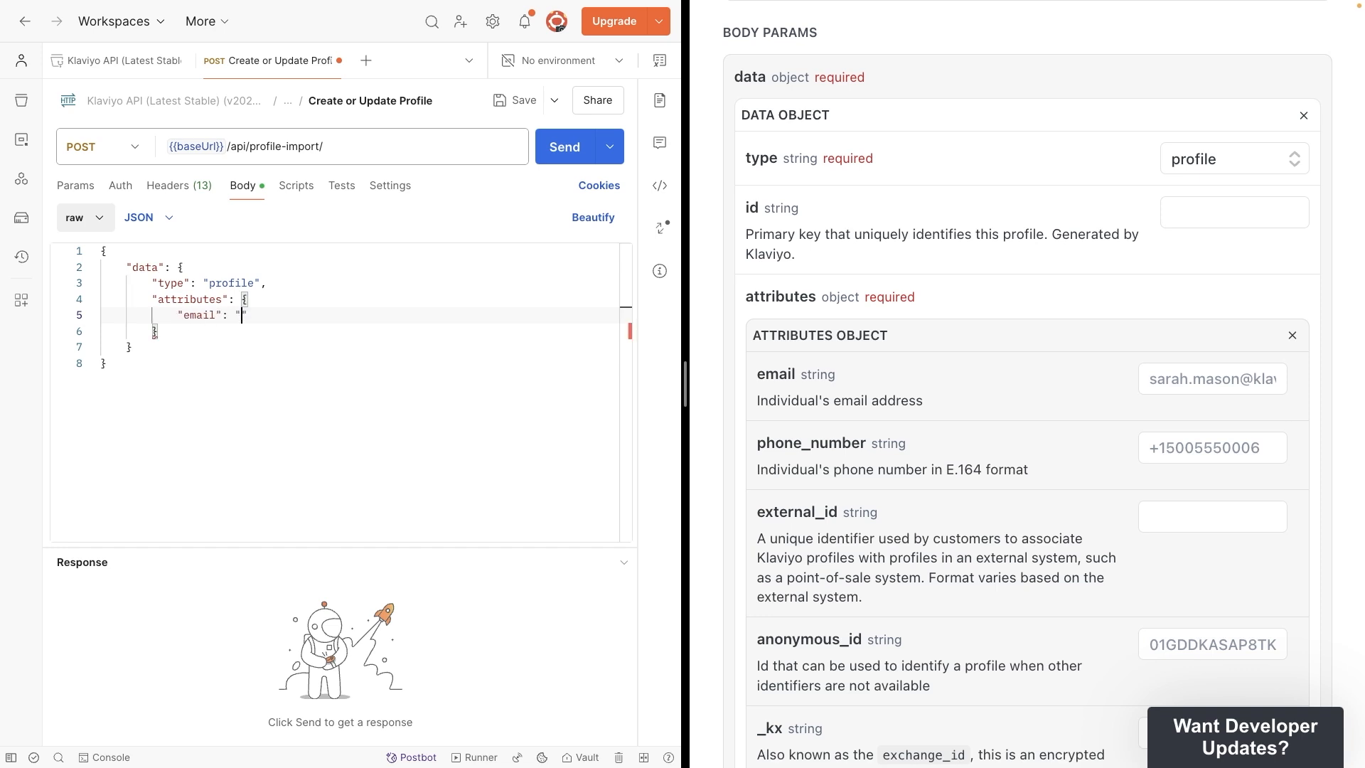
{"action": "type", "text": "michaela@"}
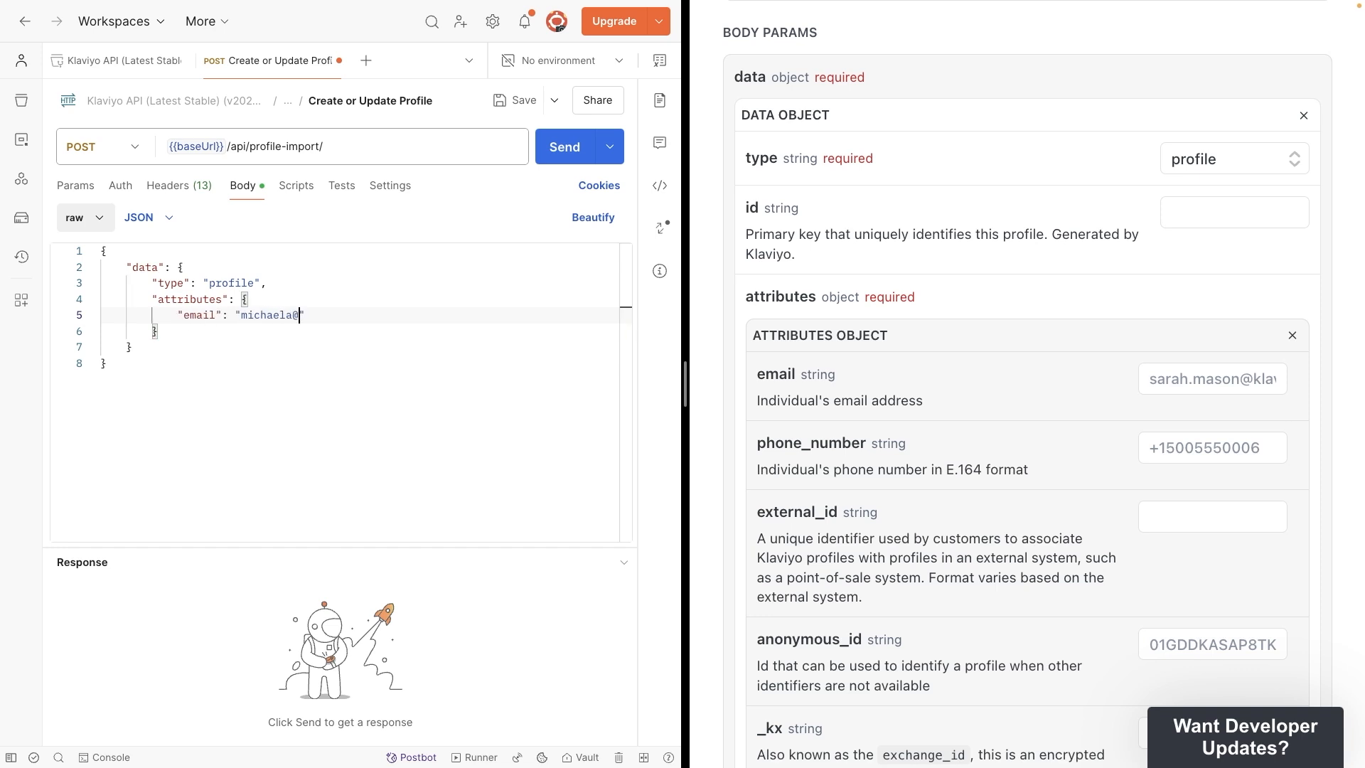
{"action": "type", "text": "@gmail.com\","}
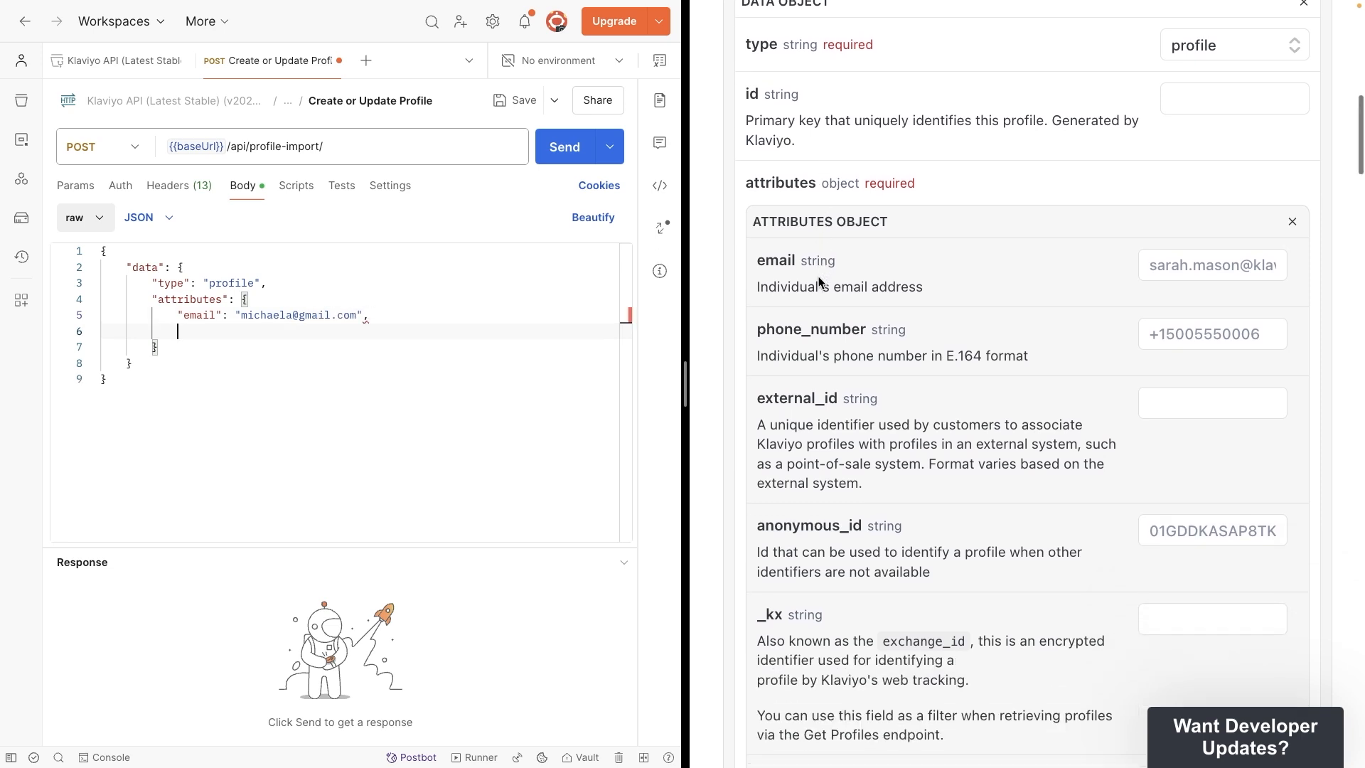
{"action": "scroll", "scroll_direction": "down", "scroll_amount": 3}
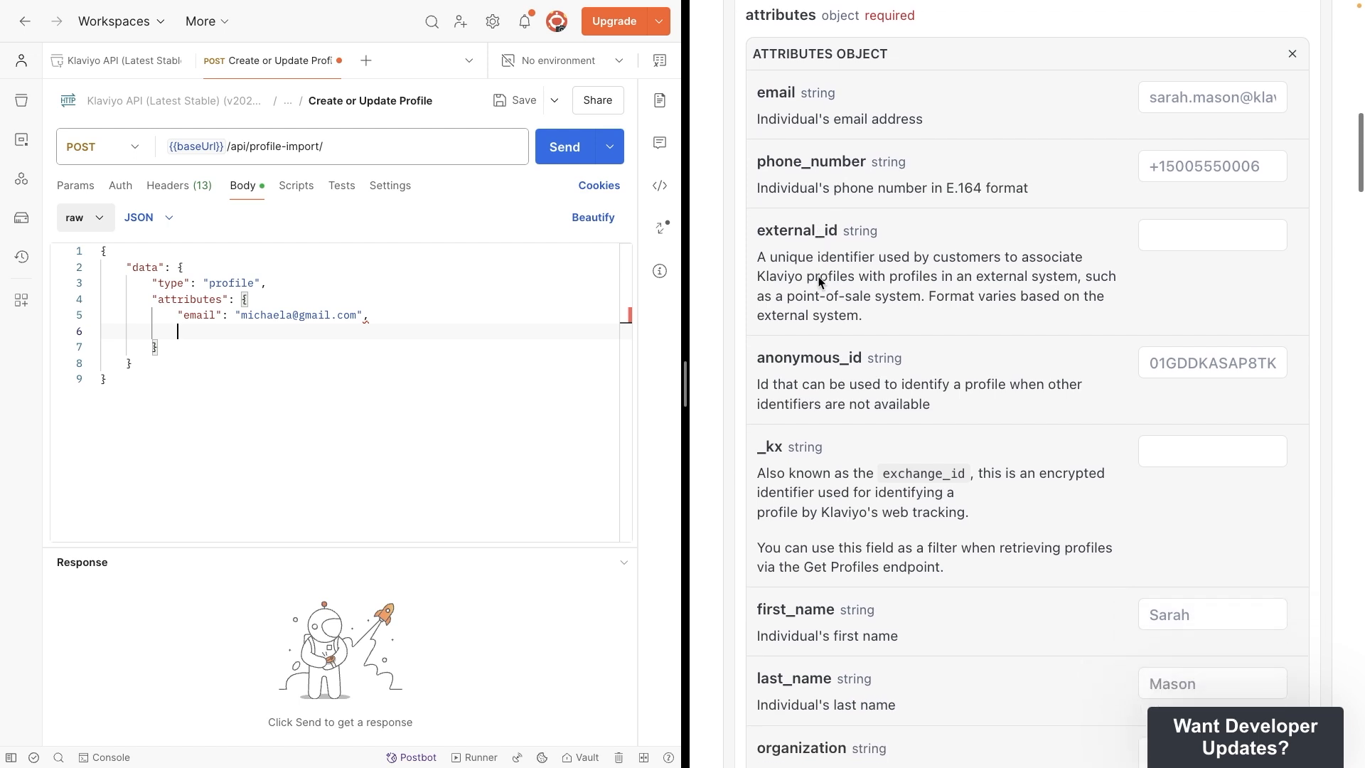
{"action": "scroll", "scroll_direction": "down", "scroll_amount": 3}
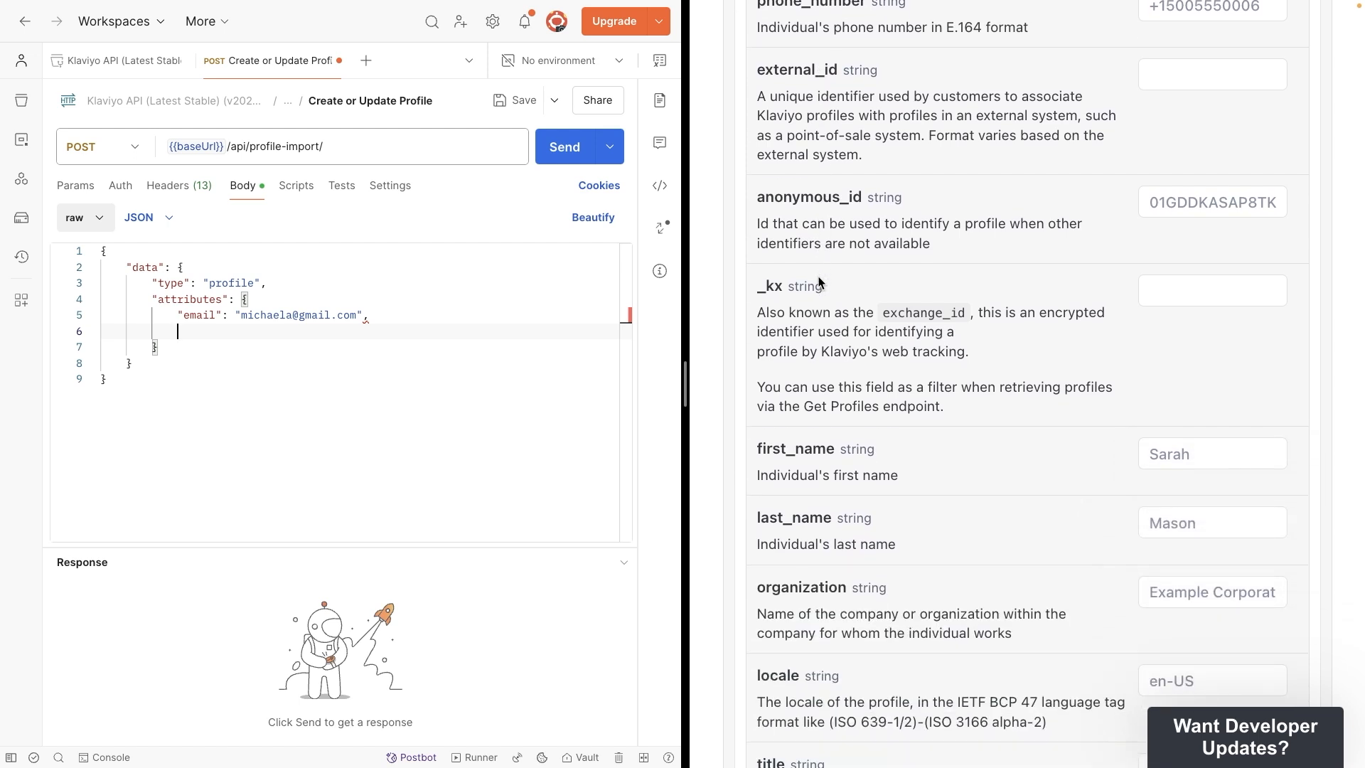
{"action": "scroll", "scroll_direction": "down", "scroll_amount": 3}
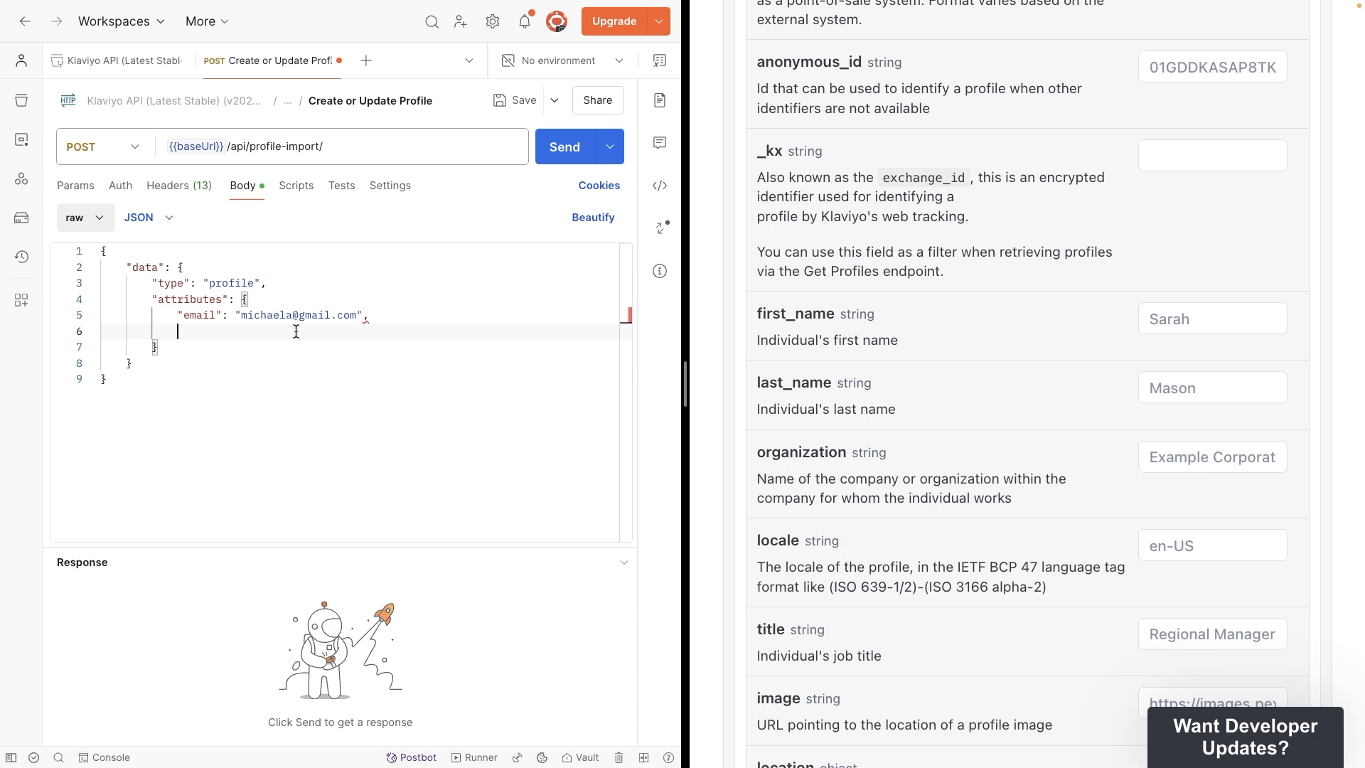
{"action": "mouse_move", "coordinate": [808, 342]}
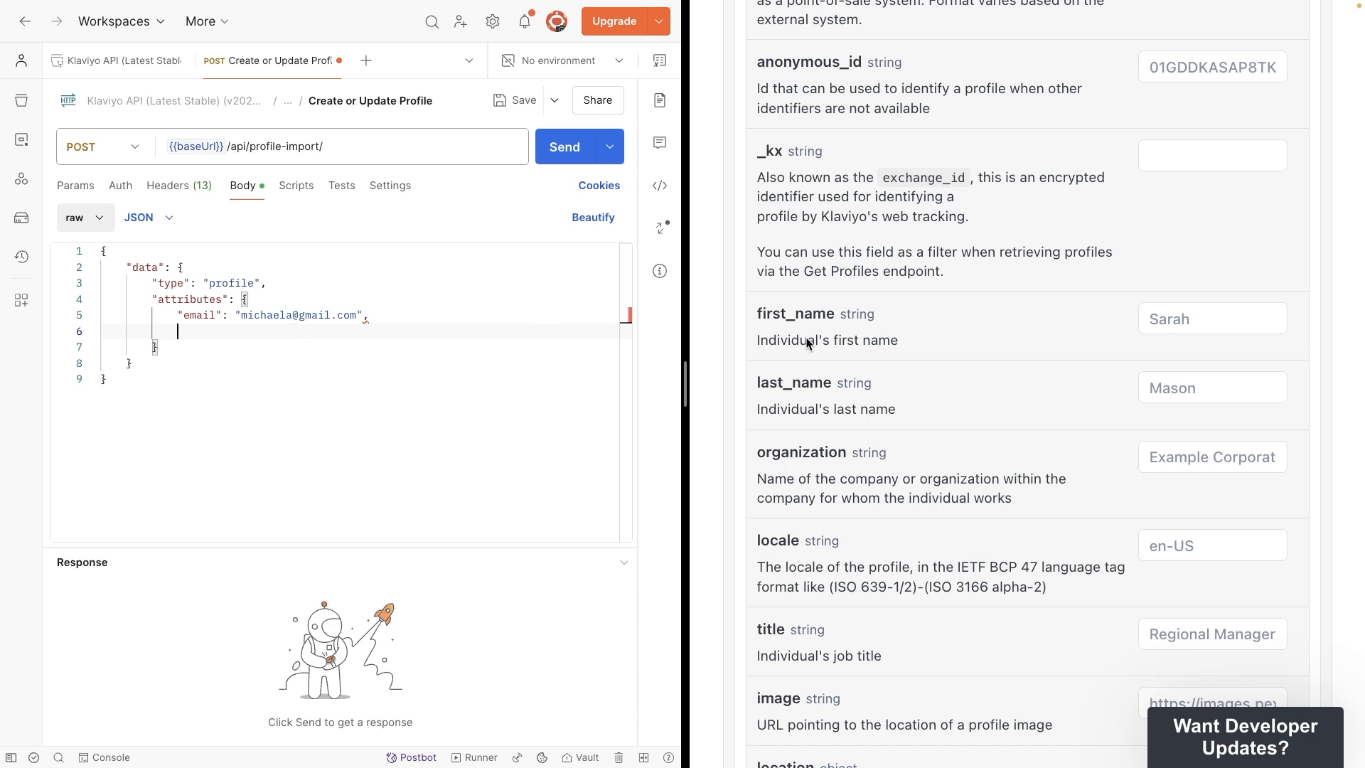
Add first_name "Michaela" and a location object with city "Boston".
{"action": "type", "text": "\"first_name\""}
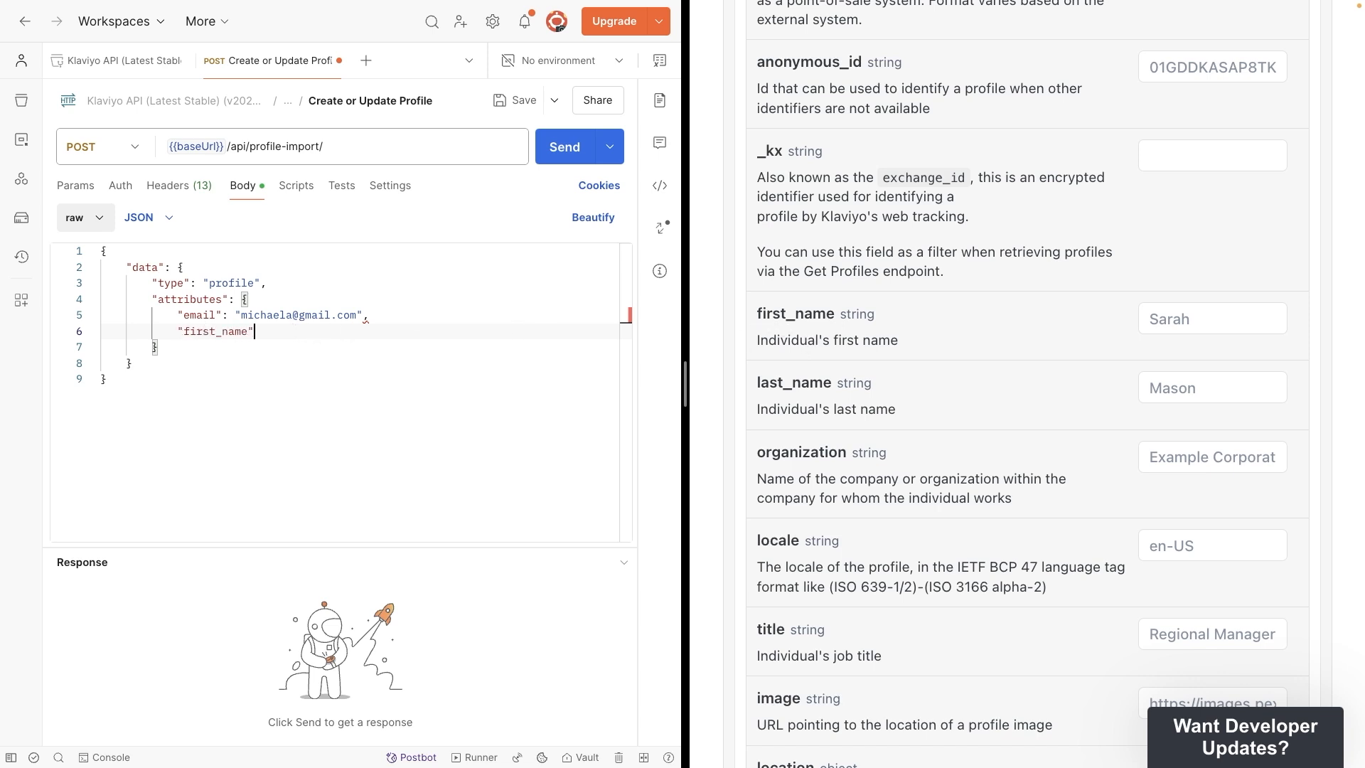
{"action": "type", "text": ": \"Michaela\","}
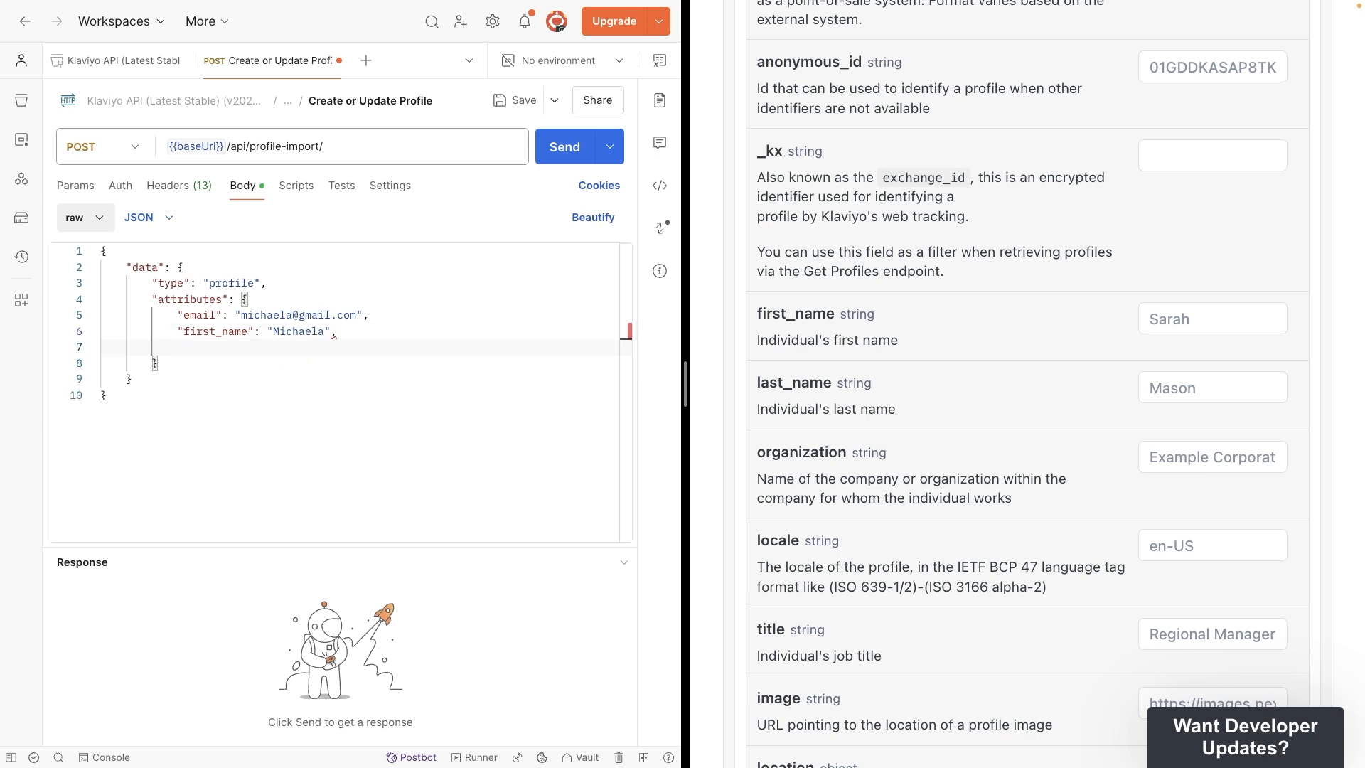
{"action": "scroll", "scroll_direction": "down", "scroll_amount": 3}
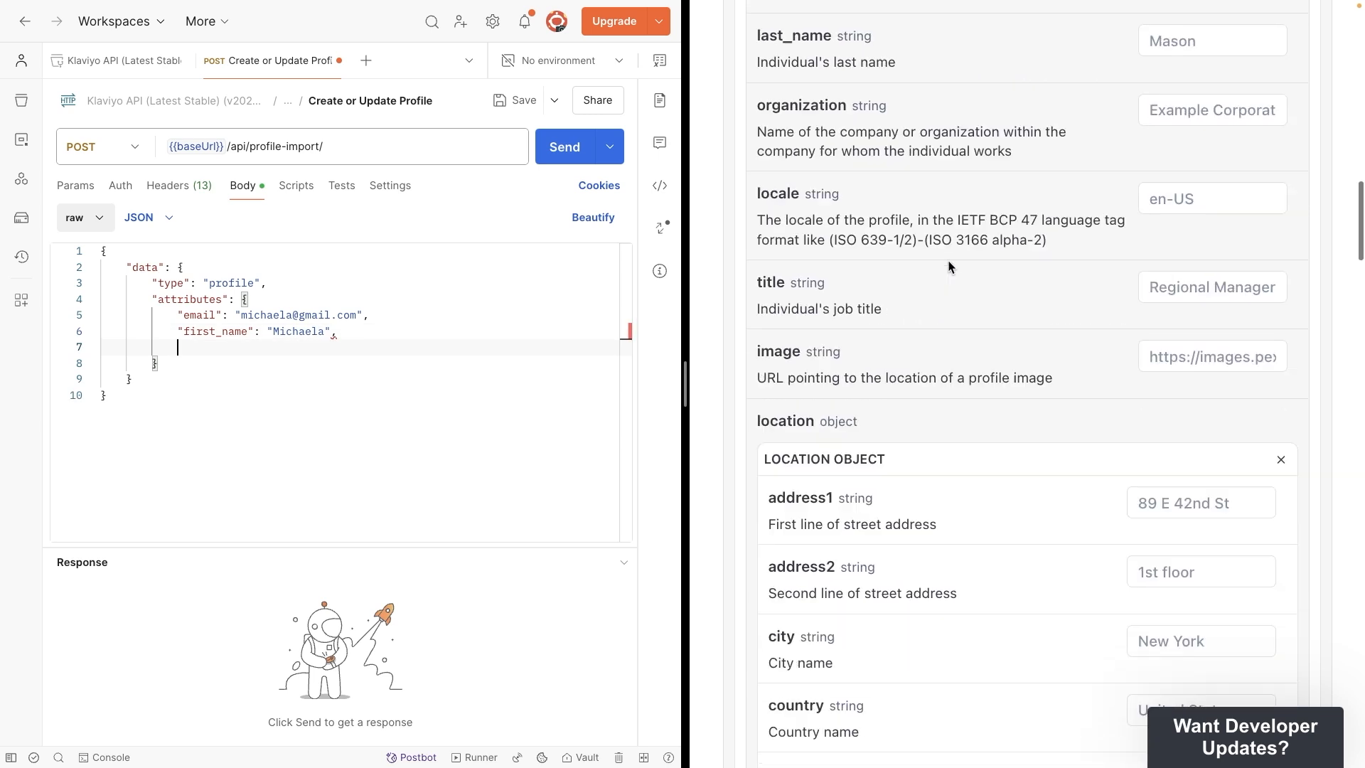
{"action": "scroll", "scroll_direction": "down", "scroll_amount": 3}
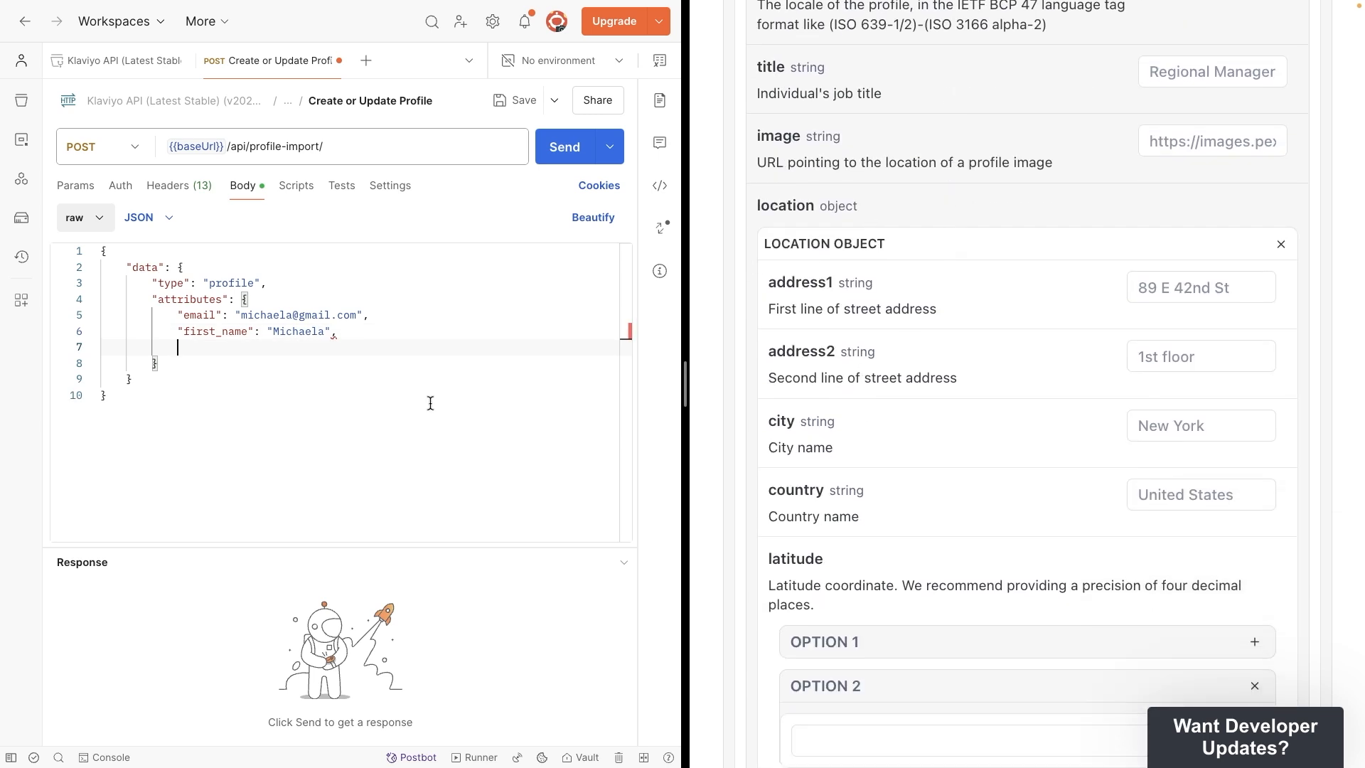
{"action": "type", "text": "\"location\":"}
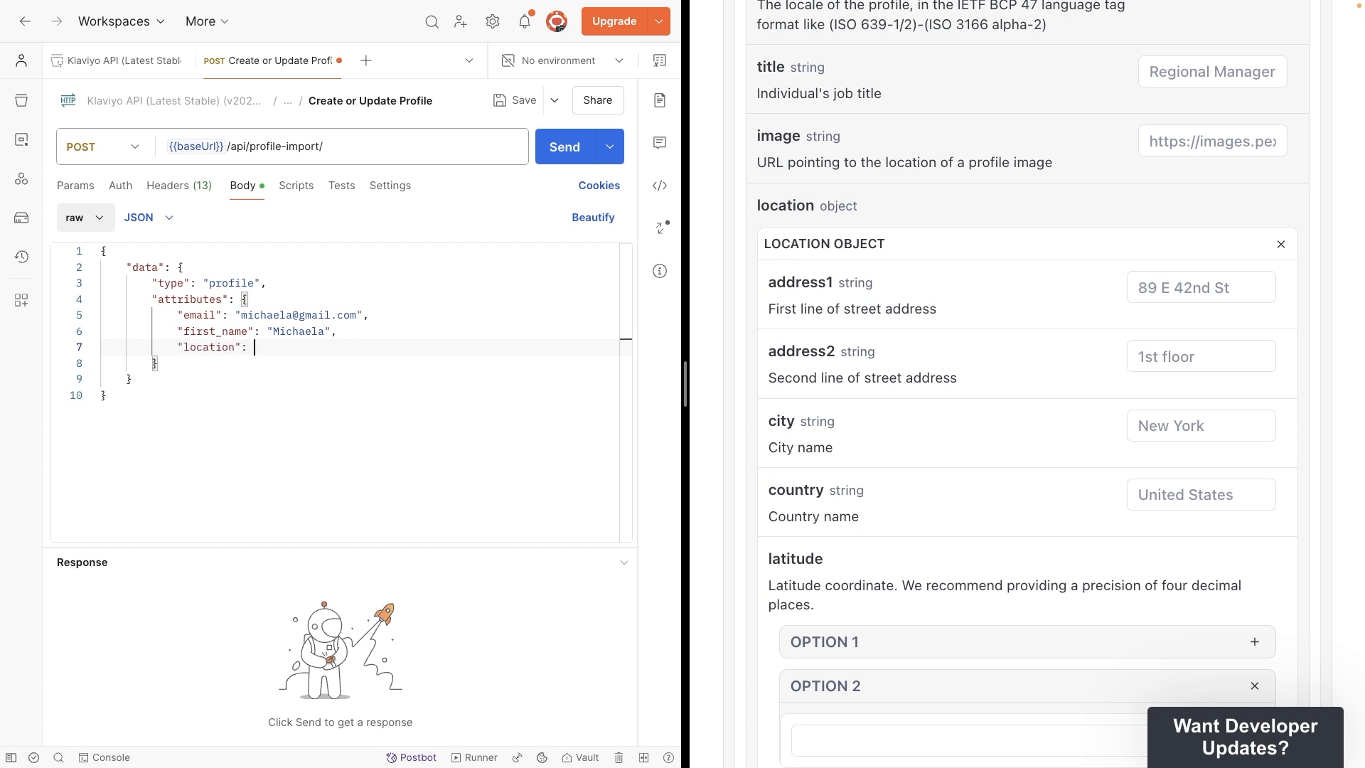
{"action": "type", "text": "\"city\": \"B"}
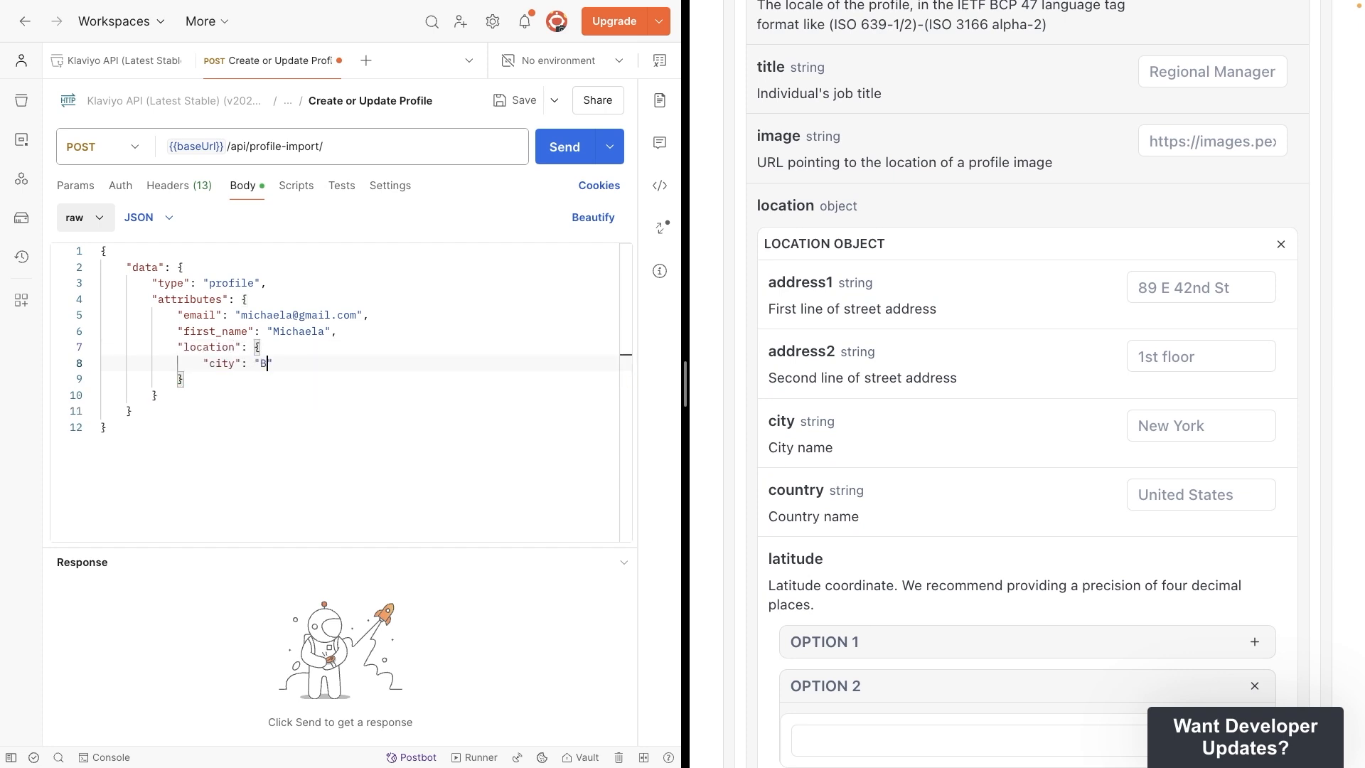
{"action": "type", "text": "oston"}
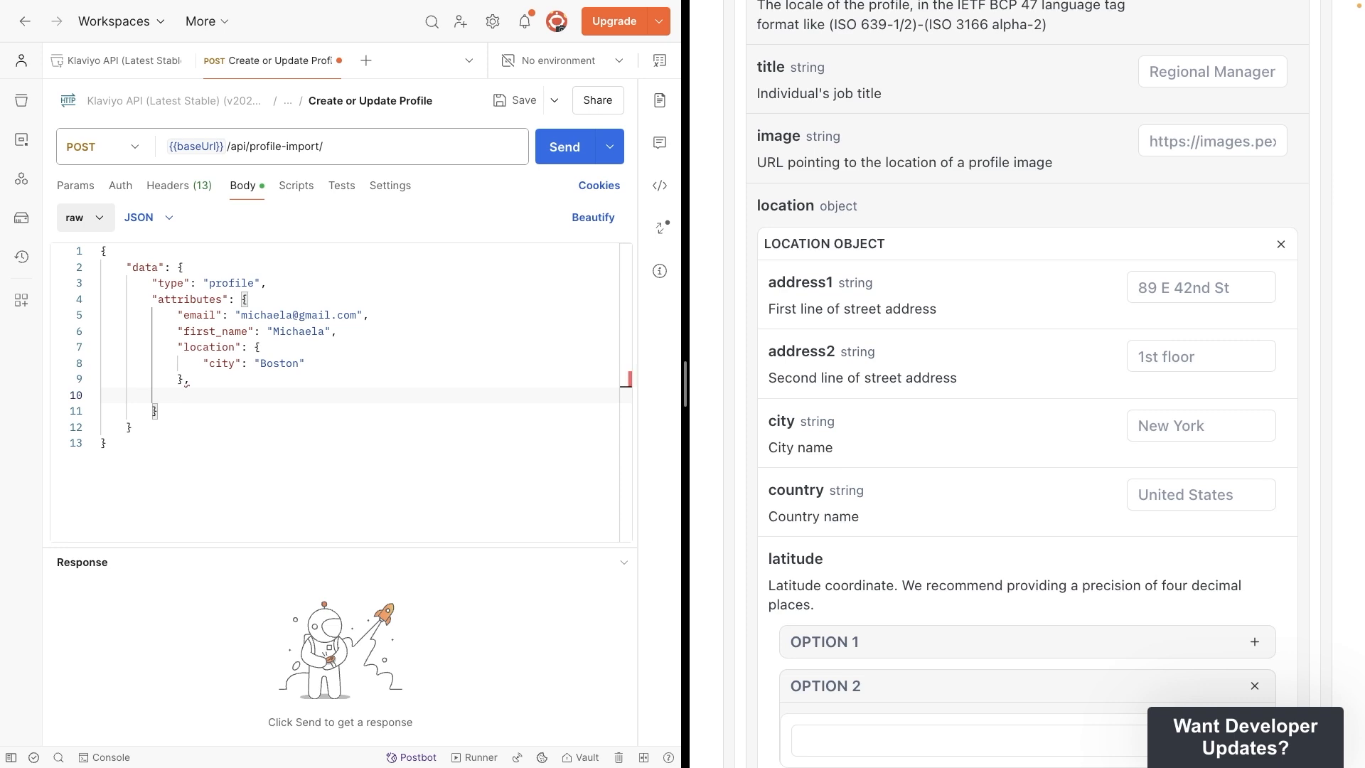
{"action": "scroll", "scroll_direction": "down", "scroll_amount": 3}
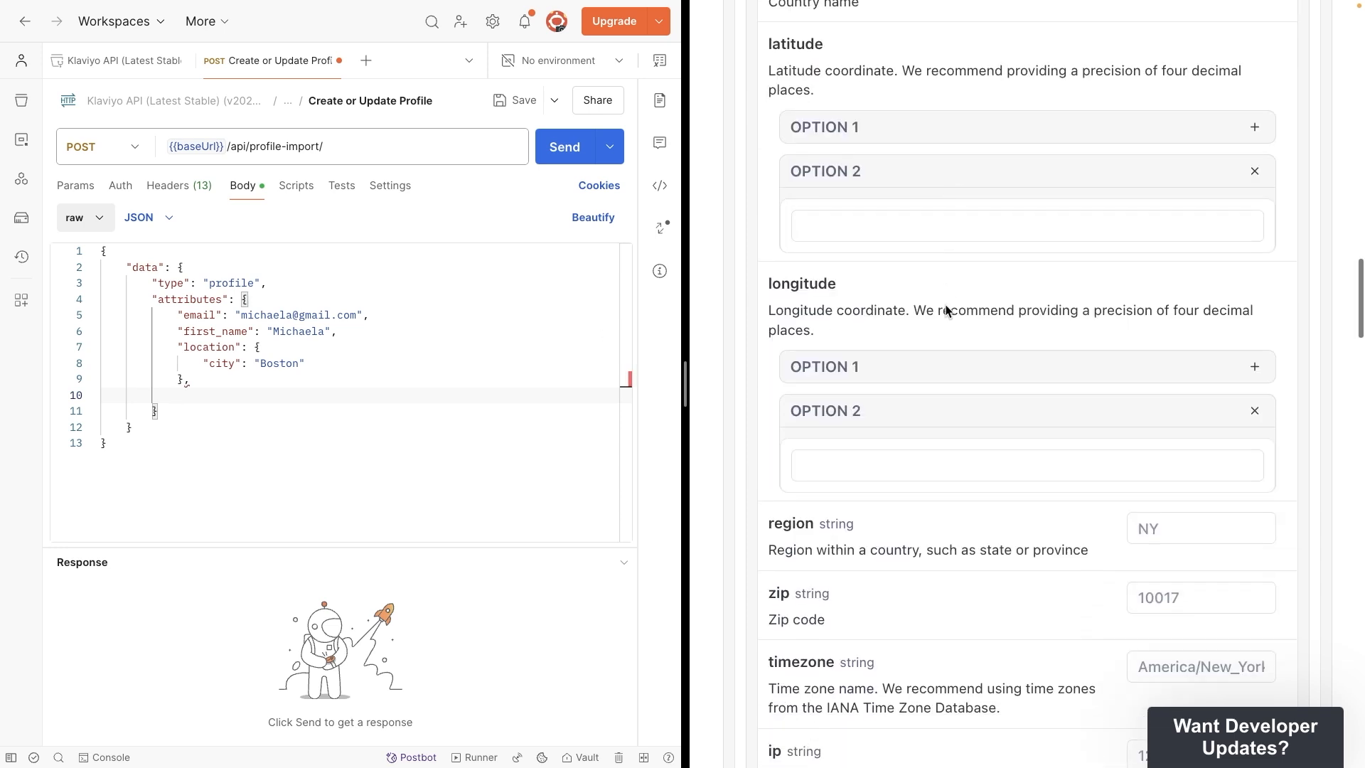
{"action": "scroll", "scroll_direction": "down", "scroll_amount": 3}
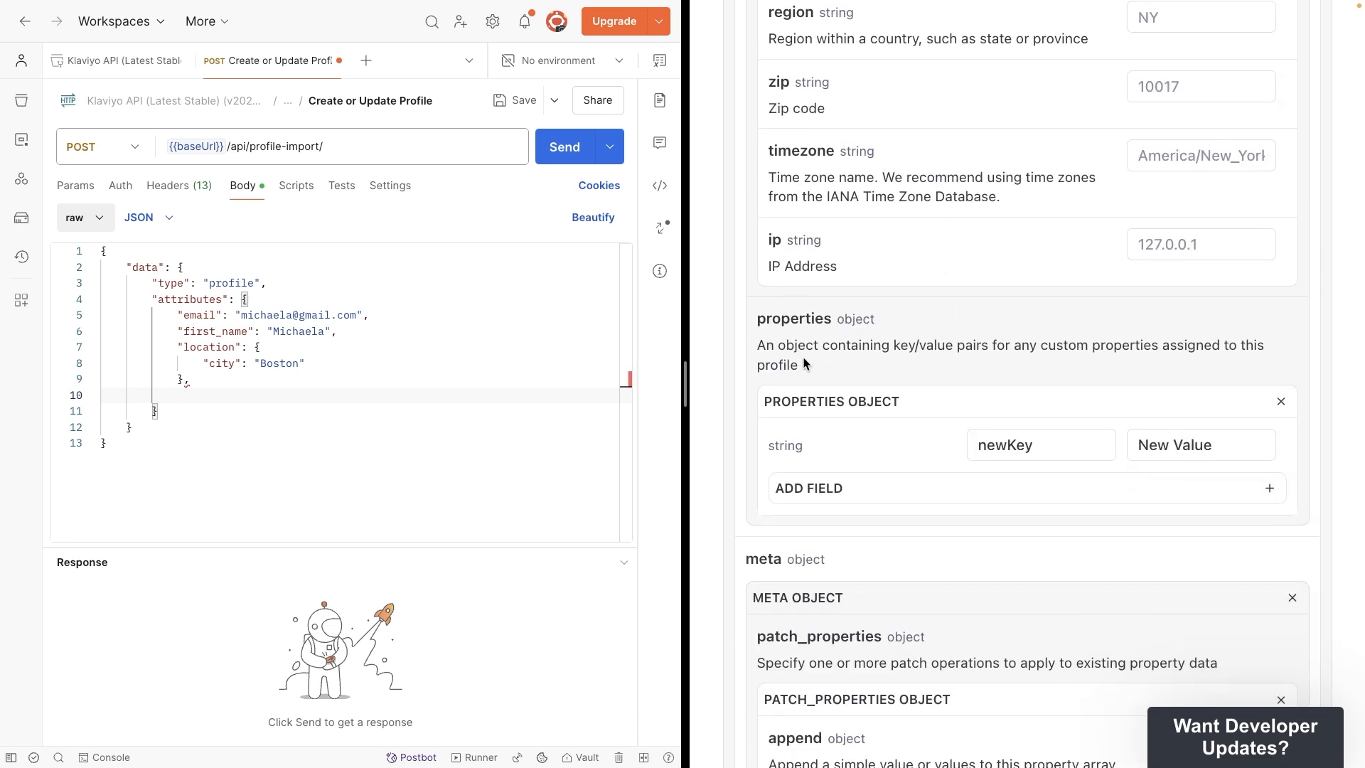
{"action": "type", "text": "\"properties\":"}
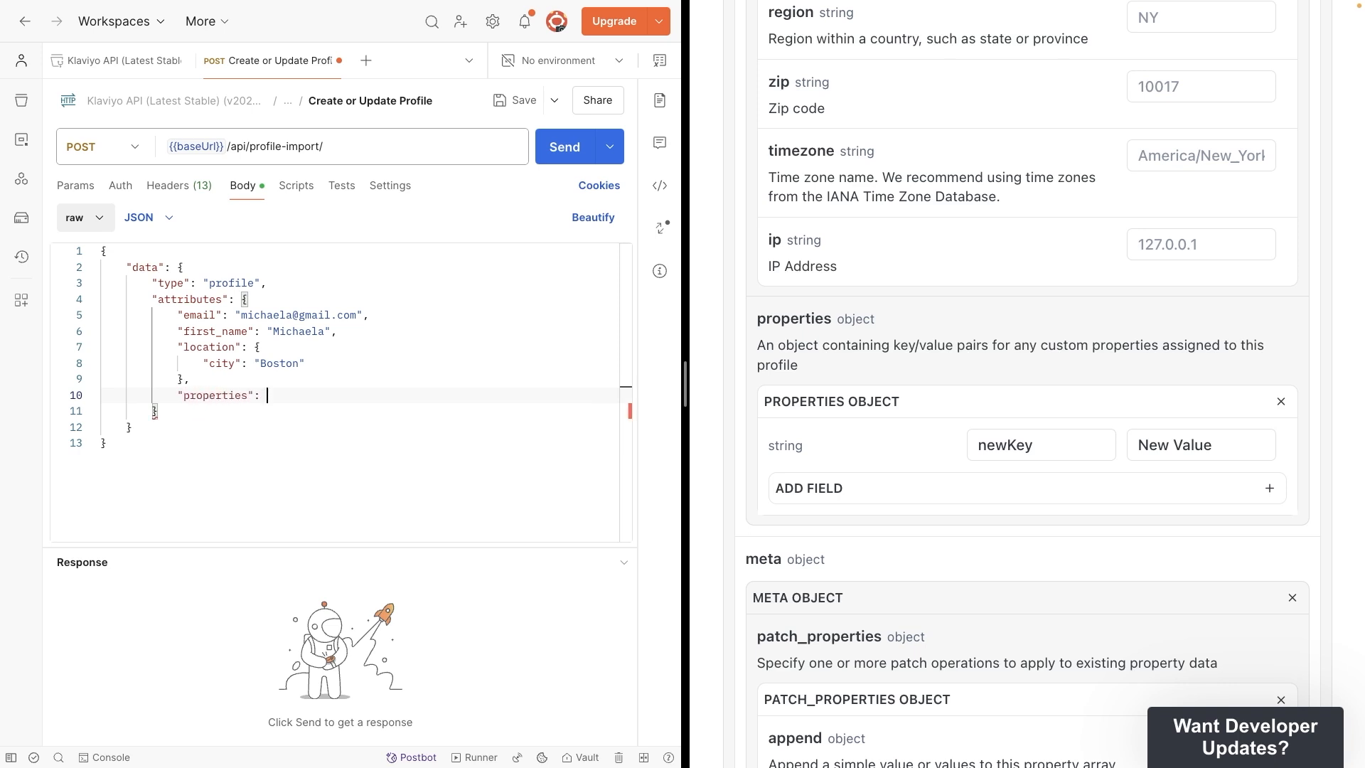
{"action": "type", "text": "\"Favorite coffee\""}
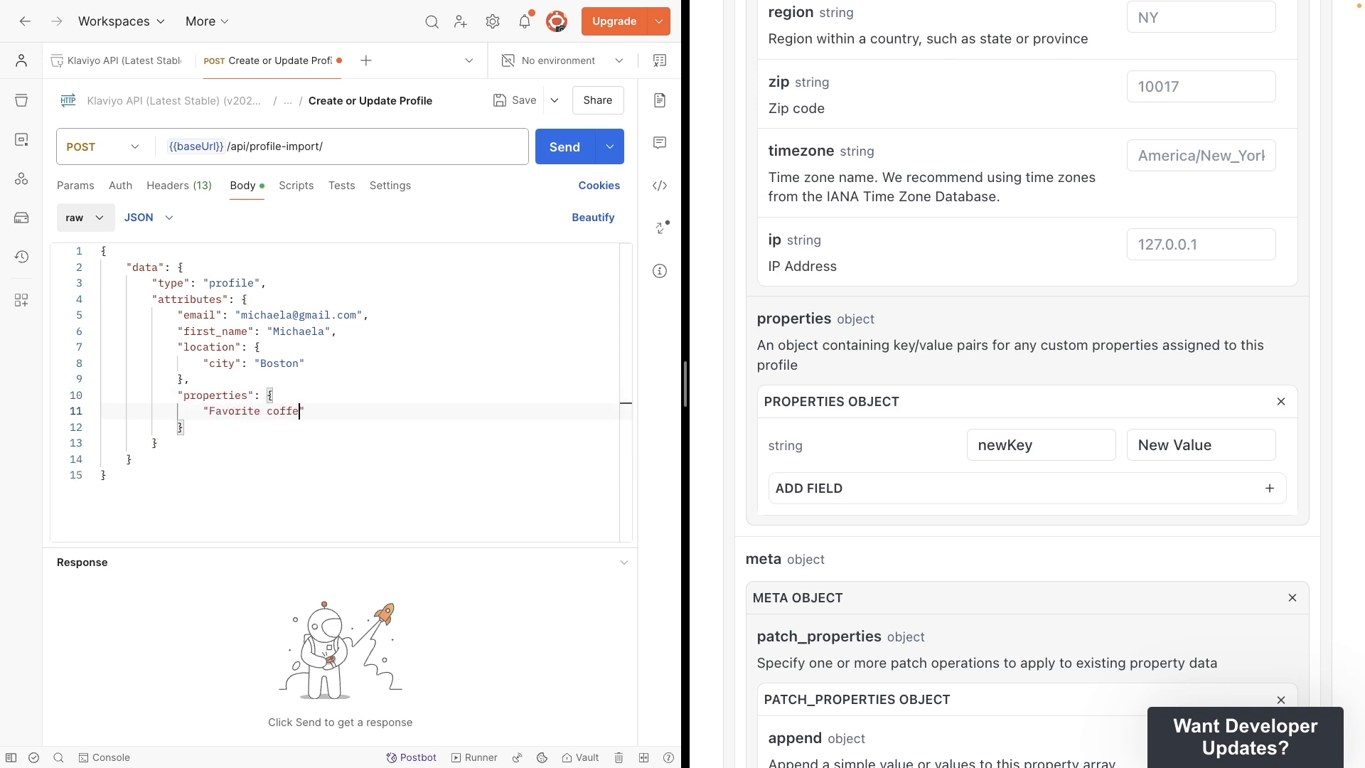
{"action": "type", "text": "flavor\": \"vanilla\""}
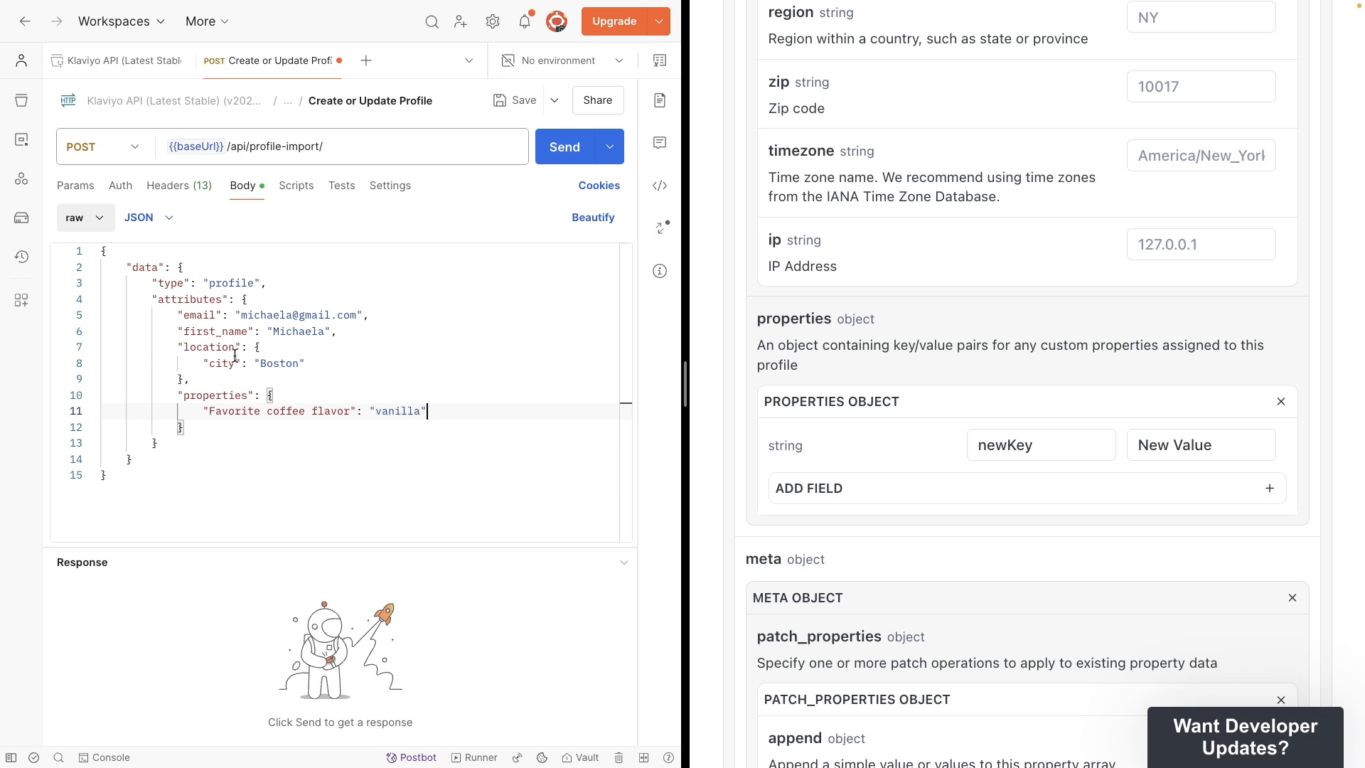
{"action": "mouse_move", "coordinate": [809, 252]}
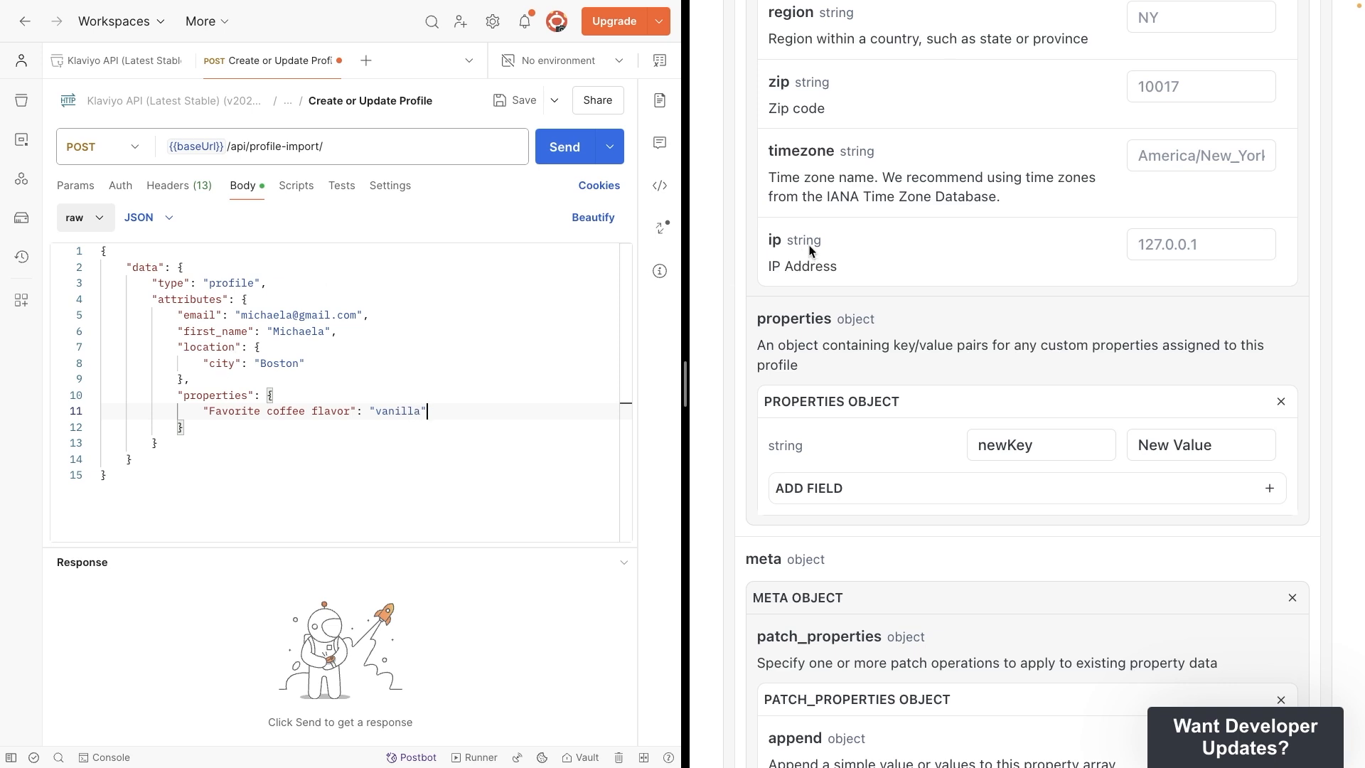
{"action": "scroll", "scroll_direction": "down", "scroll_amount": 3}
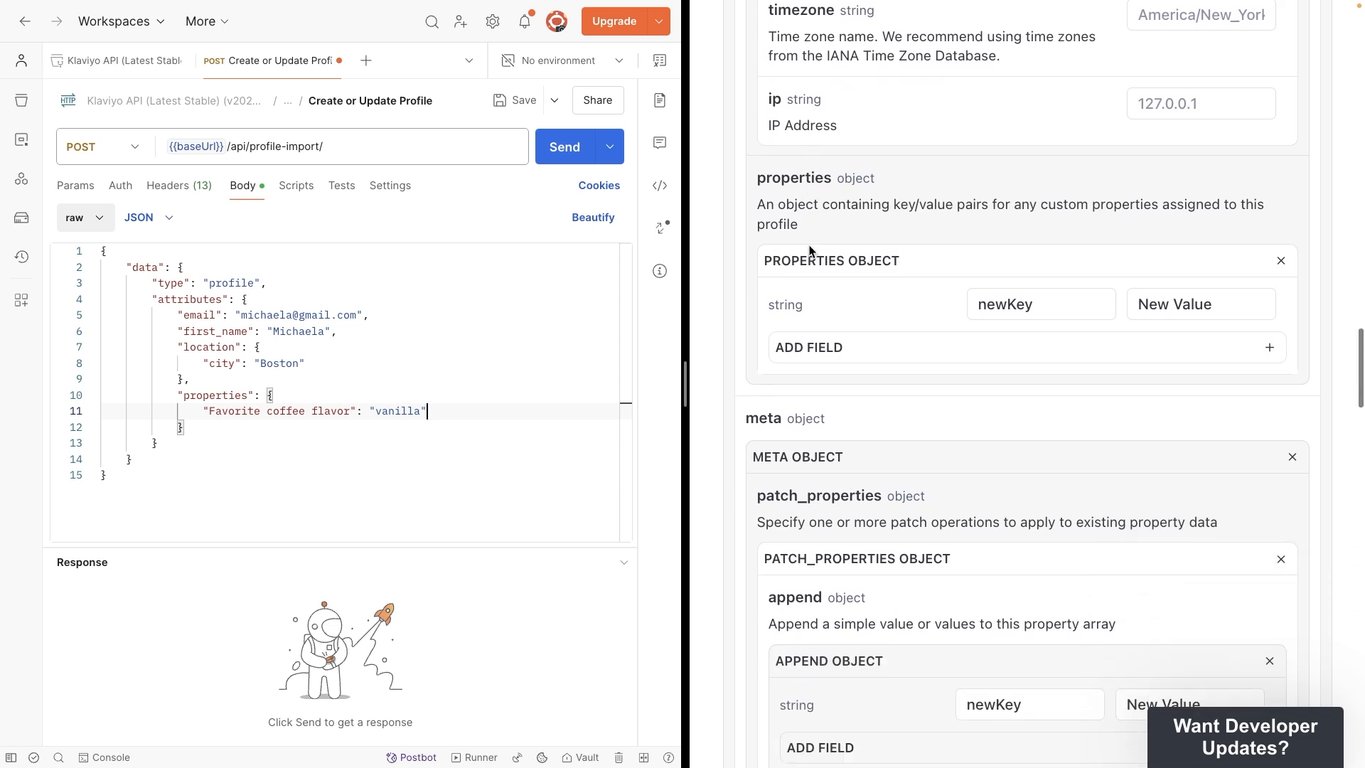
{"action": "scroll", "scroll_direction": "down", "scroll_amount": 3}
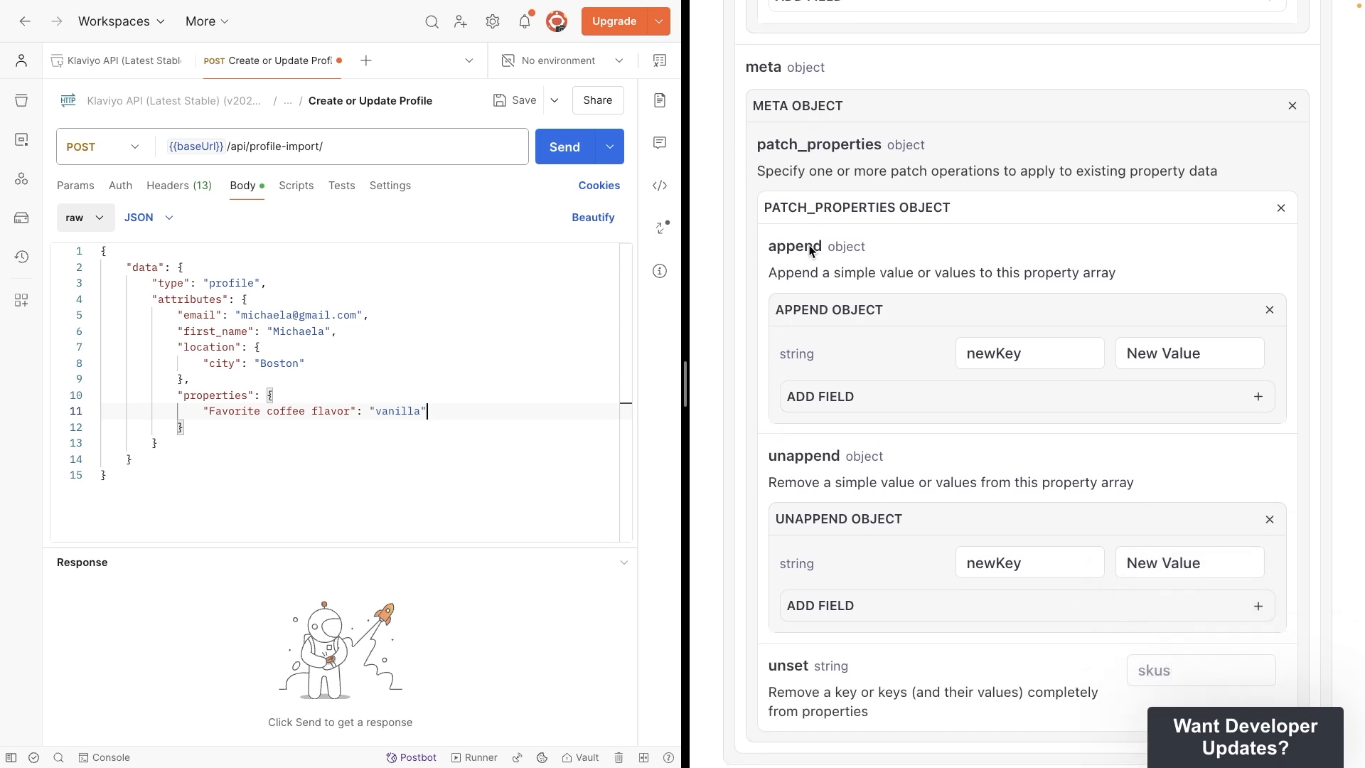
{"action": "mouse_move", "coordinate": [296, 392]}
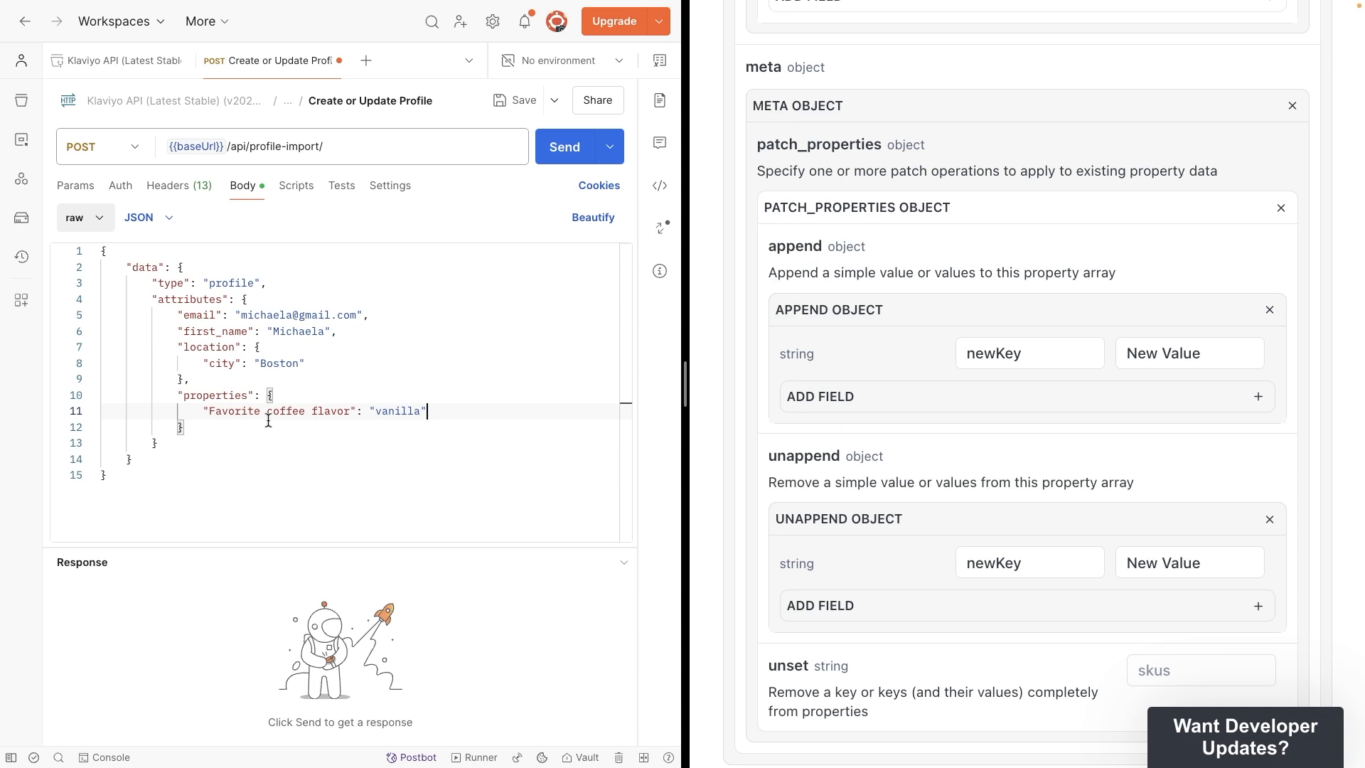
Send the request, get 201 Created, and switch back to Klaviyo.
{"action": "left_click", "coordinate": [563, 146]}
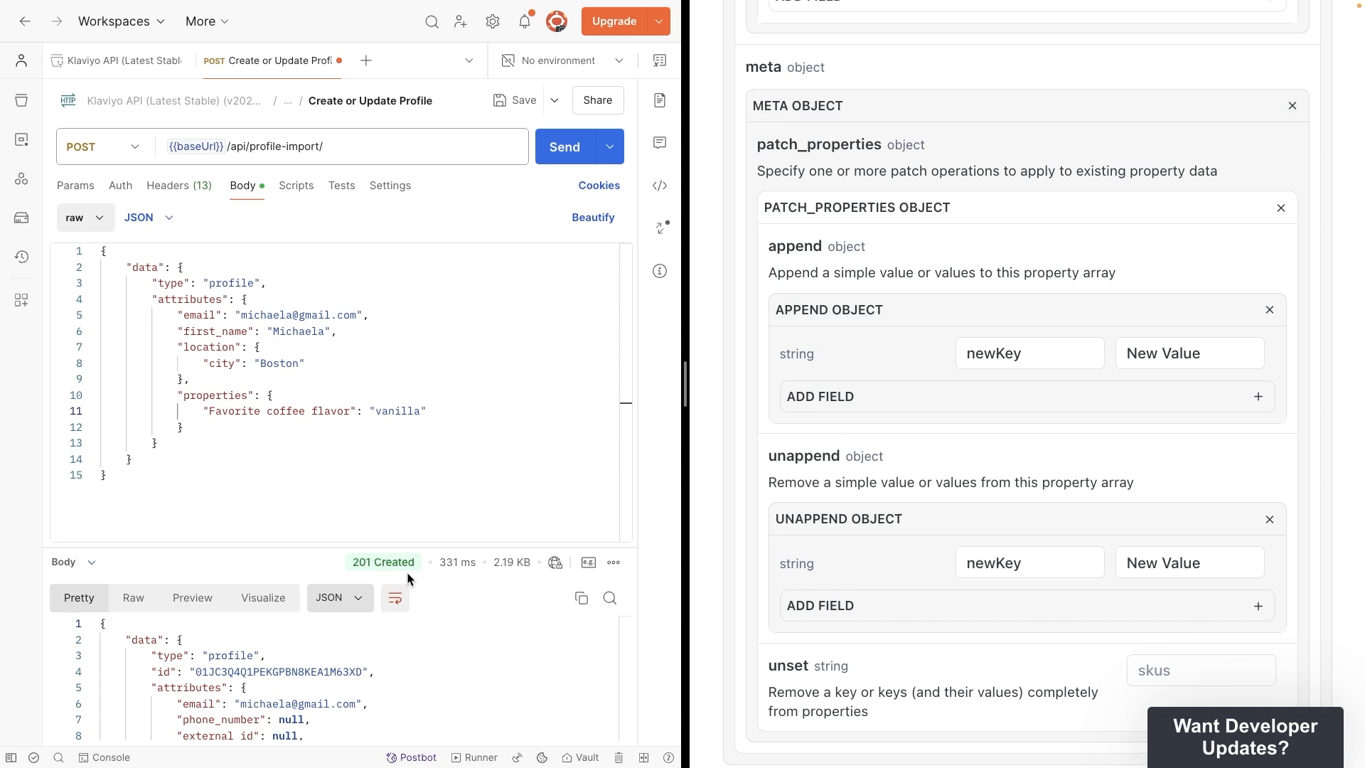
{"action": "mouse_move", "coordinate": [839, 380]}
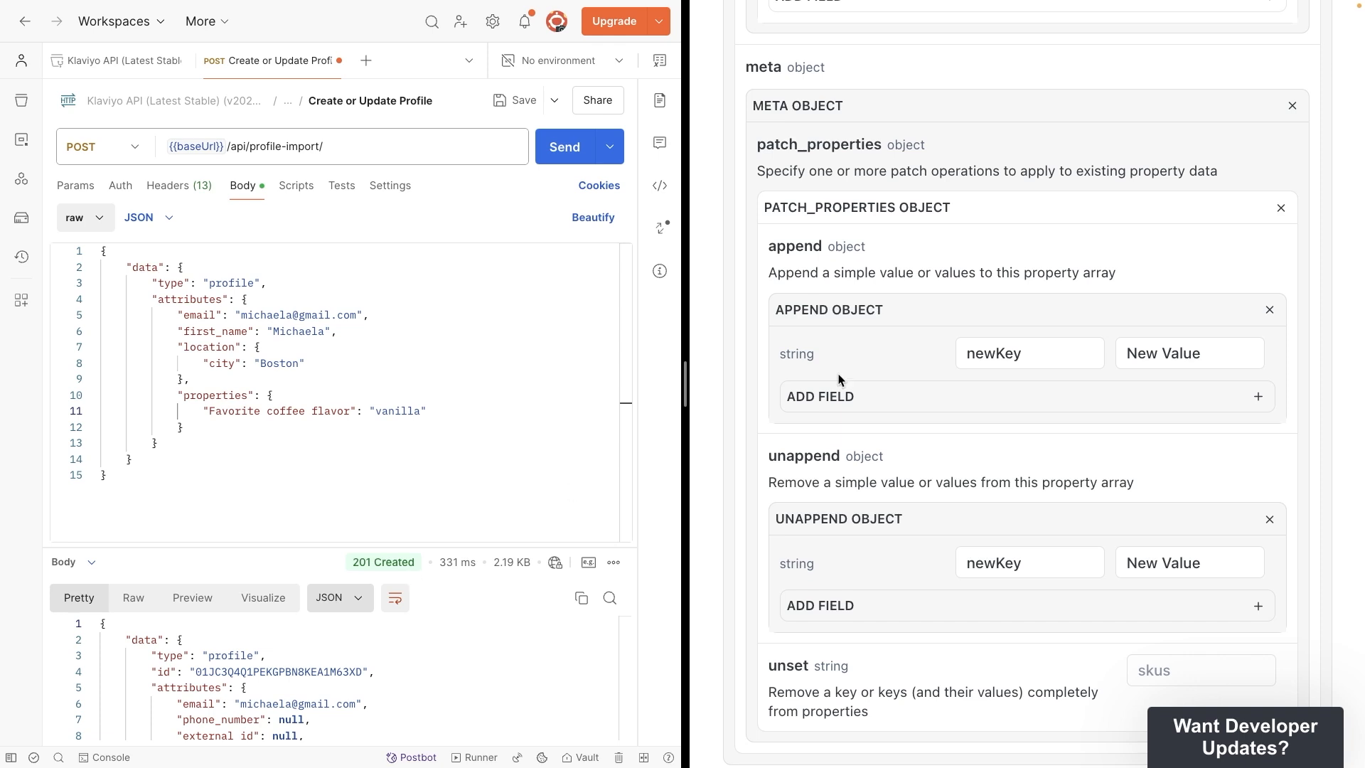
{"action": "left_click", "coordinate": [949, 28]}
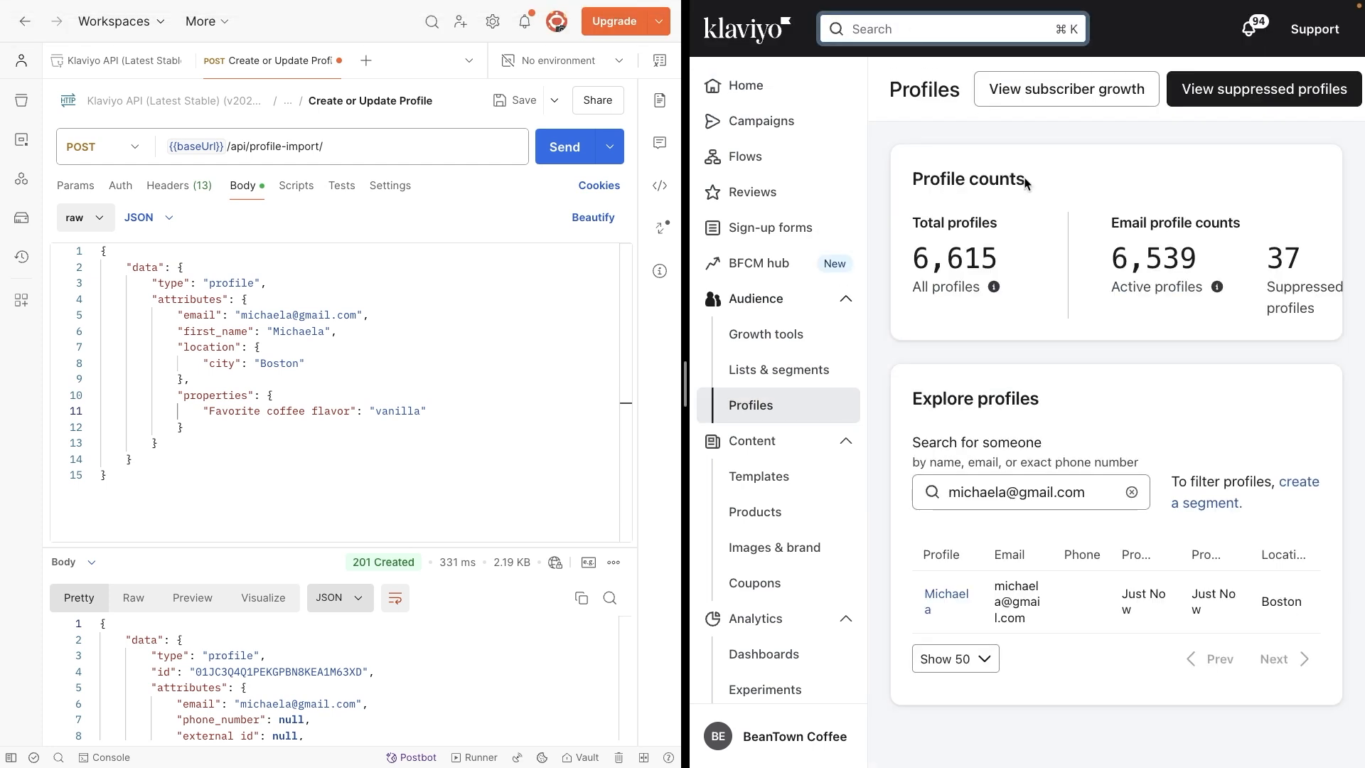
{"action": "left_click", "coordinate": [946, 601]}
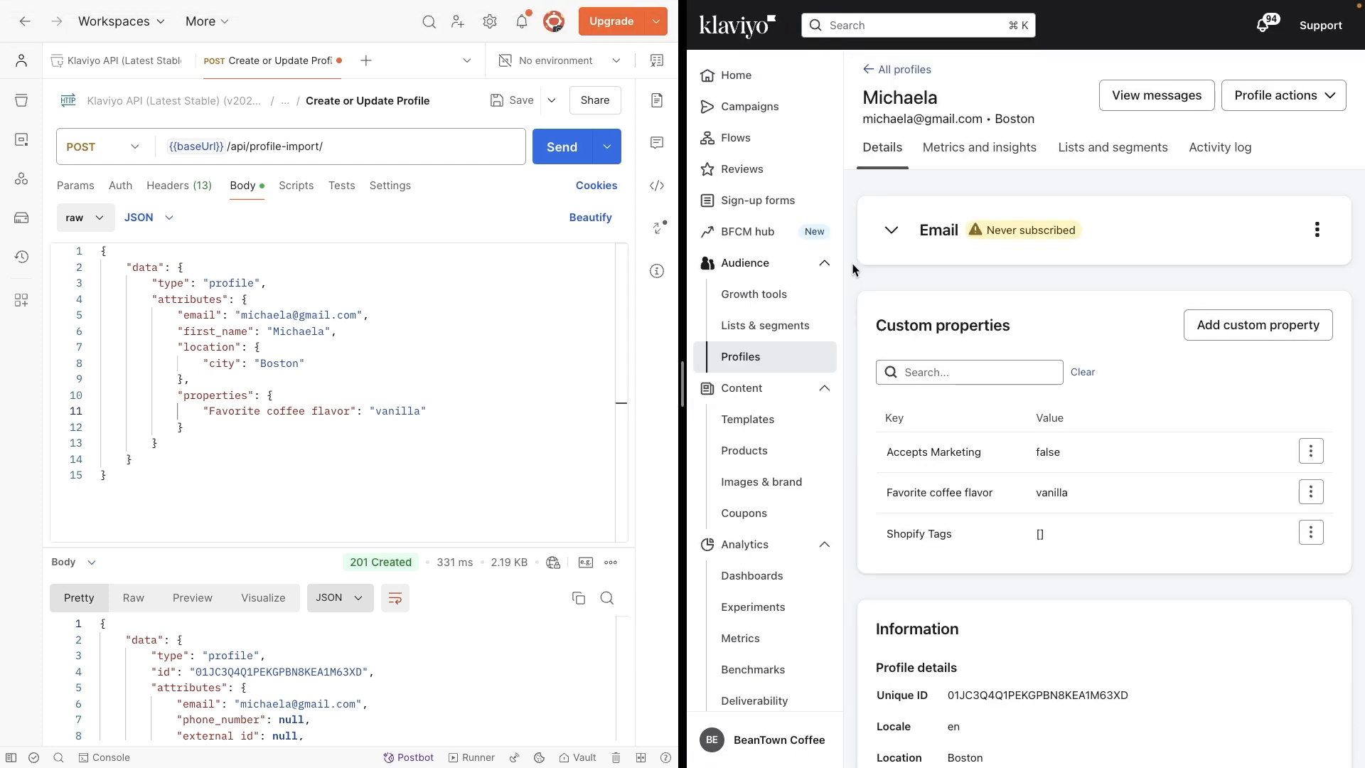
{"action": "mouse_move", "coordinate": [980, 147]}
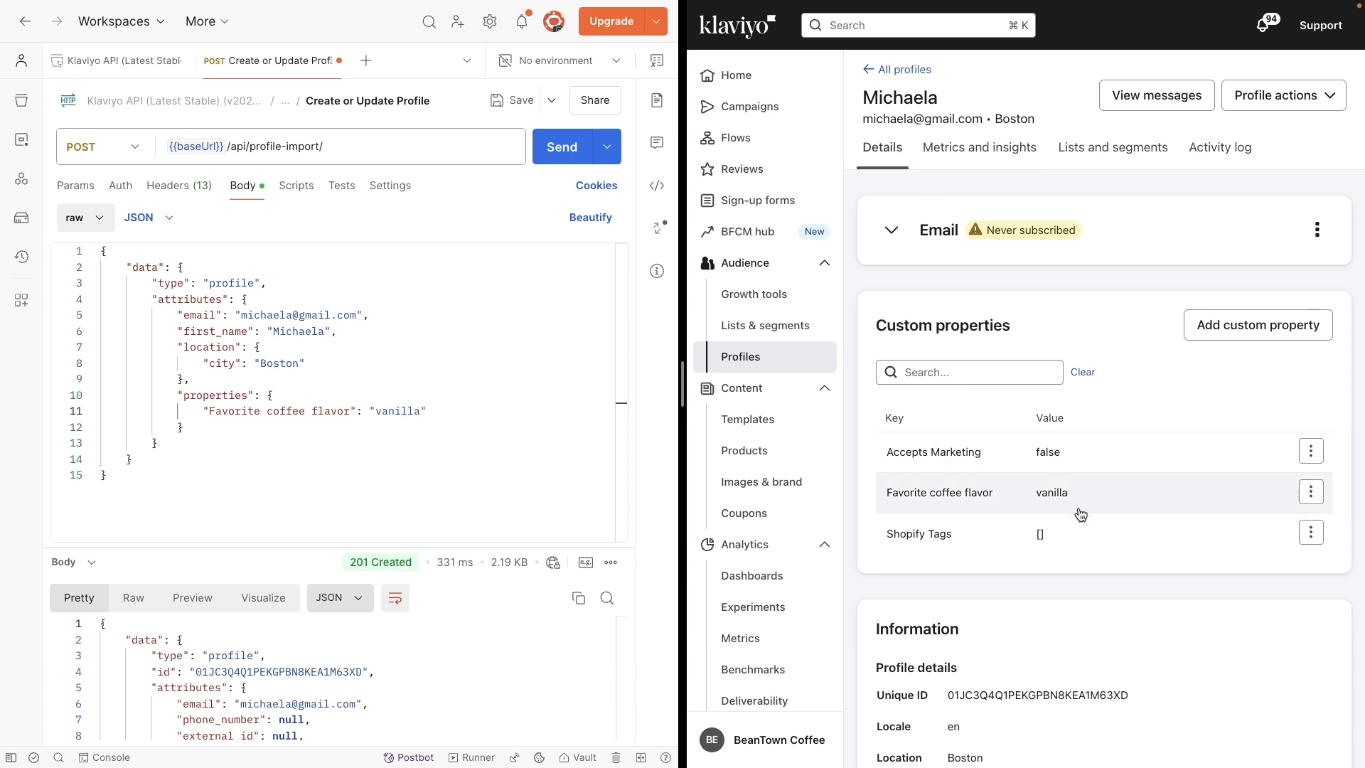
{"action": "mouse_move", "coordinate": [1059, 573]}
{"action": "type", "text": "car"}
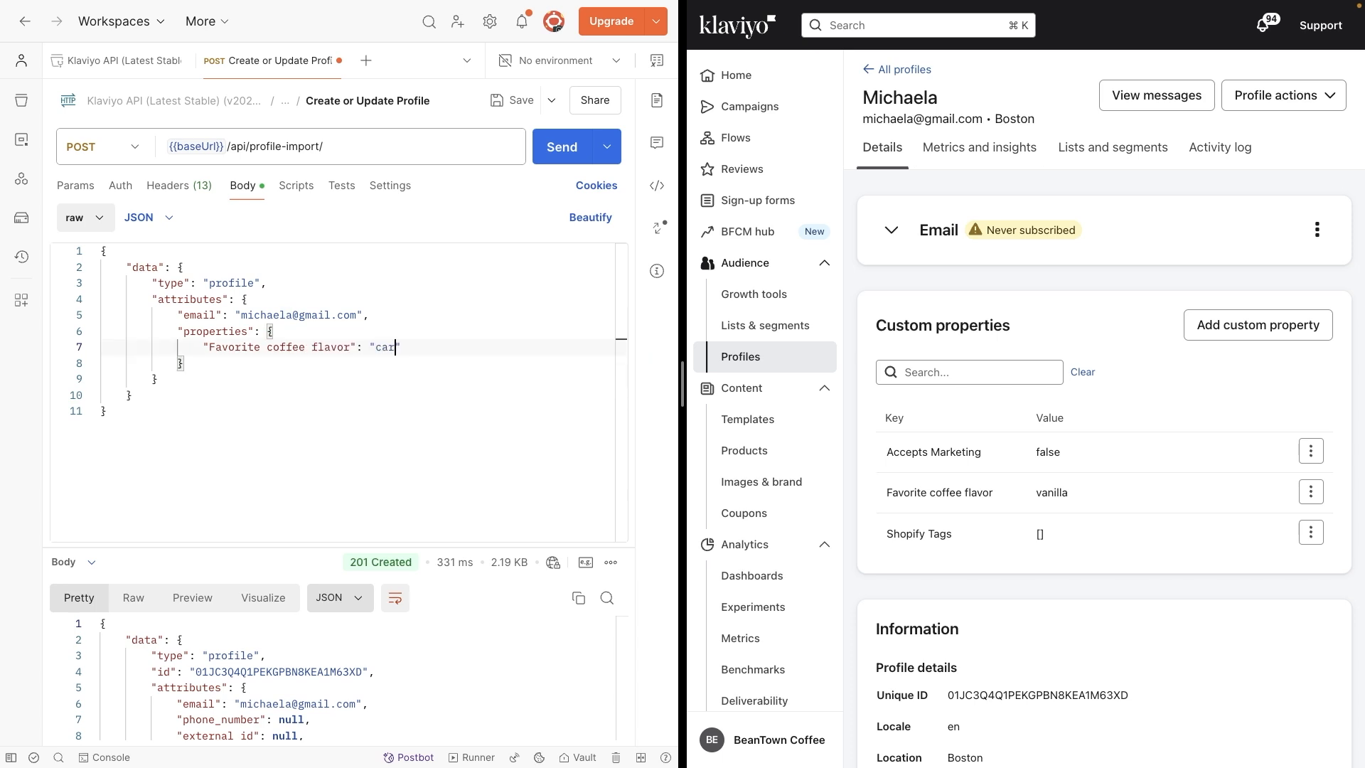
Set flavor to caramel, add "Roast preference": "dark roast", and send for 200 OK.
{"action": "type", "text": "amel"}
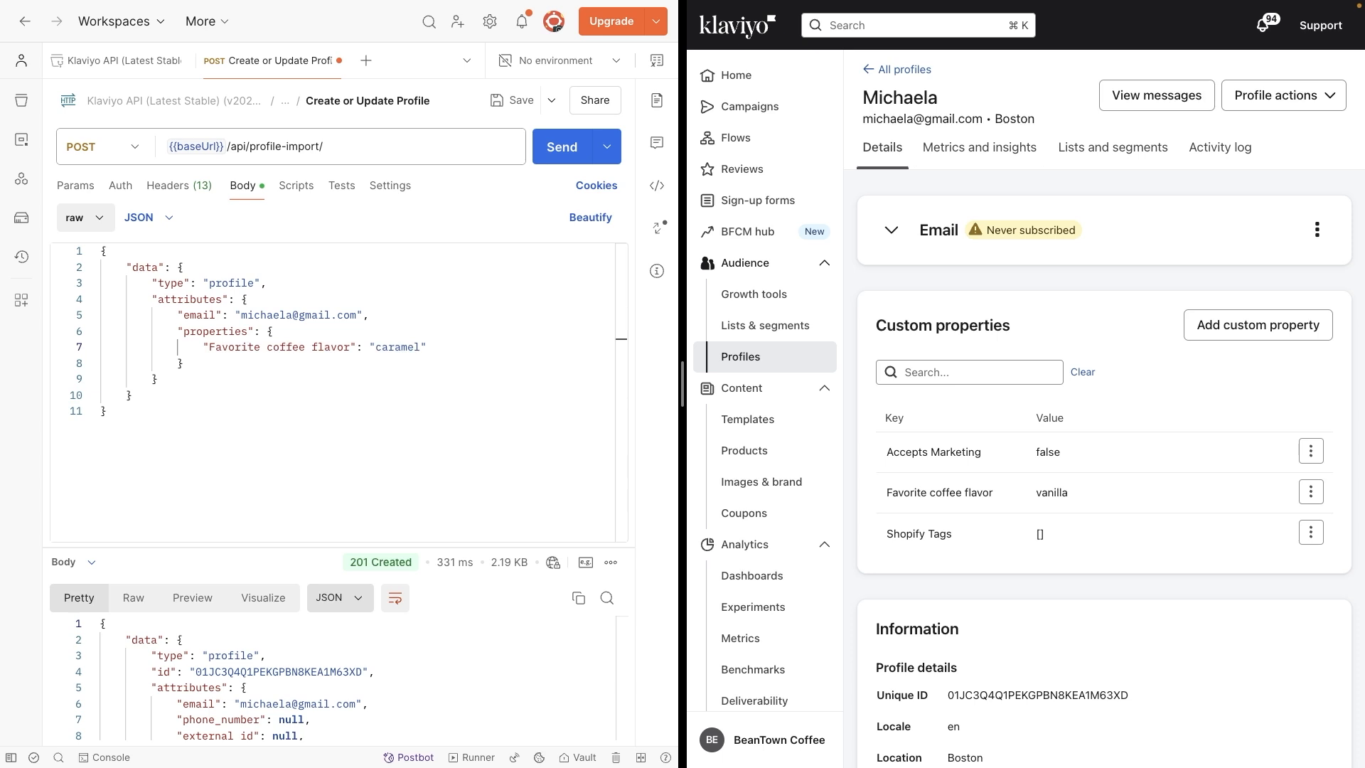
{"action": "mouse_move", "coordinate": [280, 490]}
{"action": "type", "text": "\""}
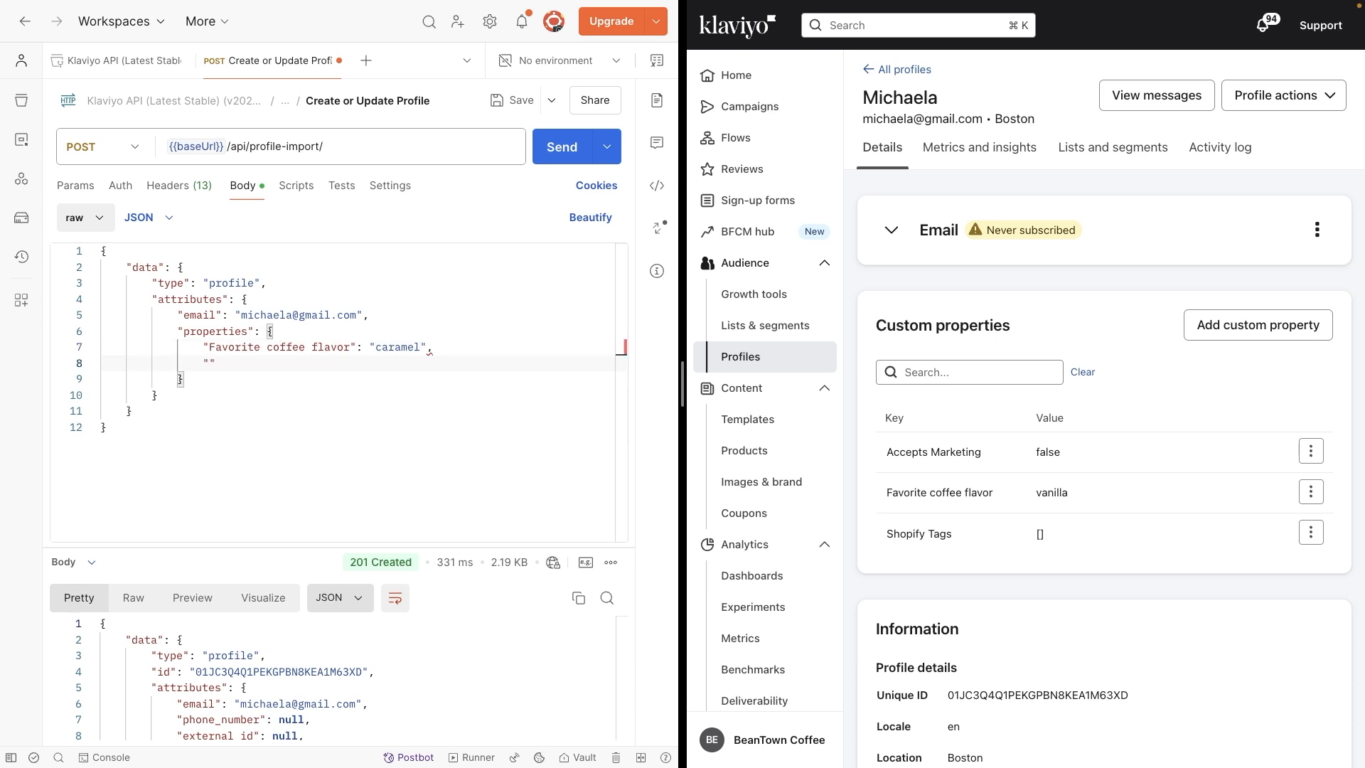
{"action": "type", "text": "Roast preference"}
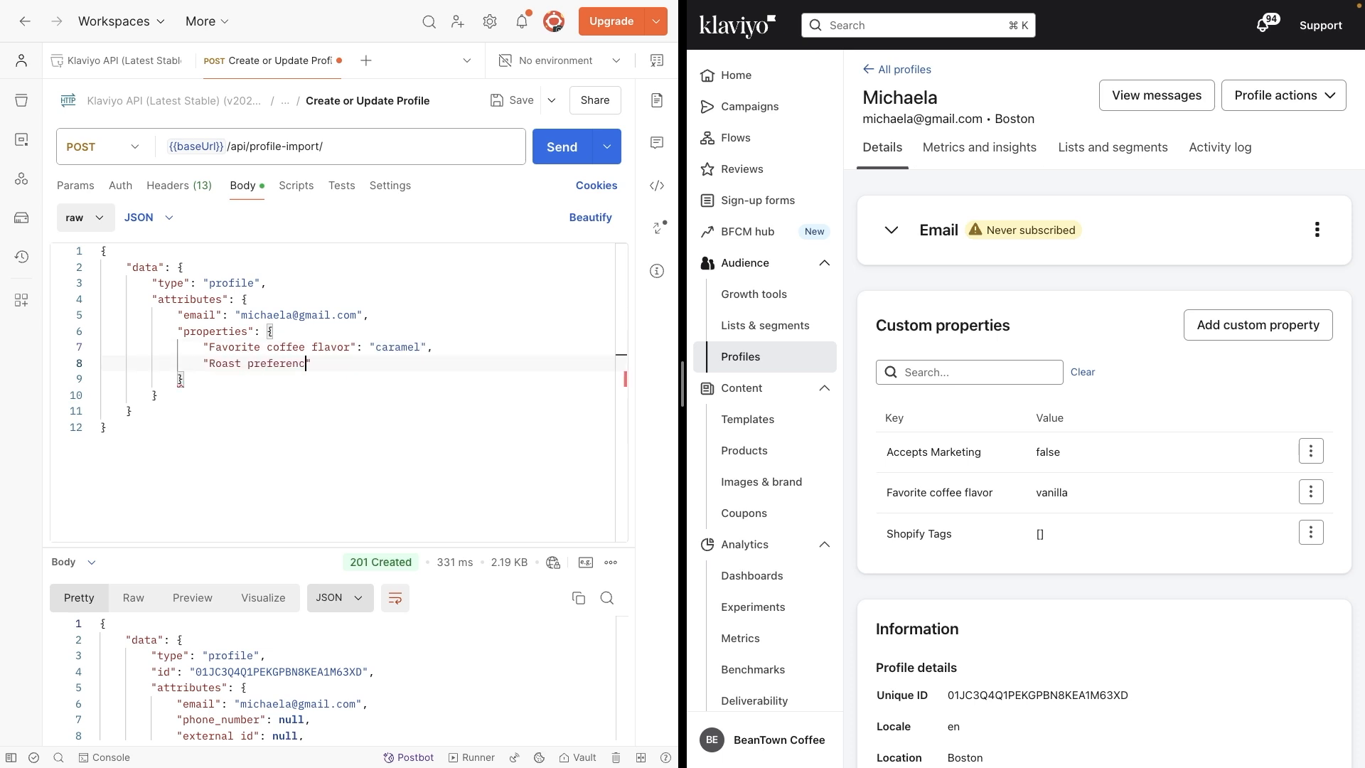
{"action": "type", "text": "\": \"dark roast\""}
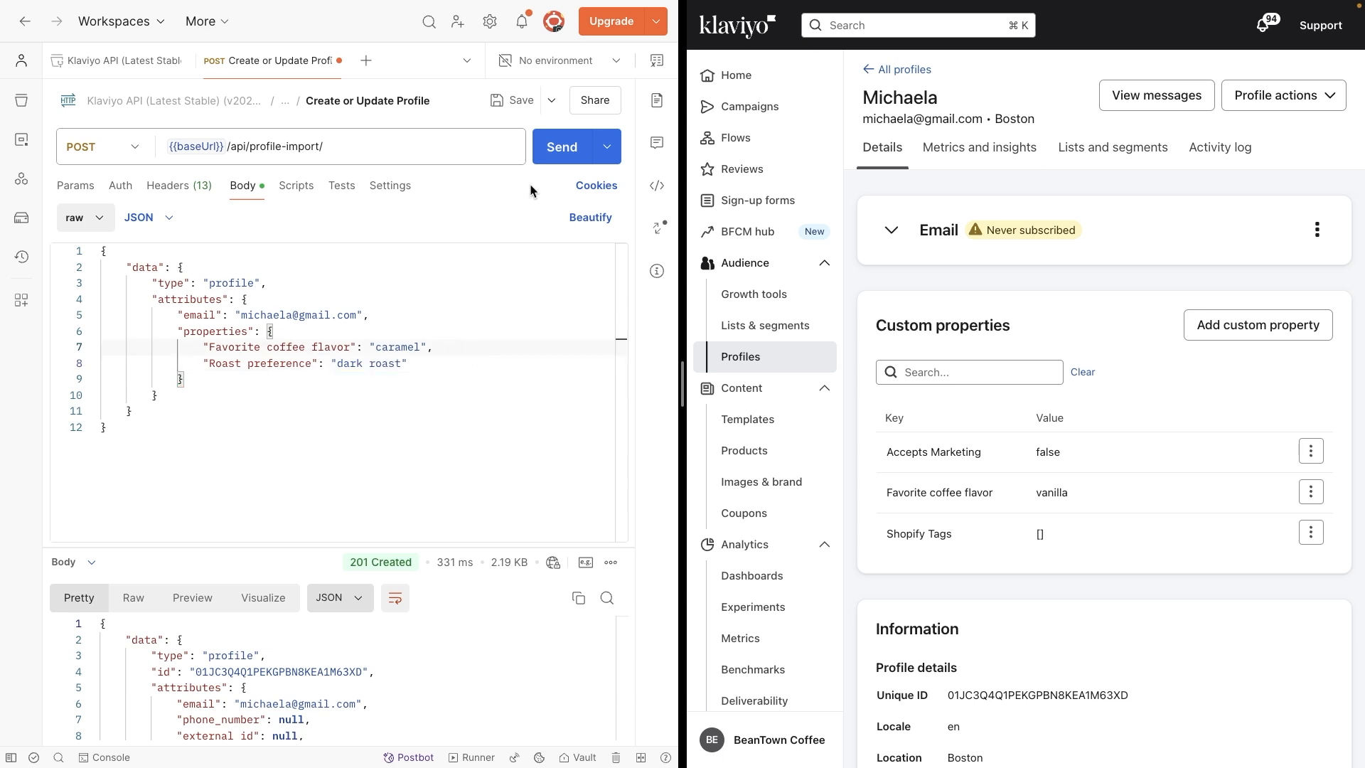
{"action": "left_click", "coordinate": [560, 147]}
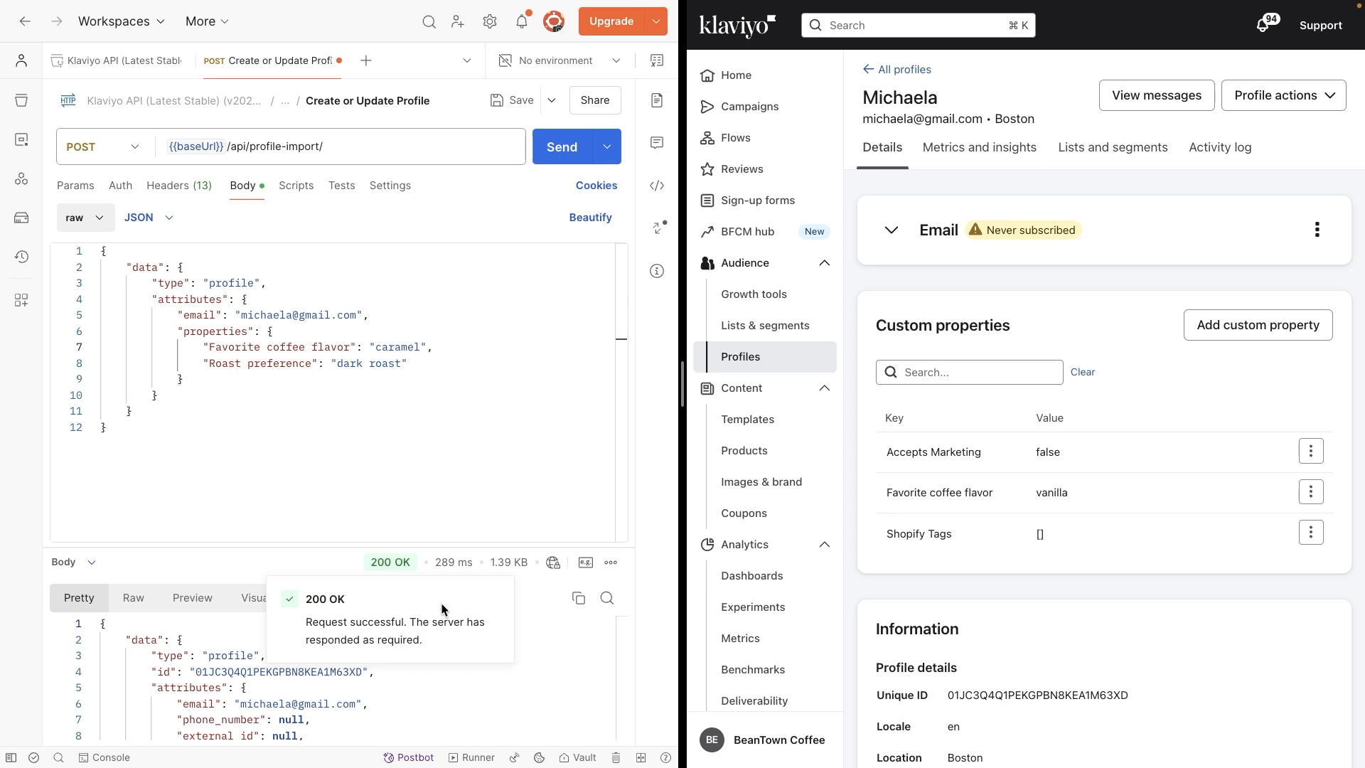
{"action": "mouse_move", "coordinate": [841, 215]}
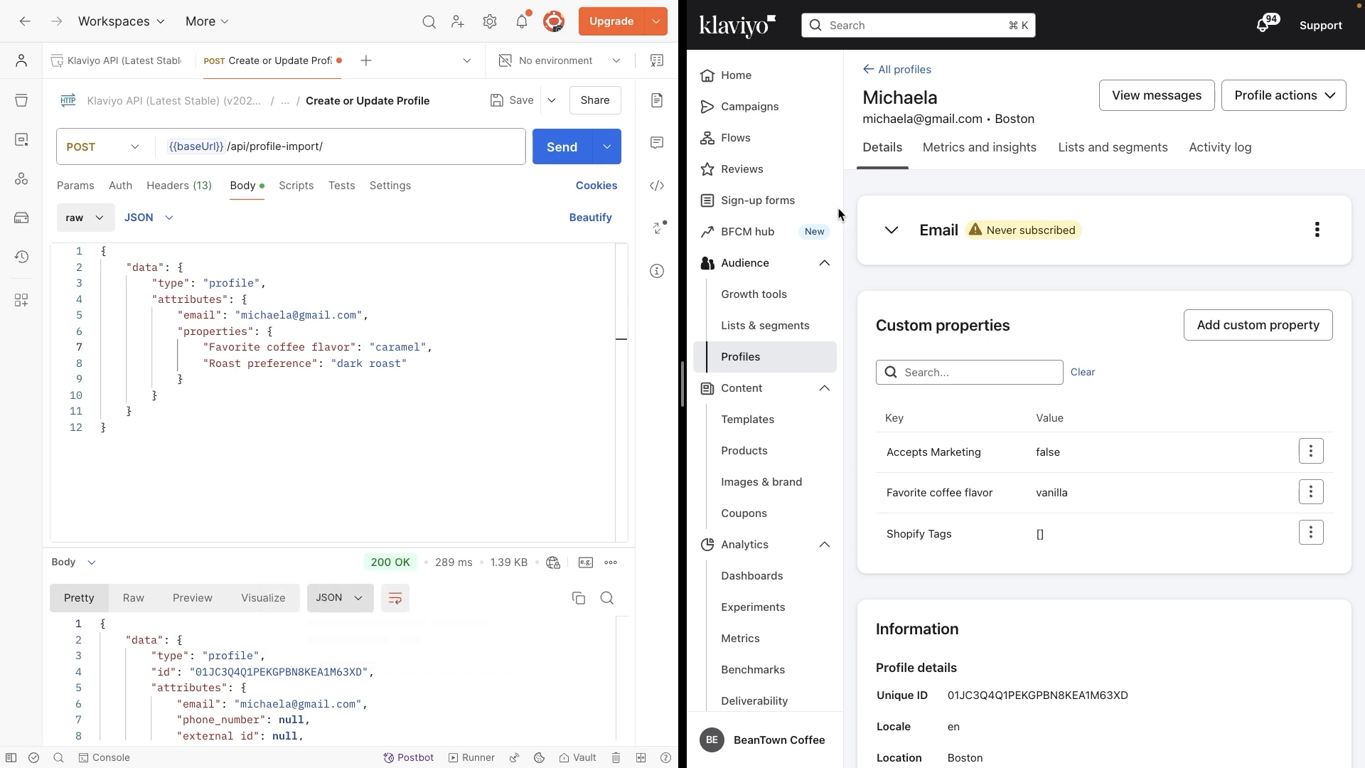
{"action": "mouse_move", "coordinate": [868, 195]}
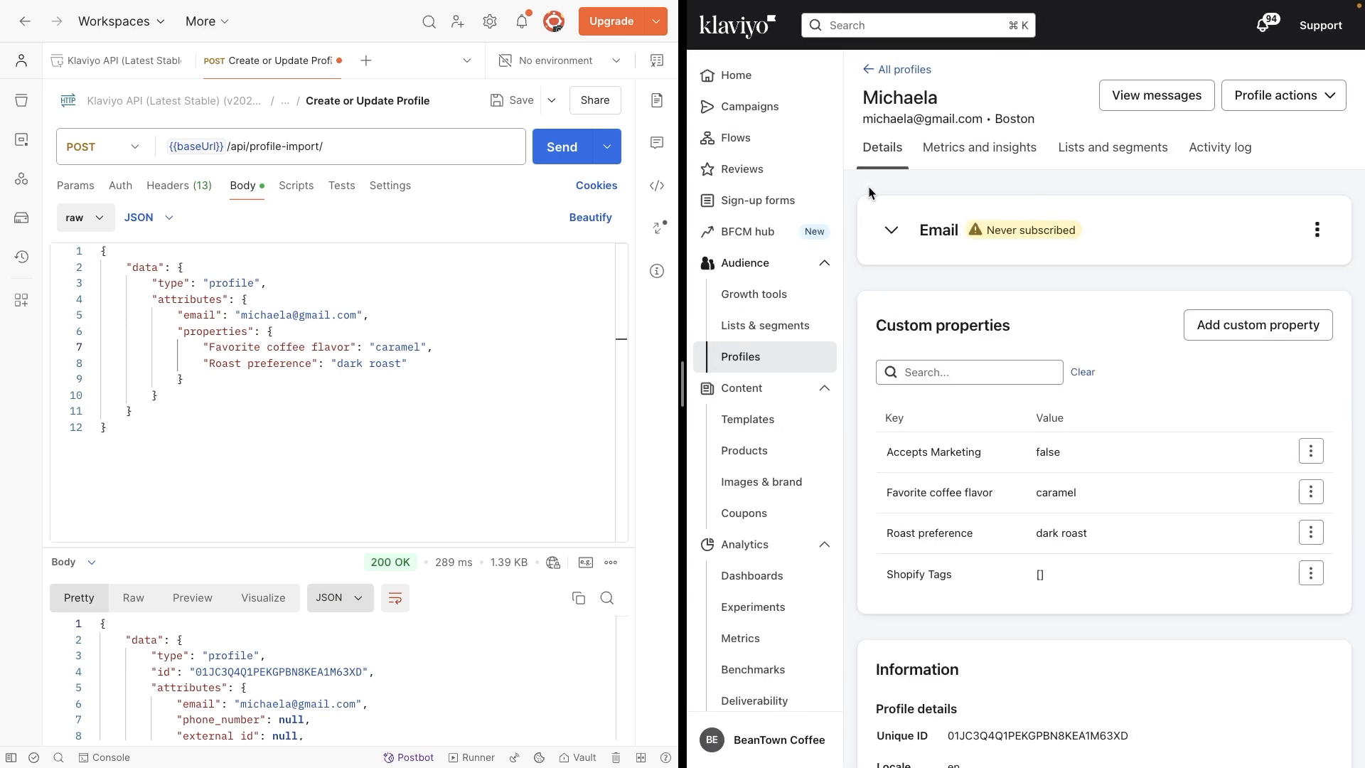
{"action": "mouse_move", "coordinate": [1051, 281]}
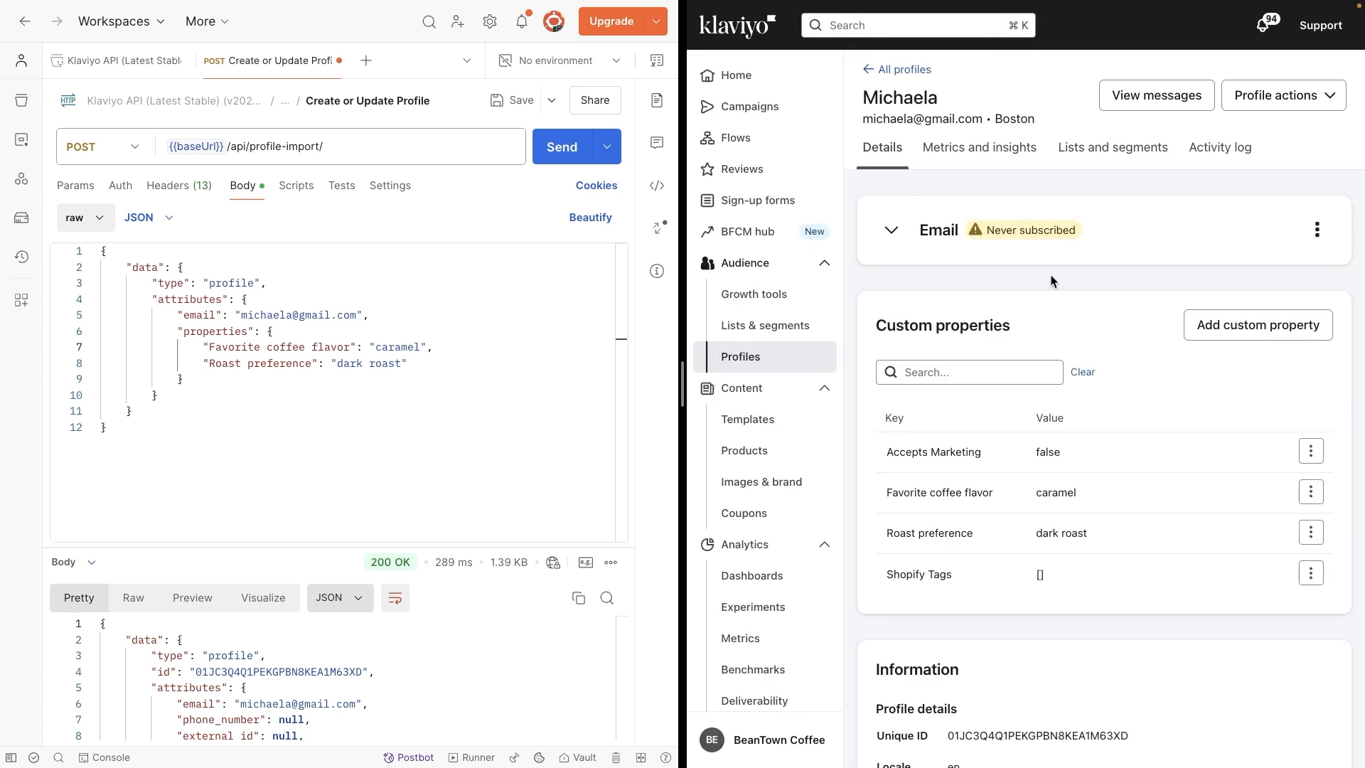
{"action": "mouse_move", "coordinate": [1106, 502]}
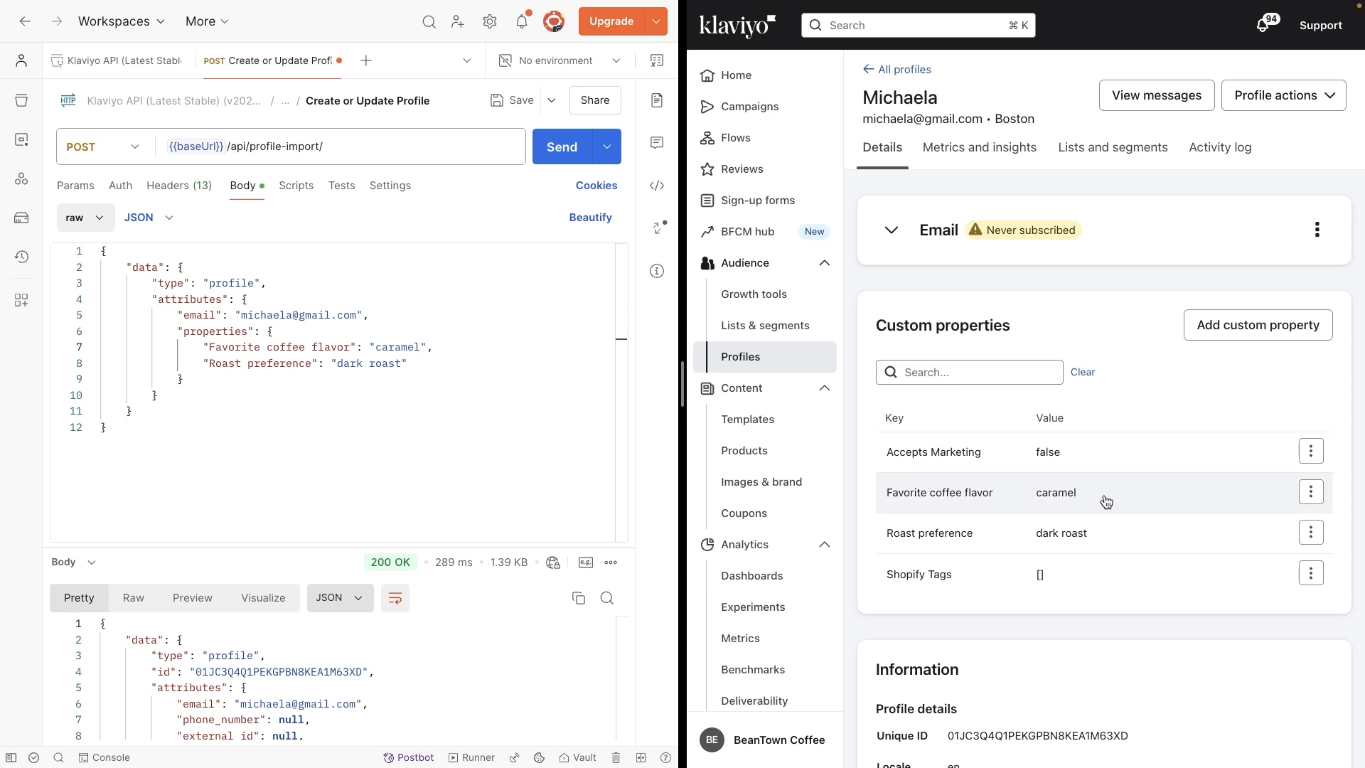
{"action": "mouse_move", "coordinate": [1127, 534]}
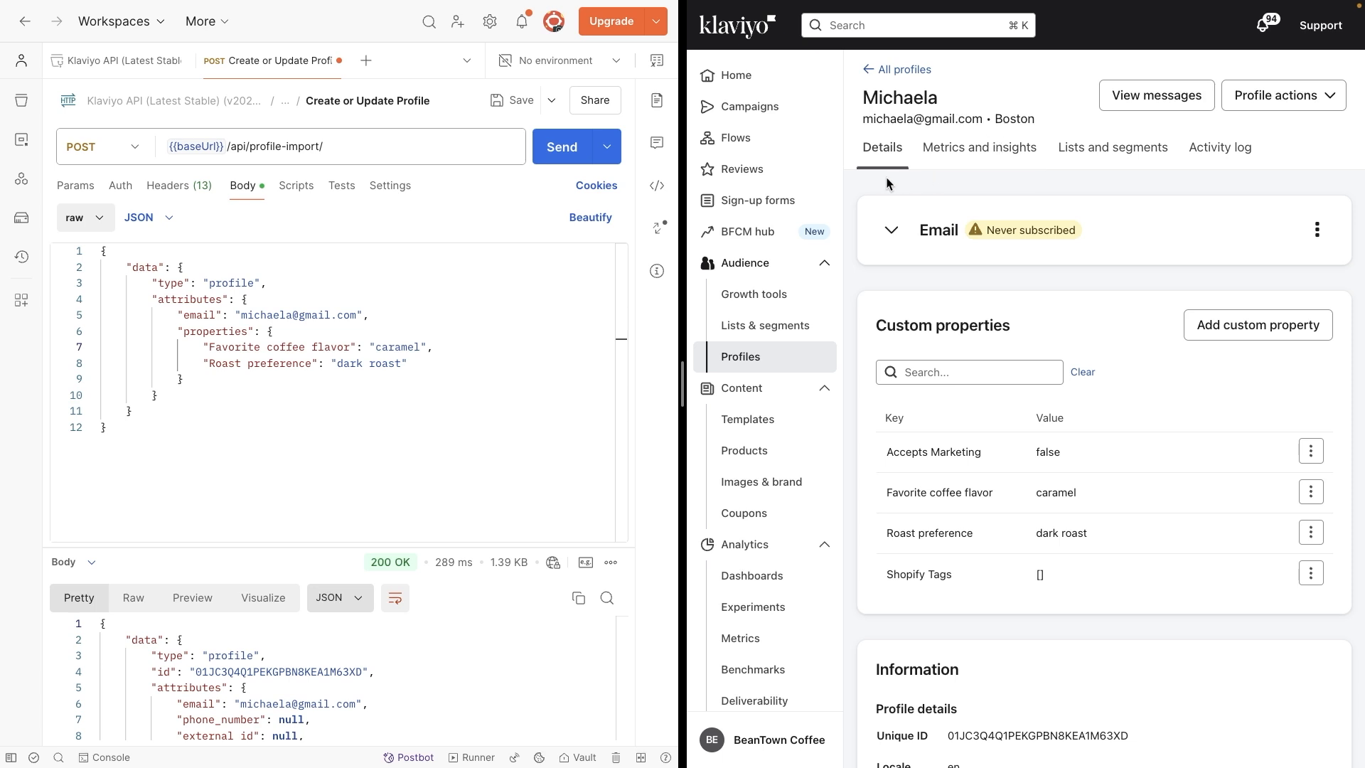
{"action": "mouse_move", "coordinate": [859, 193]}
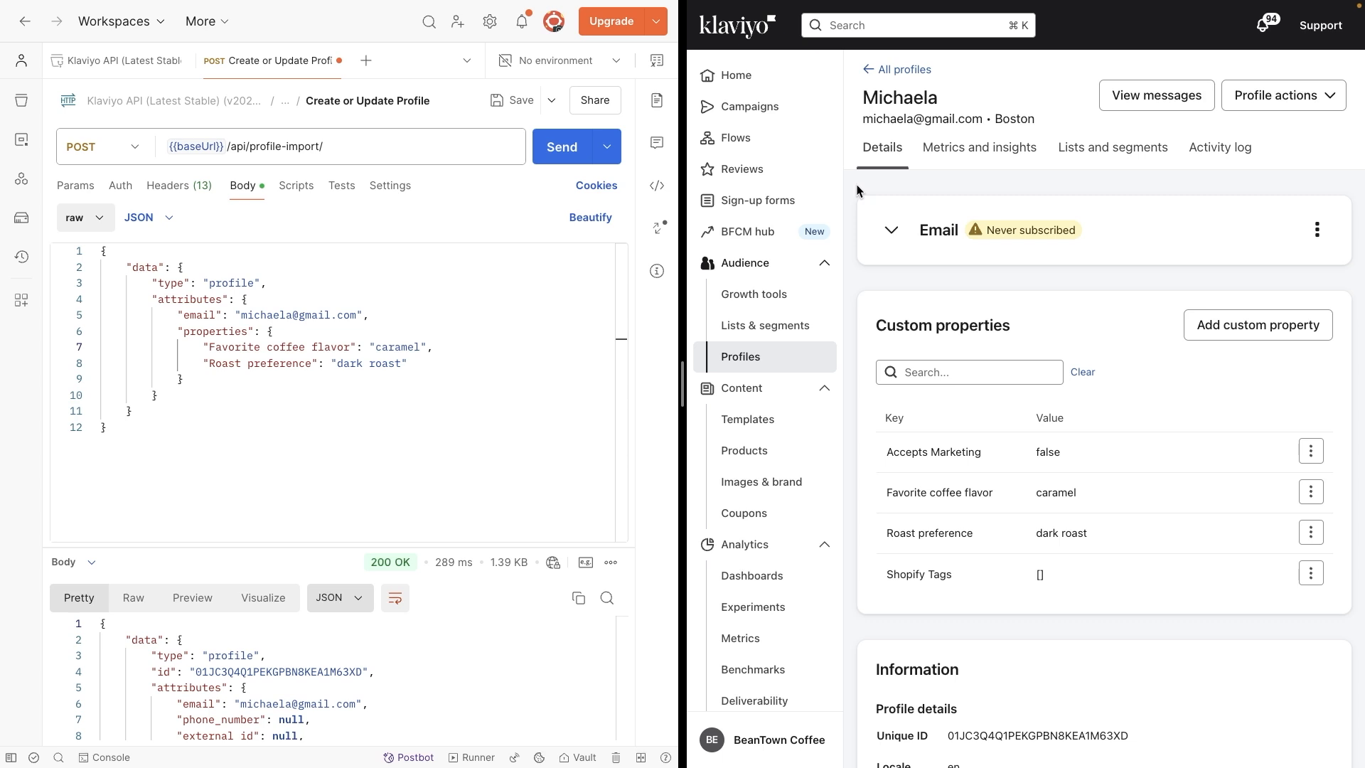
{"action": "mouse_move", "coordinate": [1117, 507]}
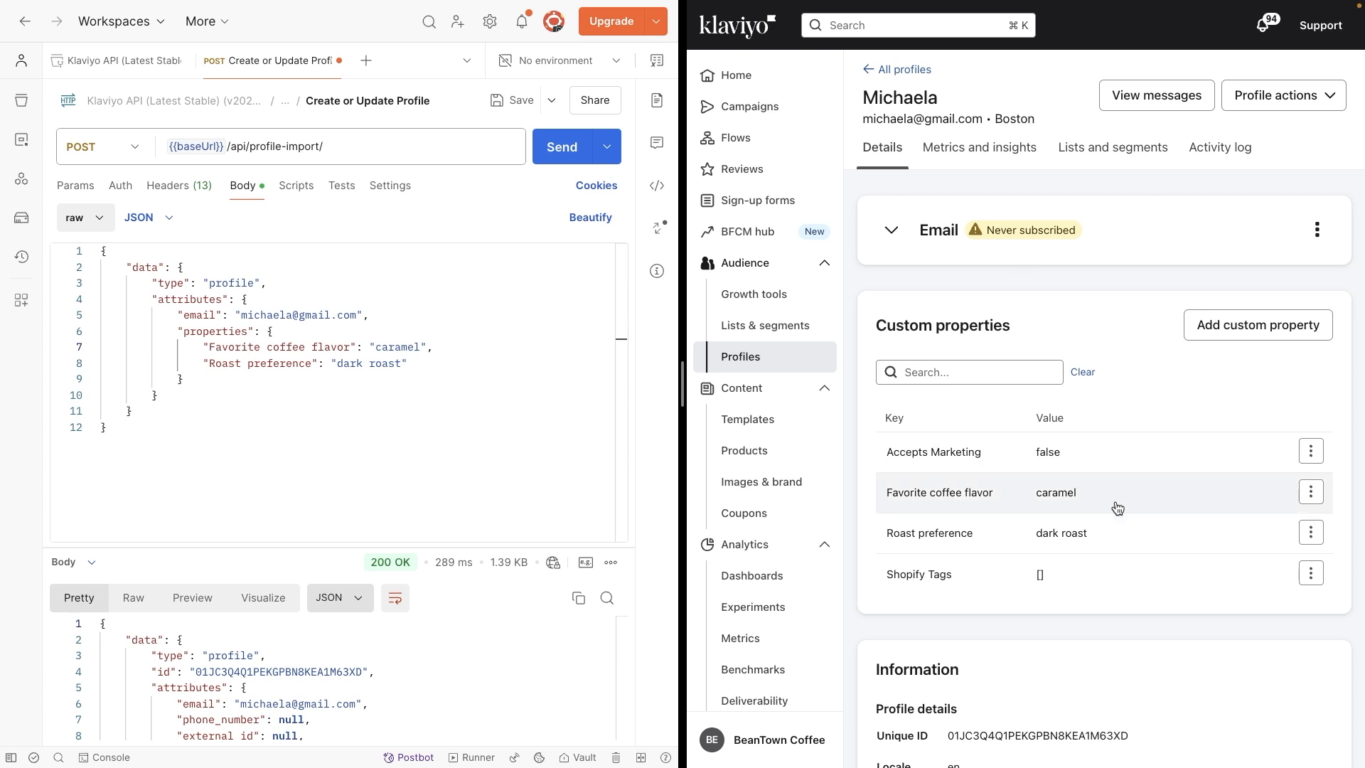